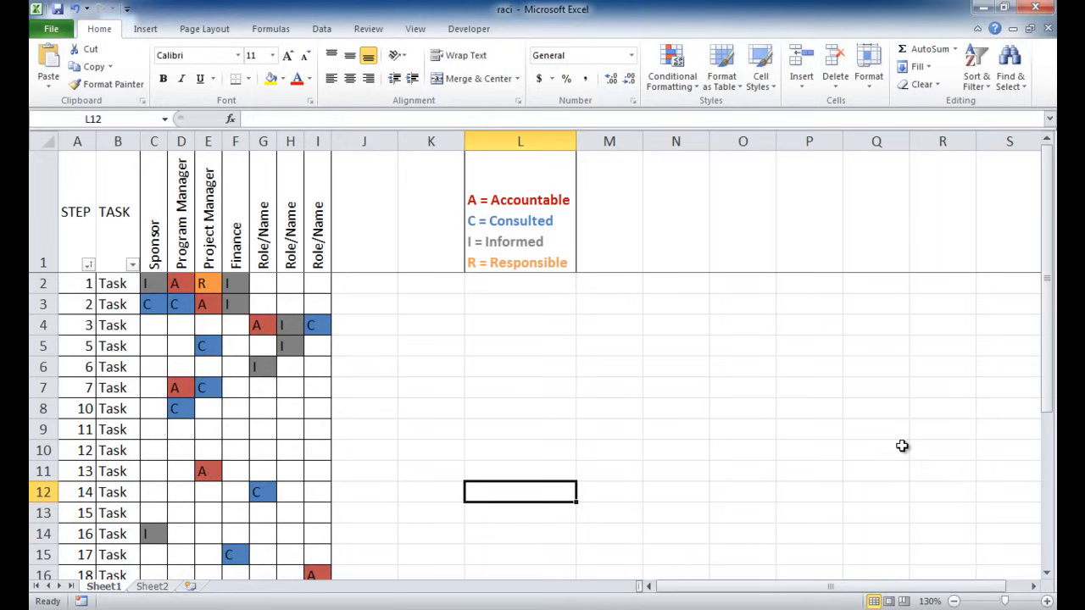
mouse_move(512, 294)
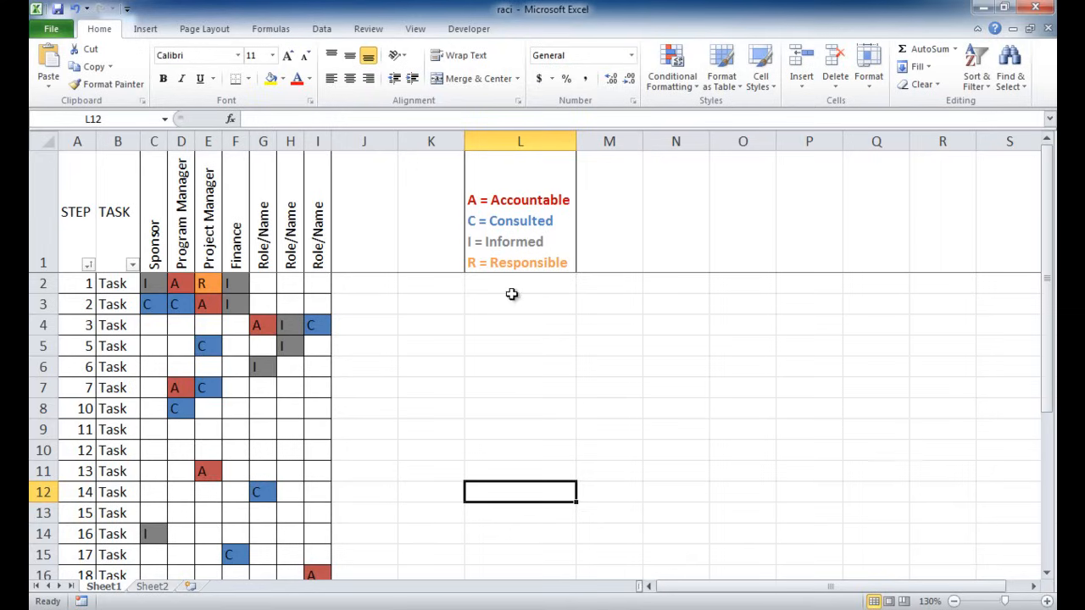
mouse_move(140, 344)
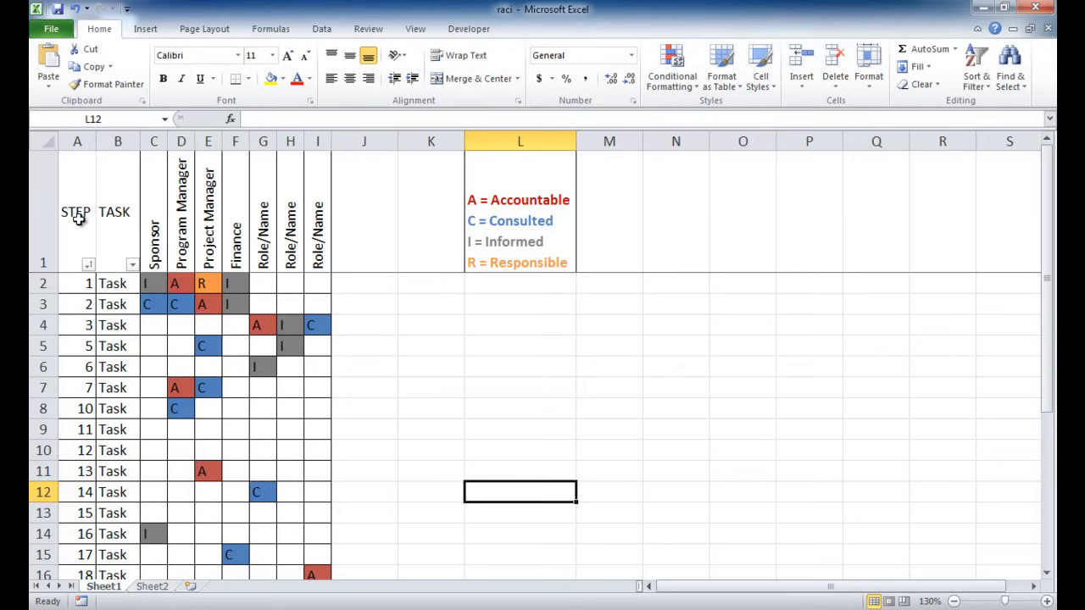
mouse_move(108, 170)
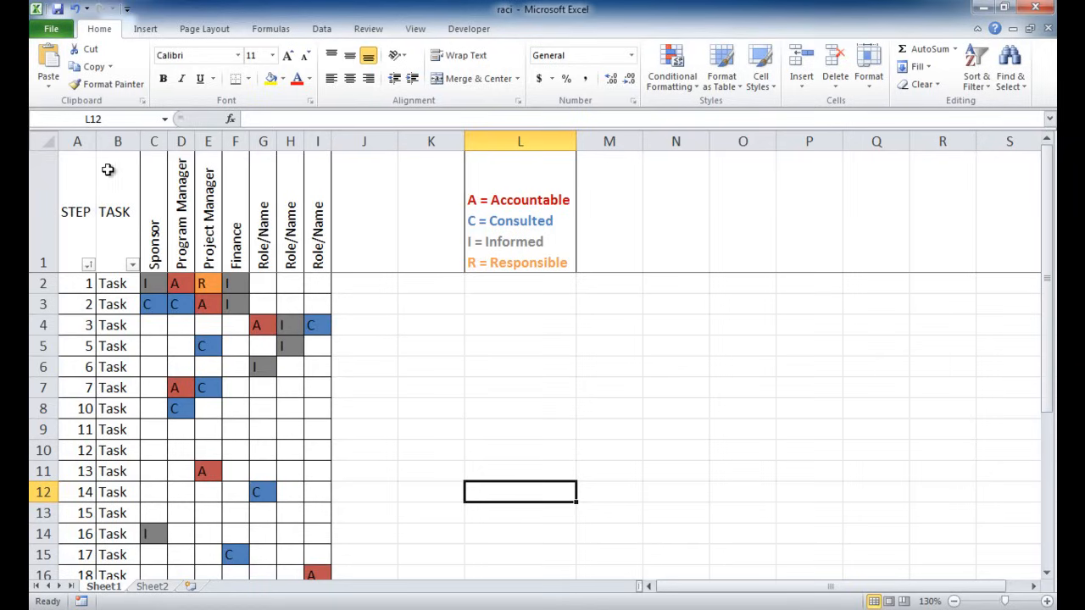
mouse_move(78, 301)
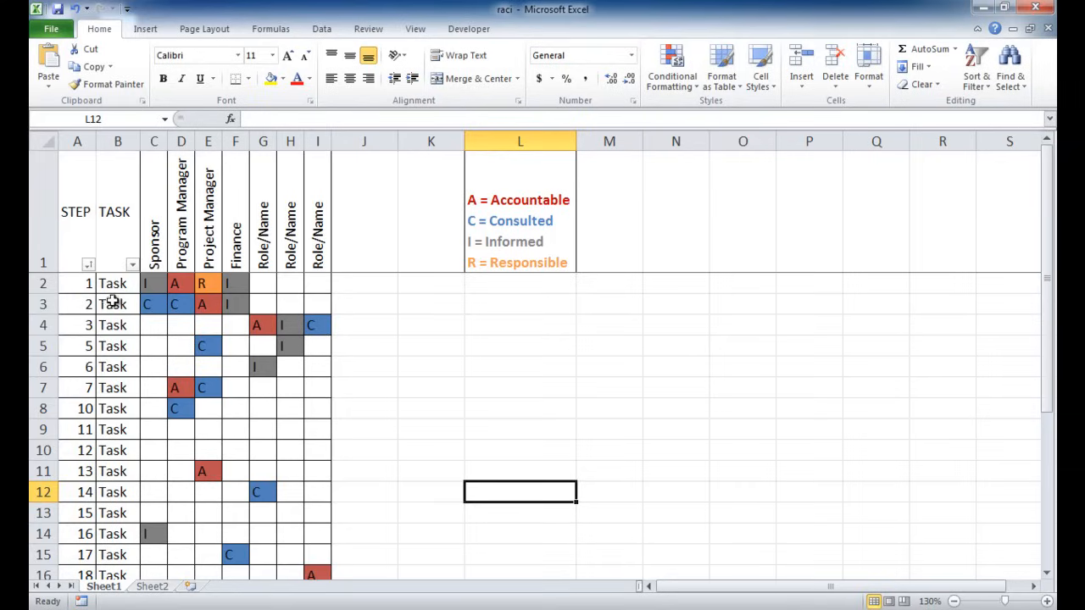
mouse_move(72, 306)
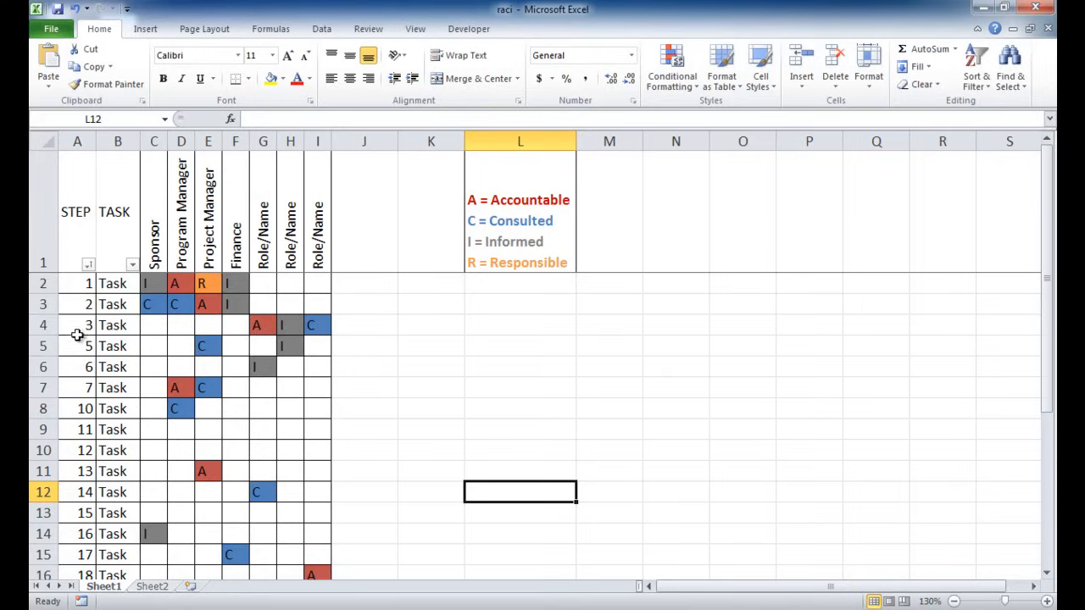
mouse_move(80, 367)
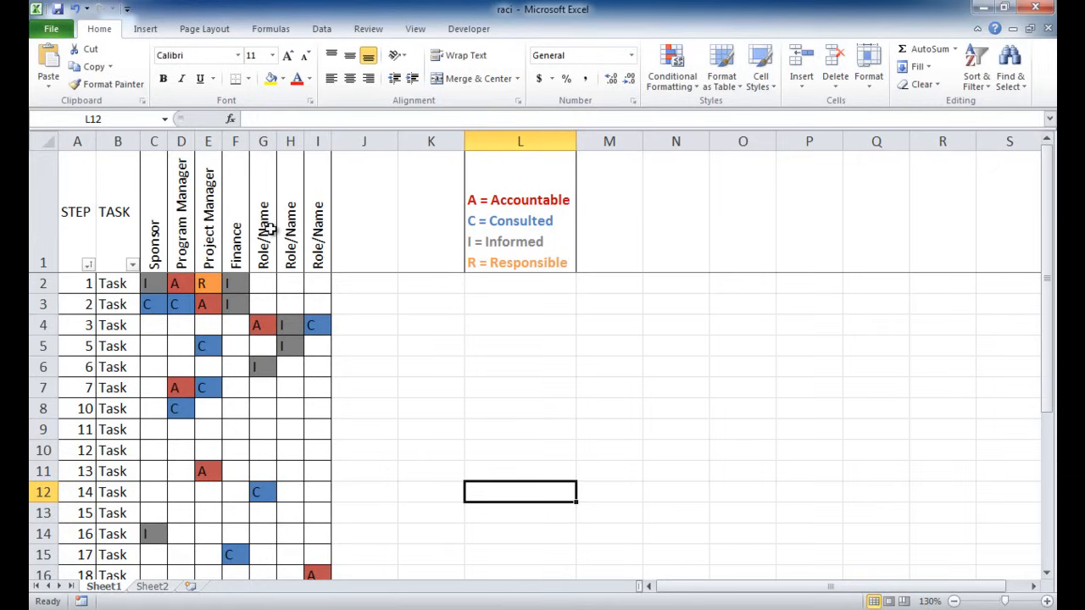
mouse_move(273, 227)
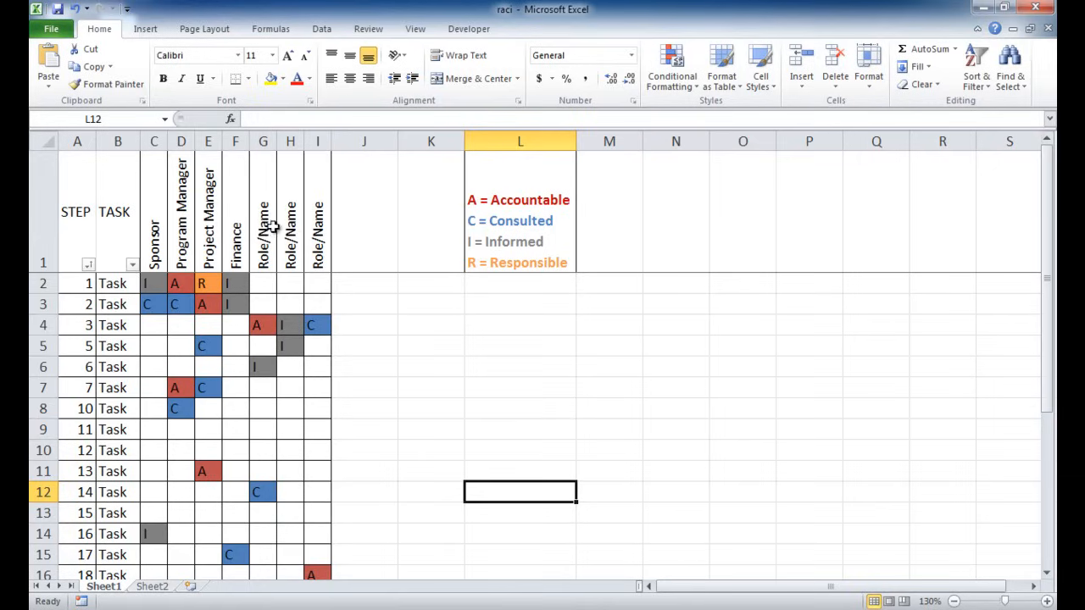
mouse_move(269, 326)
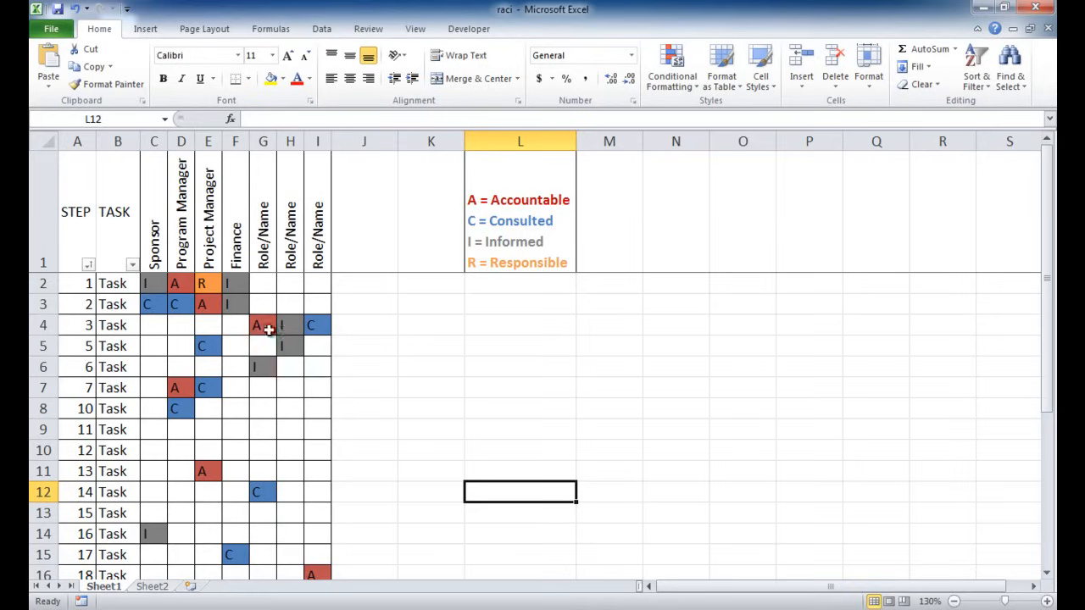
mouse_move(261, 370)
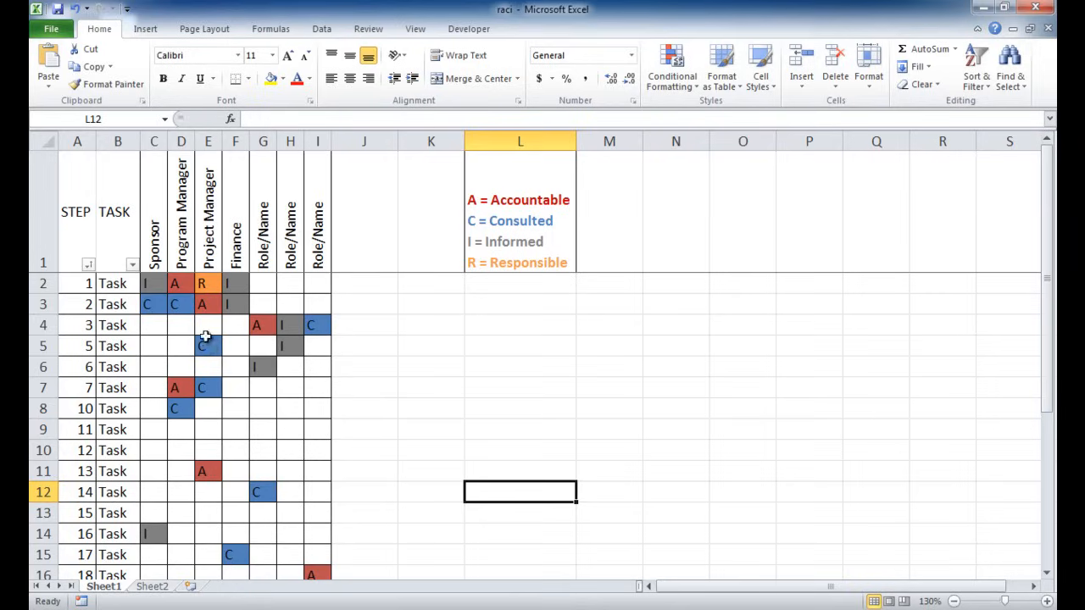
- Set D5 to I from the dropdown, then discard the rejected 'o' entry in G9
click(181, 345)
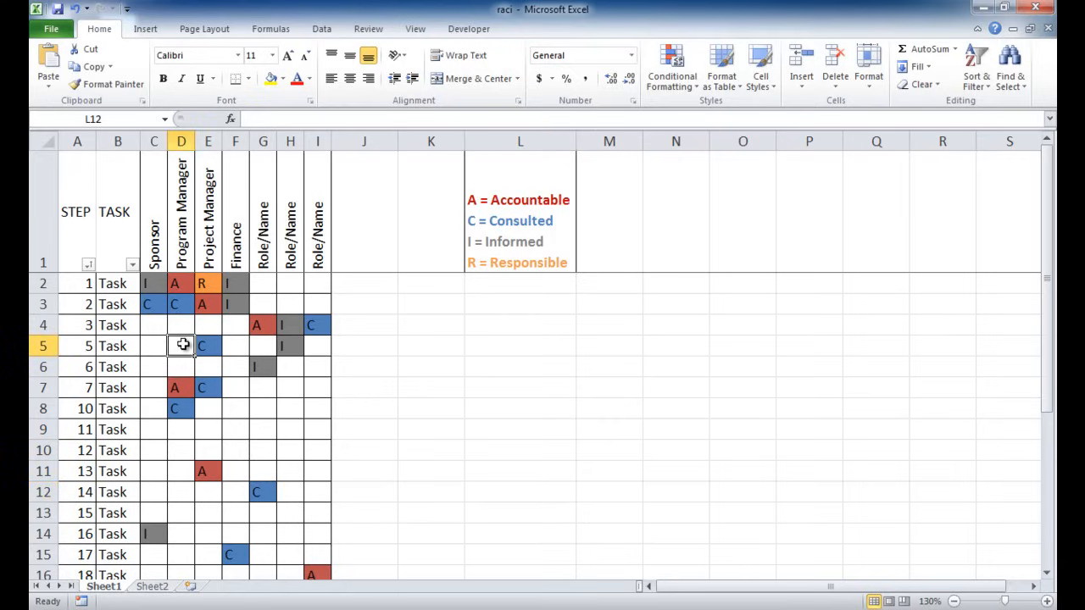
click(202, 345)
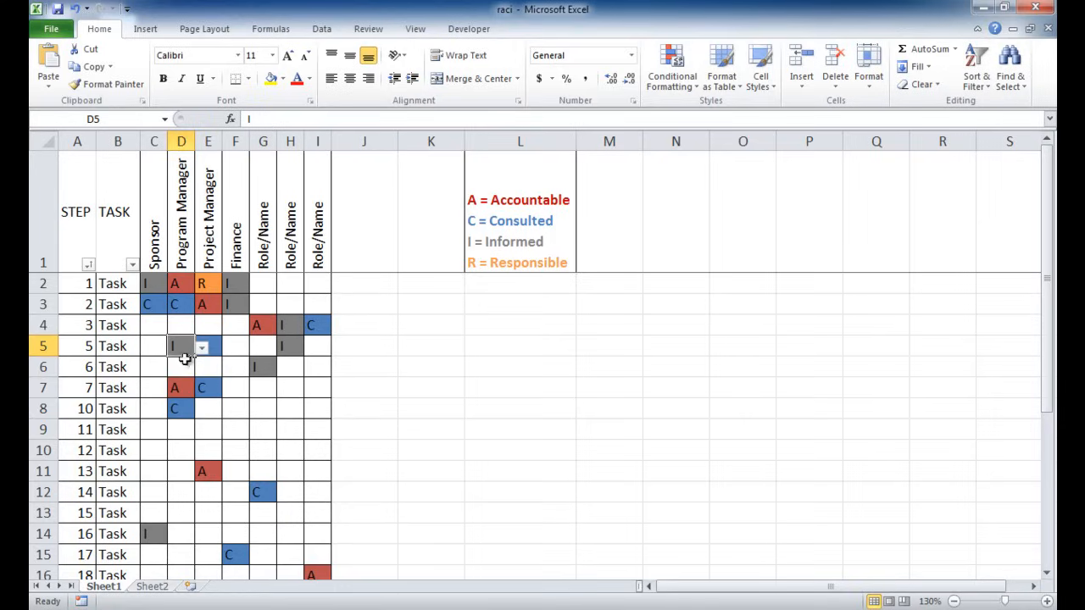
mouse_move(185, 346)
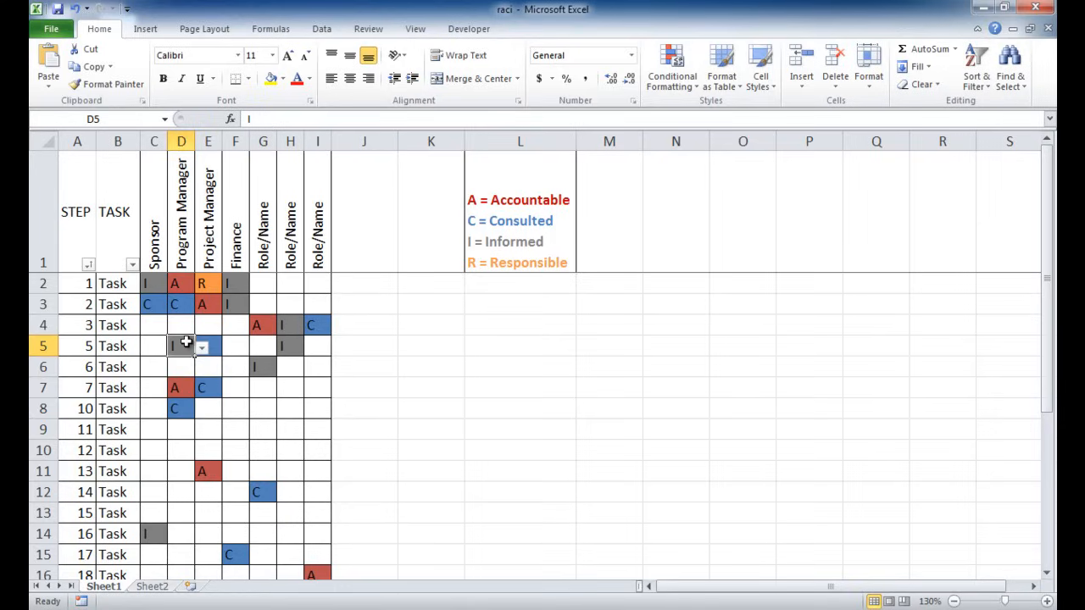
mouse_move(263, 363)
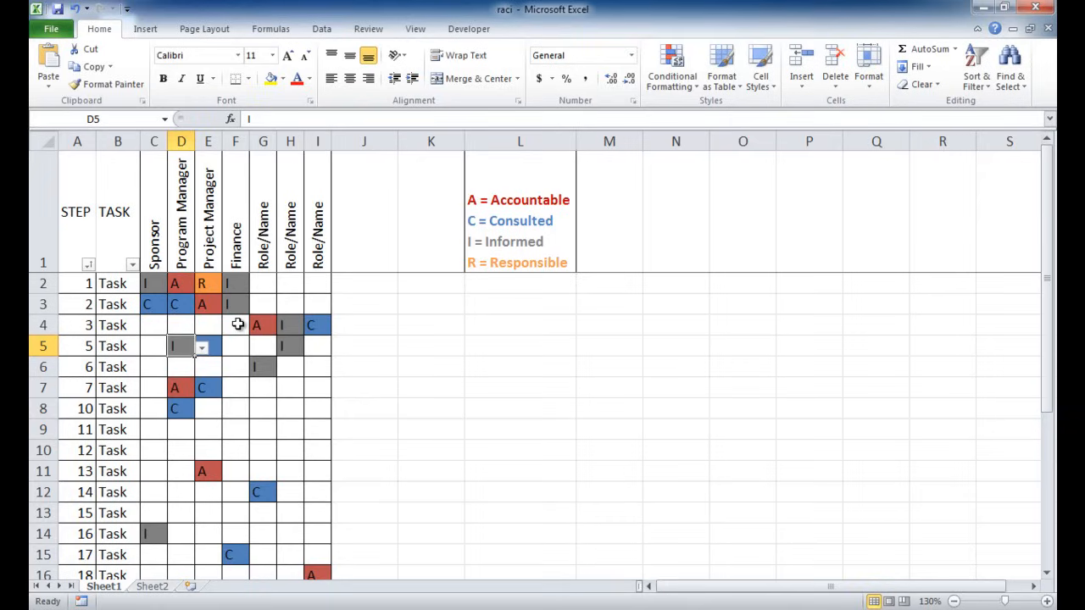
mouse_move(263, 462)
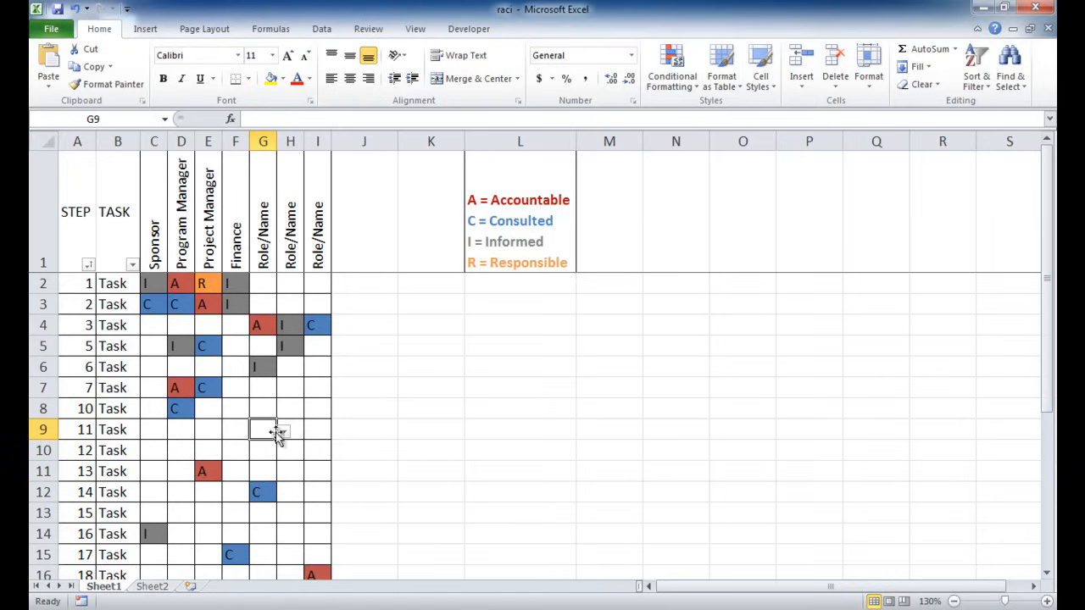
text(o)
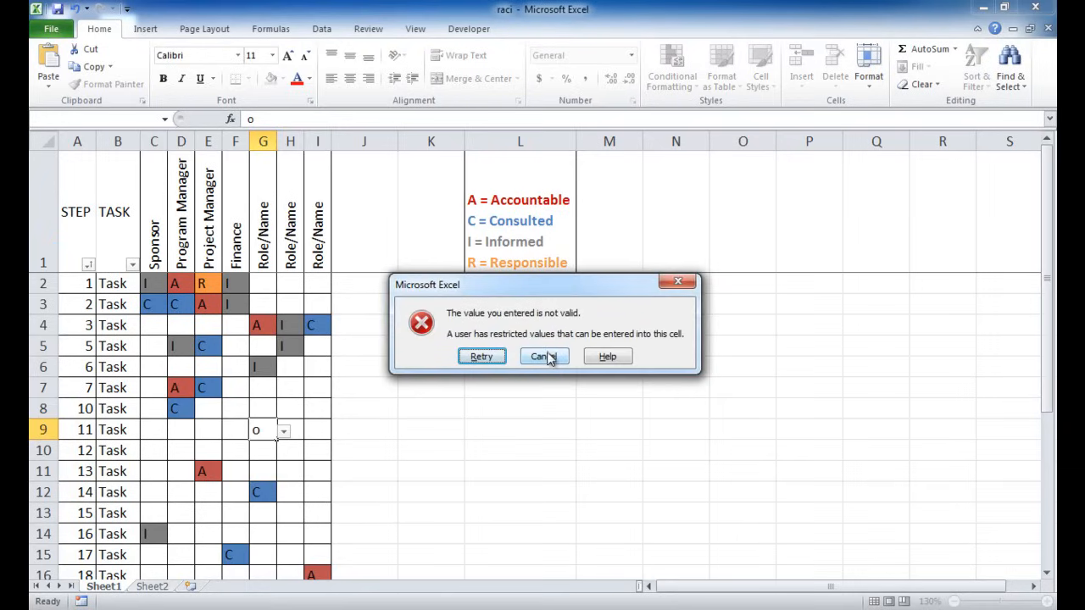
mouse_move(543, 356)
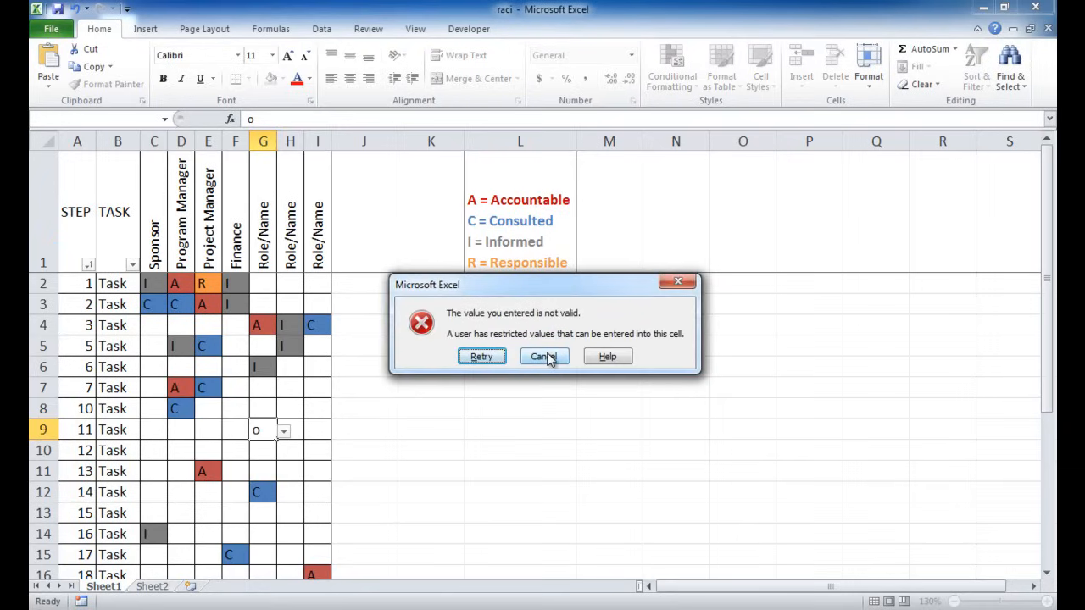
click(543, 356)
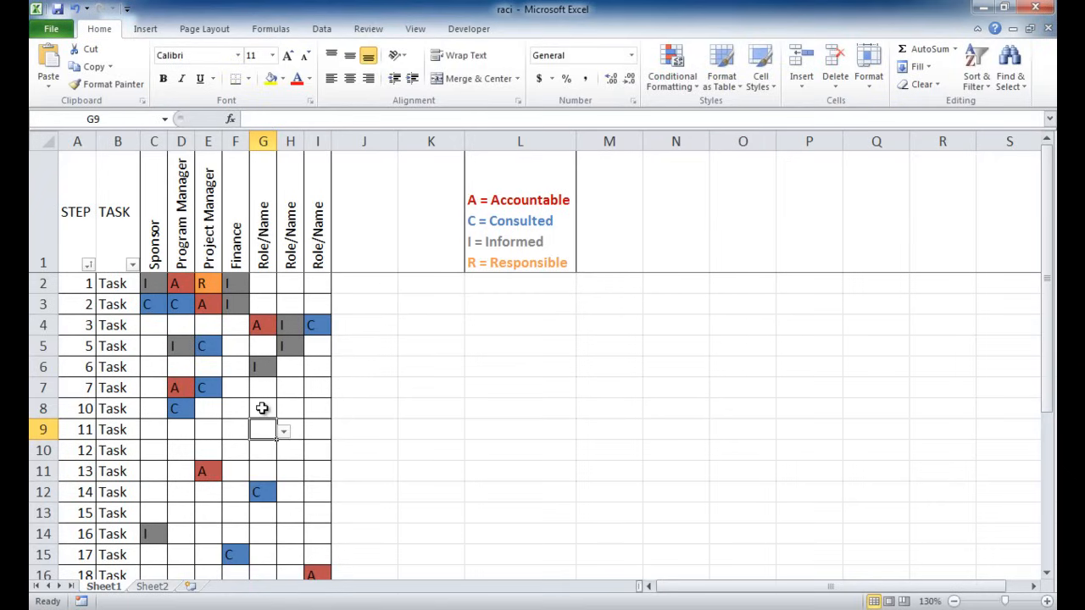
mouse_move(281, 375)
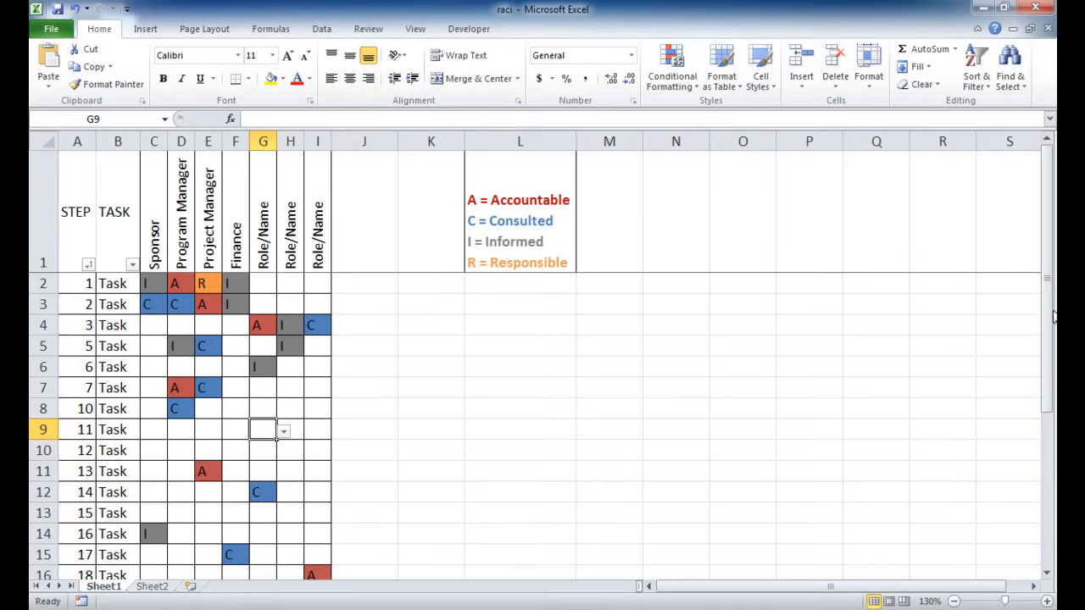
mouse_move(1035, 313)
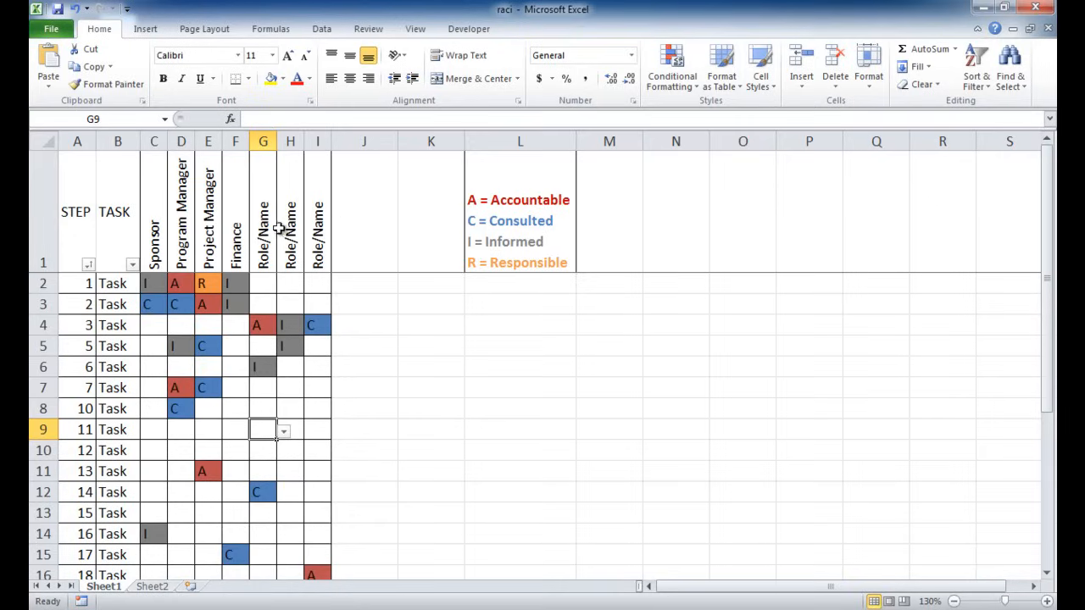
mouse_move(1051, 308)
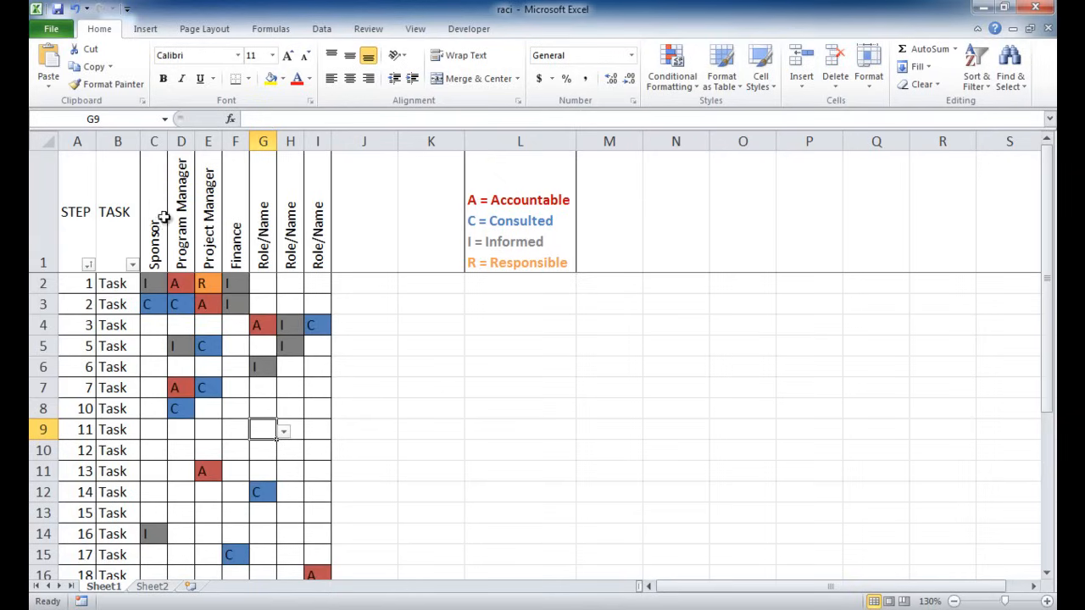
mouse_move(161, 187)
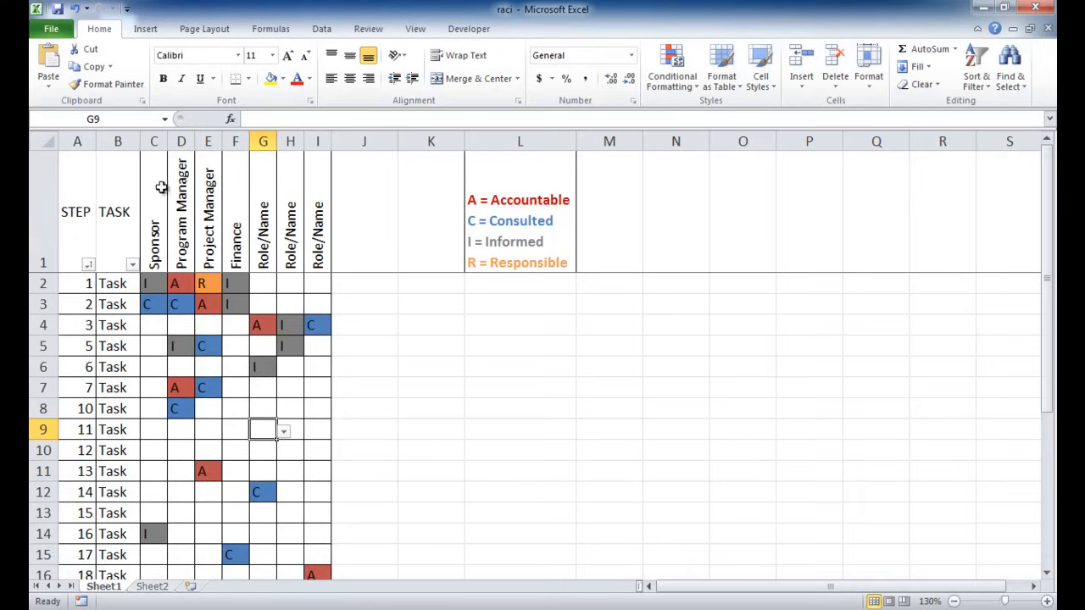
mouse_move(233, 244)
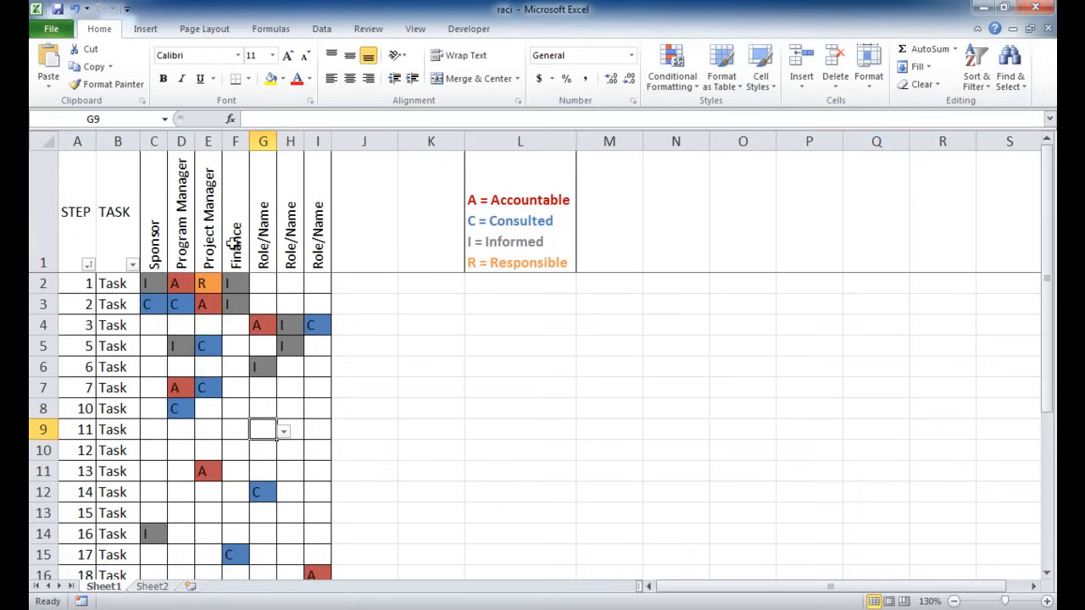
mouse_move(233, 244)
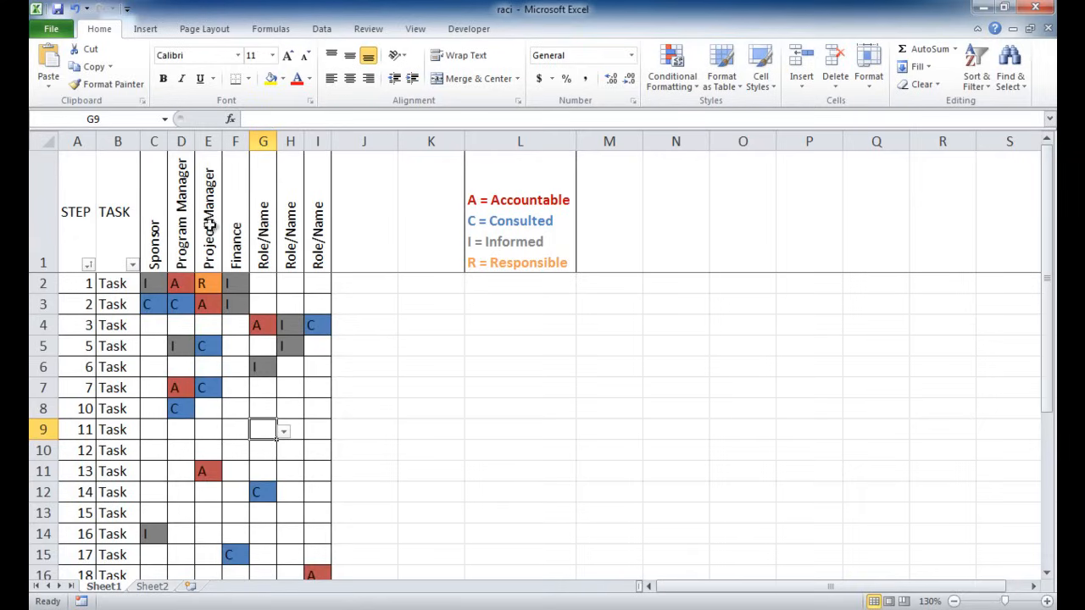
mouse_move(220, 200)
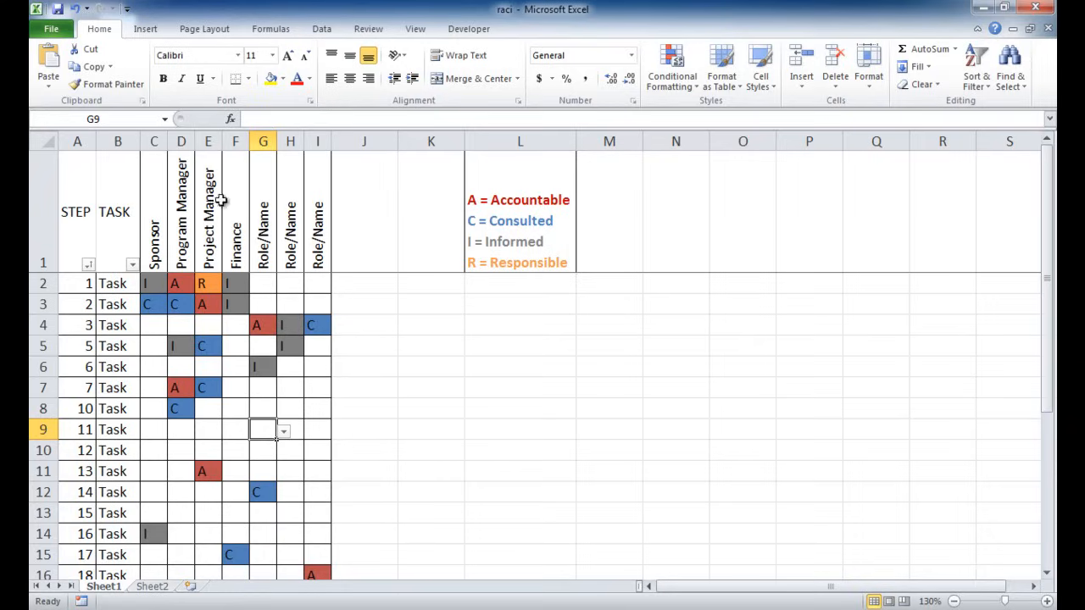
mouse_move(212, 247)
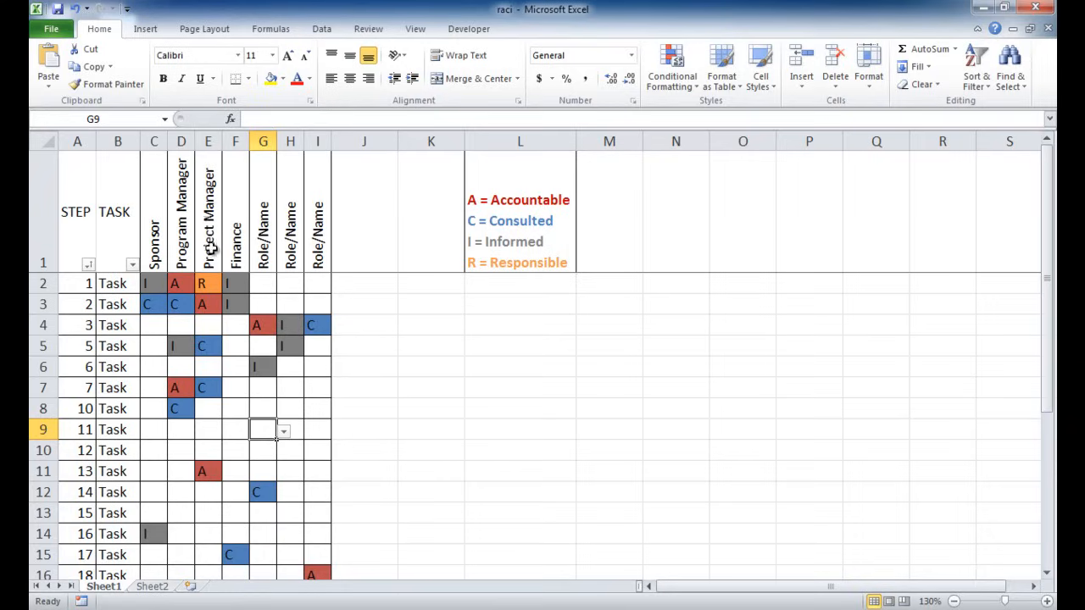
mouse_move(257, 160)
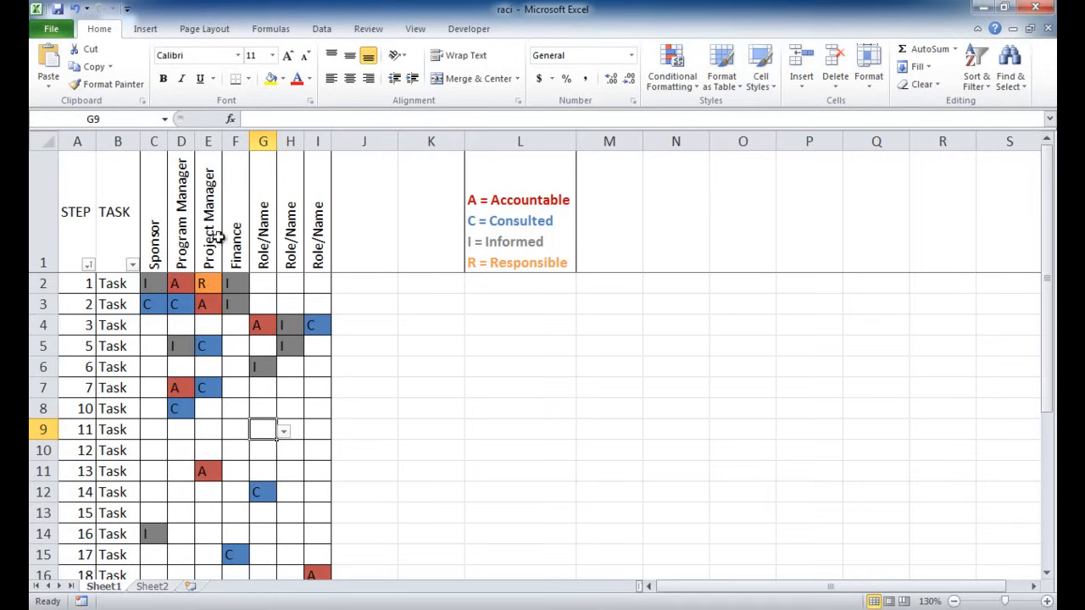
mouse_move(197, 242)
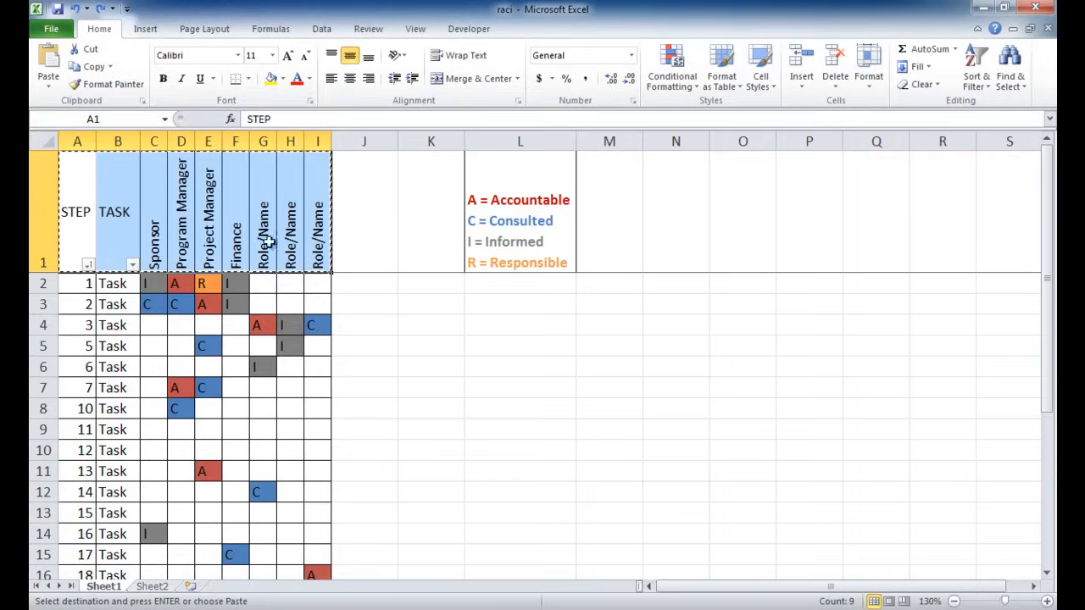
- Paste the copied RACI header row into Sheet2 as plain values
click(152, 585)
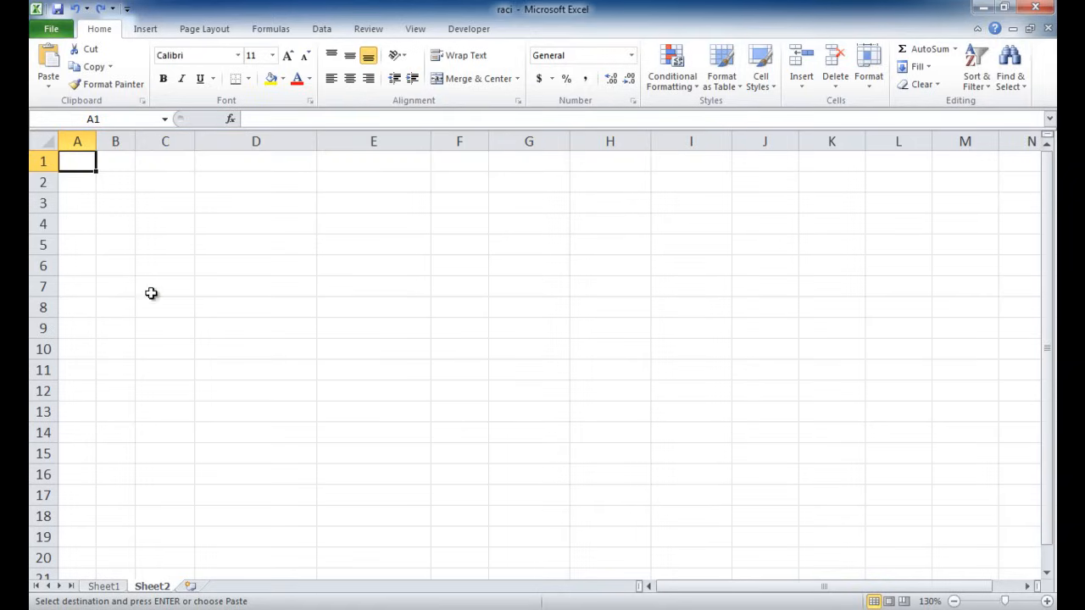
mouse_move(48, 76)
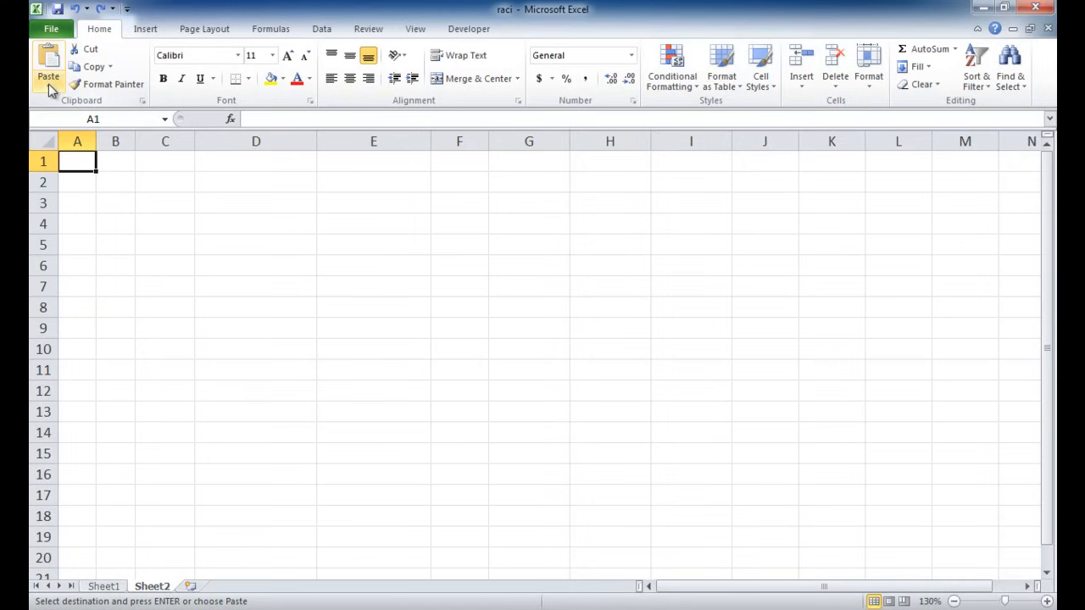
click(48, 85)
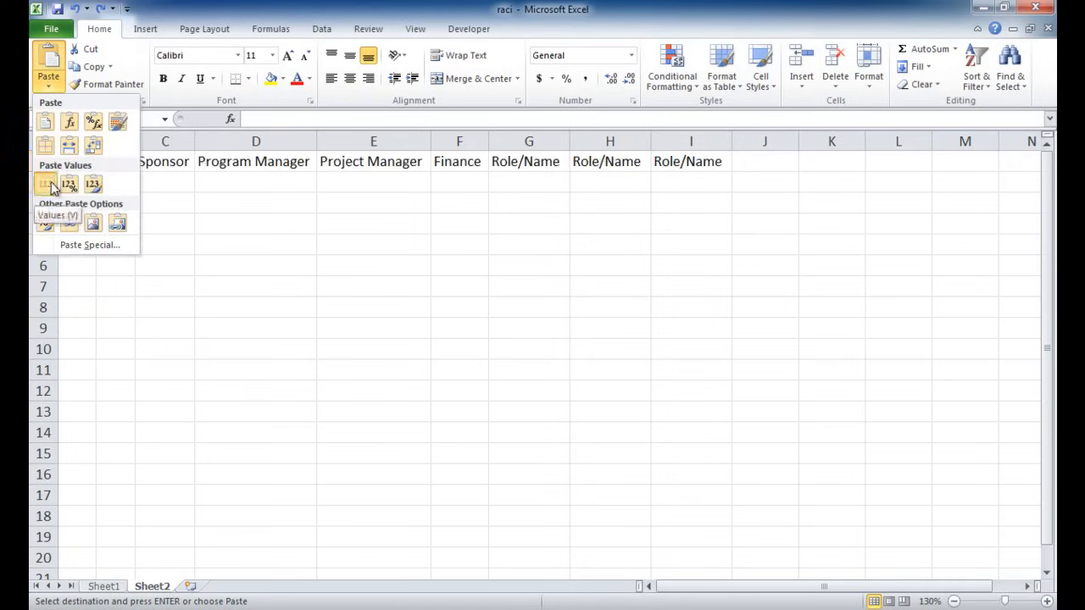
click(45, 184)
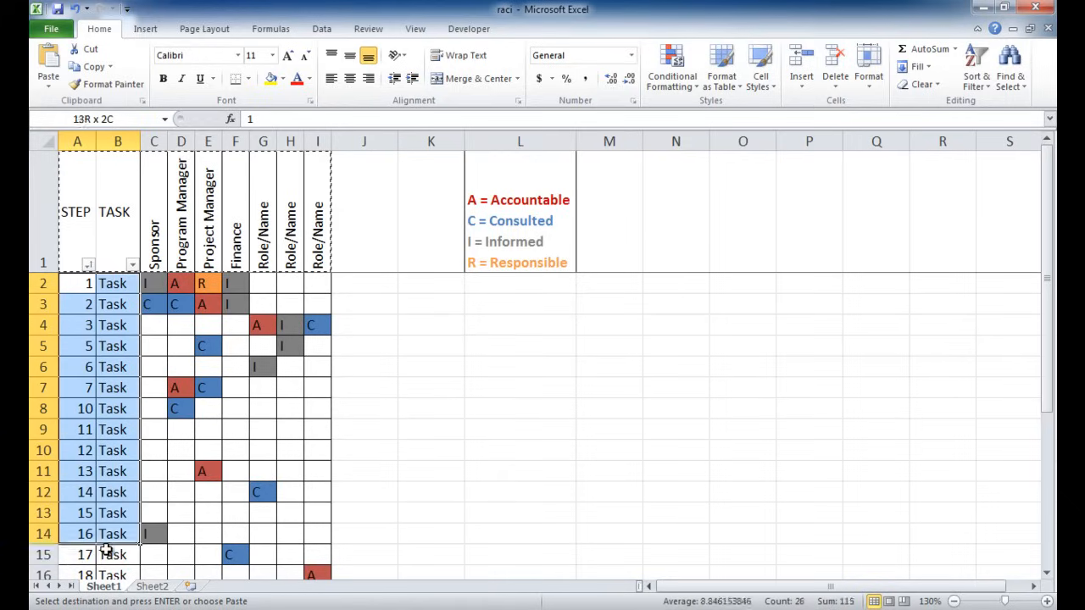
- Scroll through Sheet1's step and task list and back to the top
scroll(down, 3)
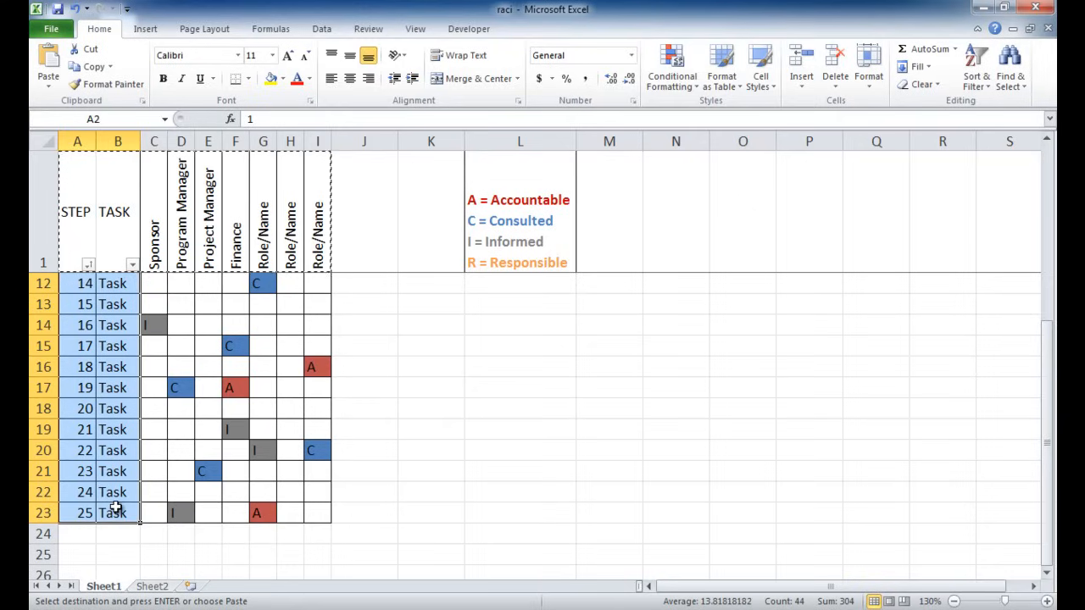
click(152, 586)
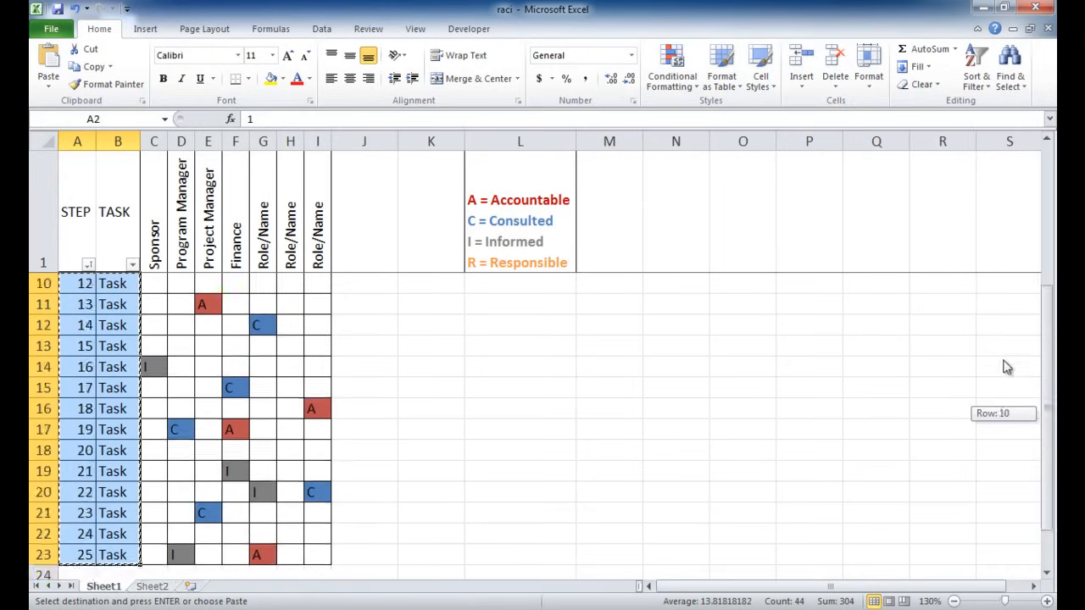
scroll(up, 3)
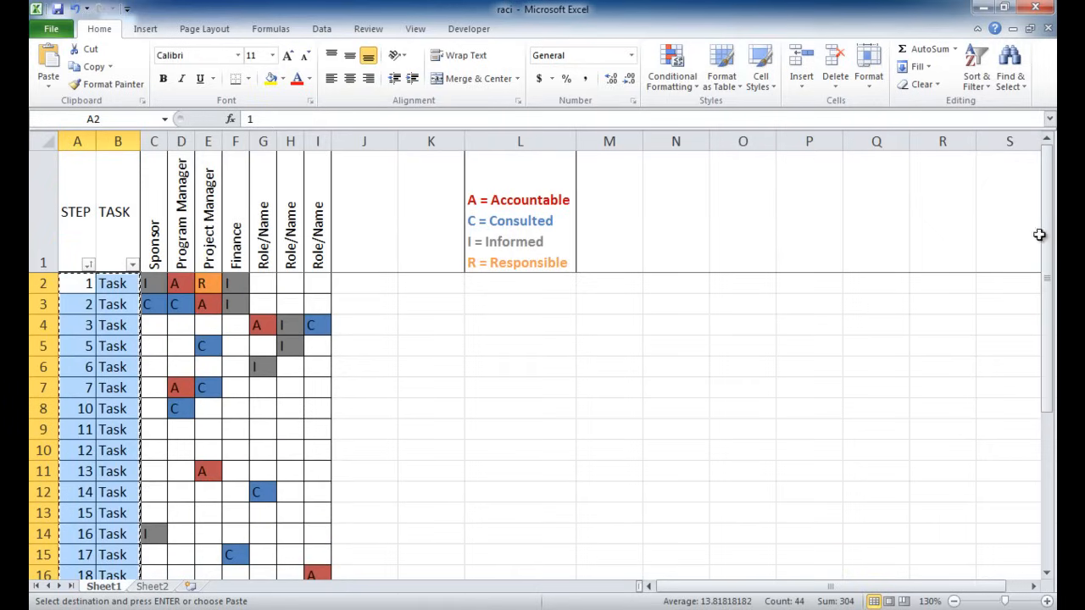
mouse_move(333, 384)
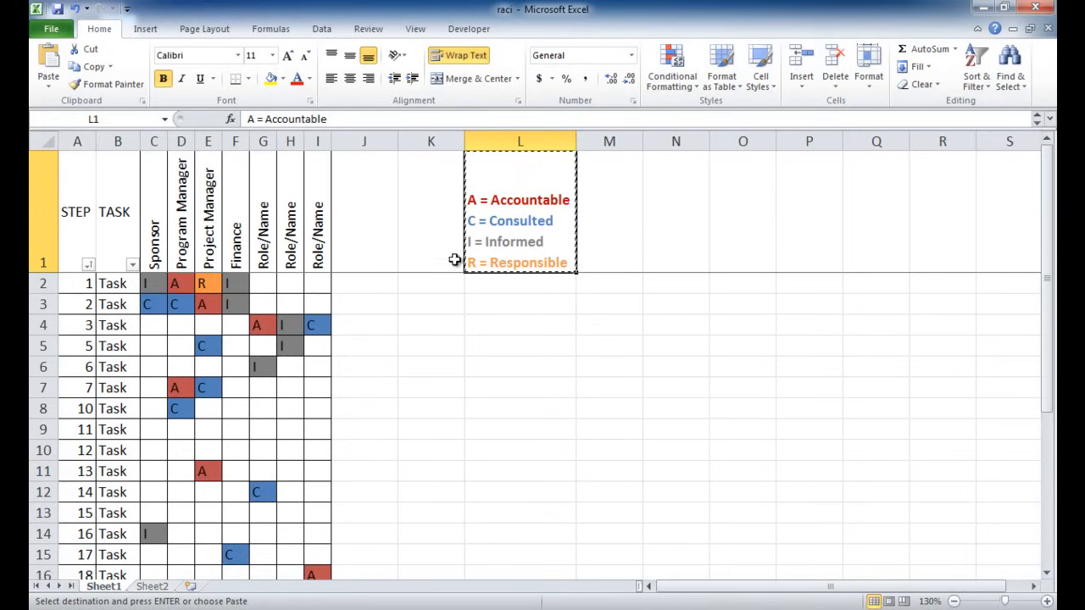
- Switch to Sheet2 to paste the STEP/TASK data and legend
click(151, 586)
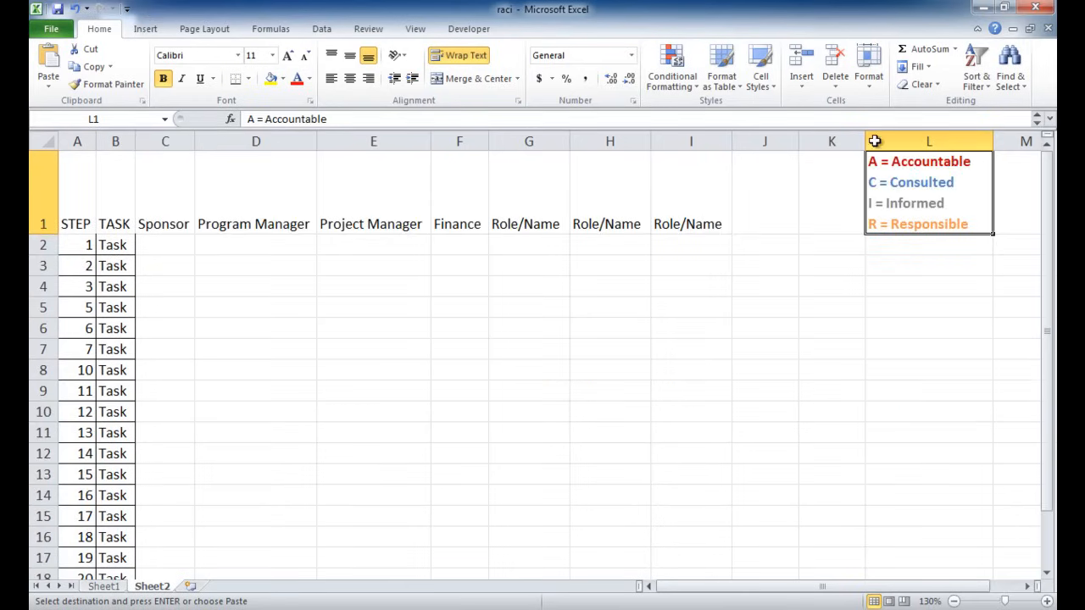
mouse_move(631, 297)
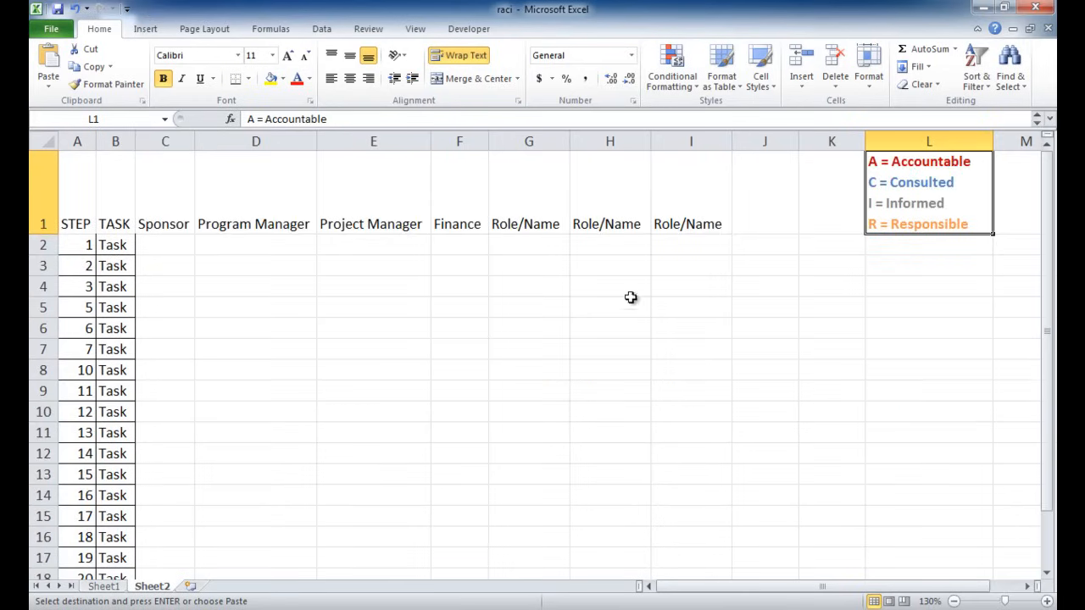
mouse_move(414, 240)
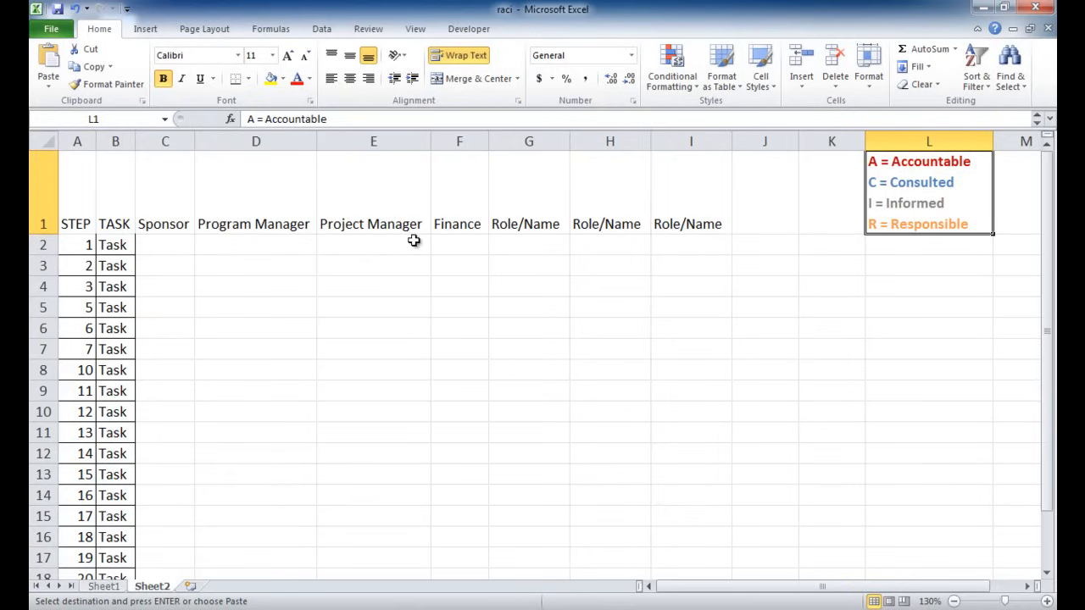
- Freeze panes at C2 to lock the header row and STEP/TASK columns
click(165, 245)
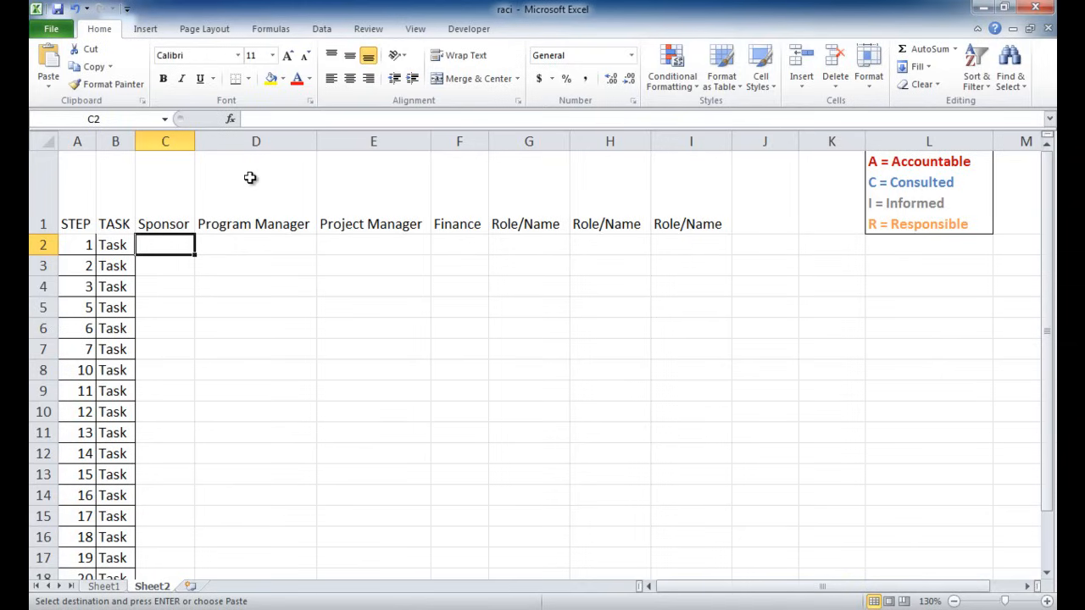
click(416, 28)
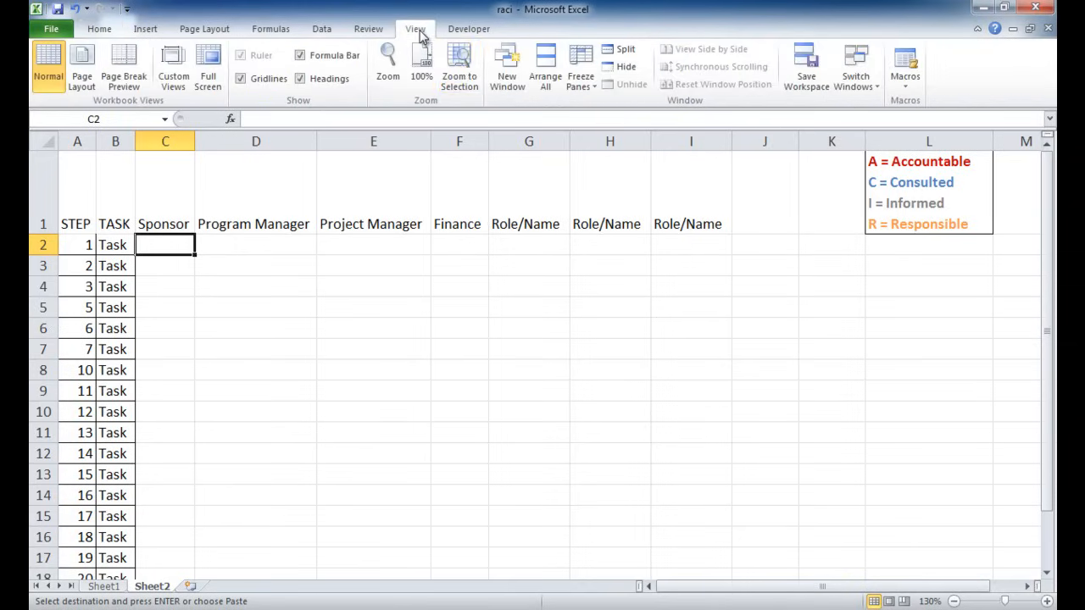
mouse_move(581, 68)
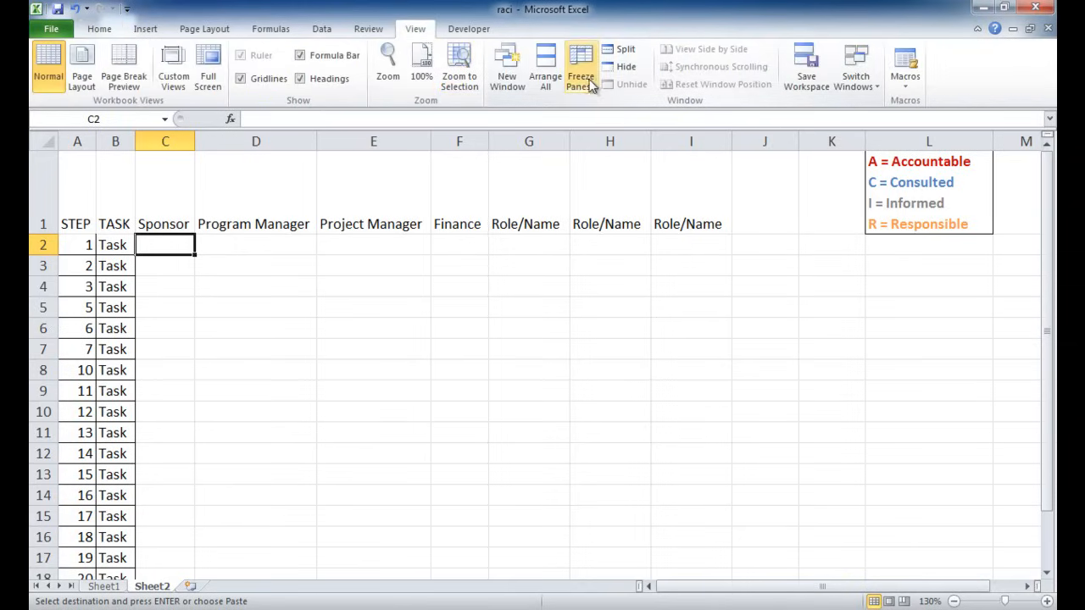
click(580, 68)
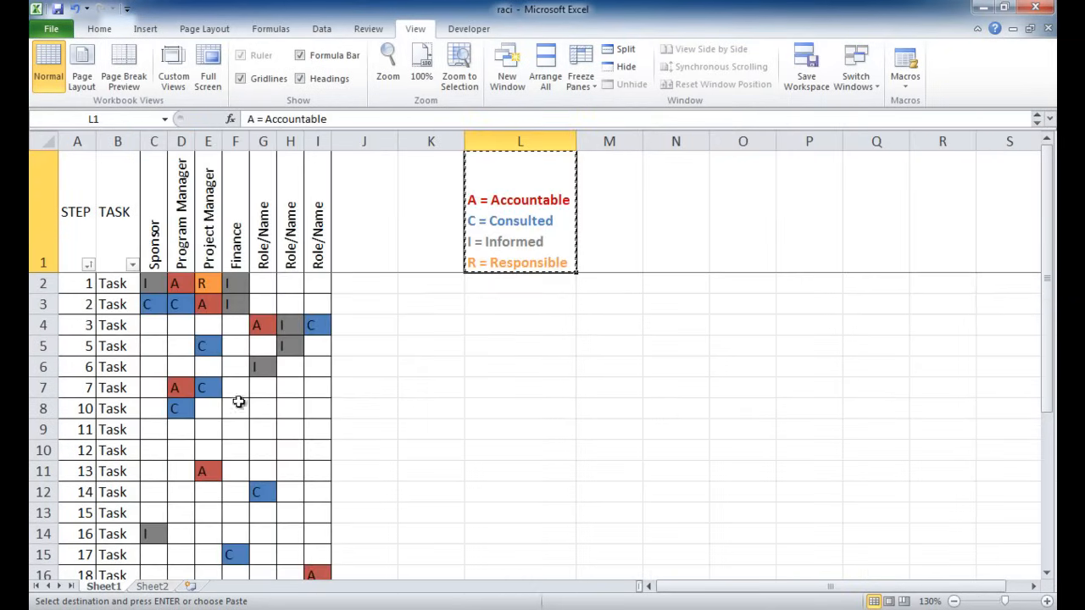
mouse_move(186, 295)
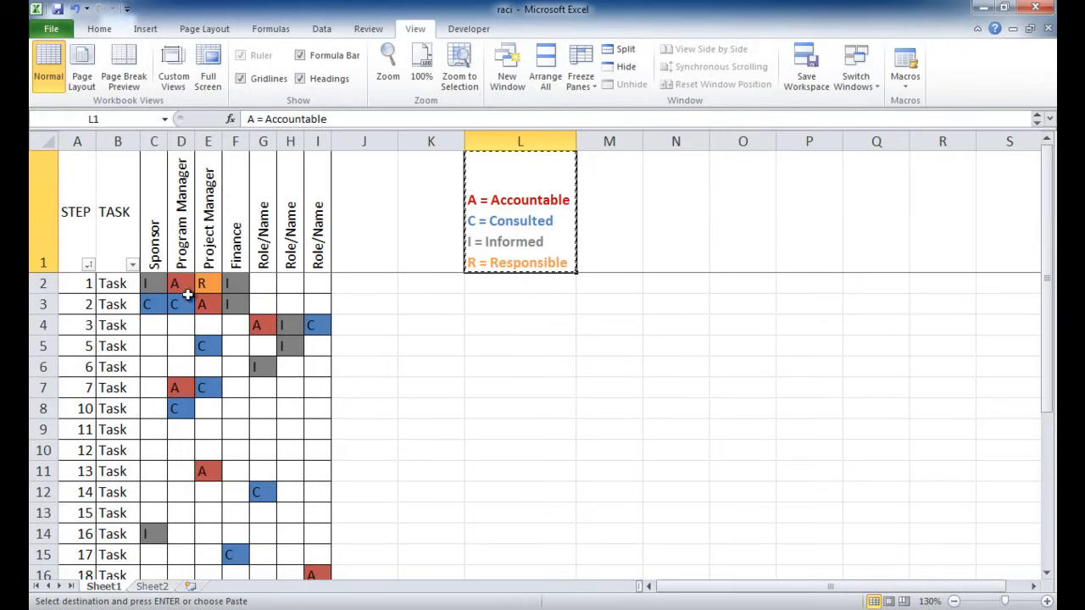
click(202, 283)
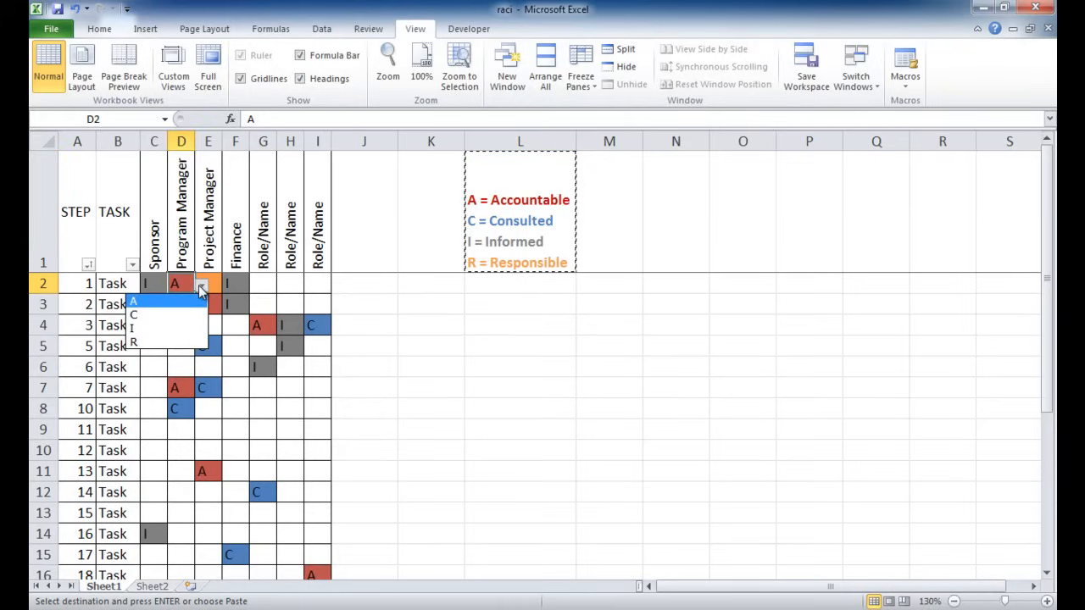
mouse_move(178, 329)
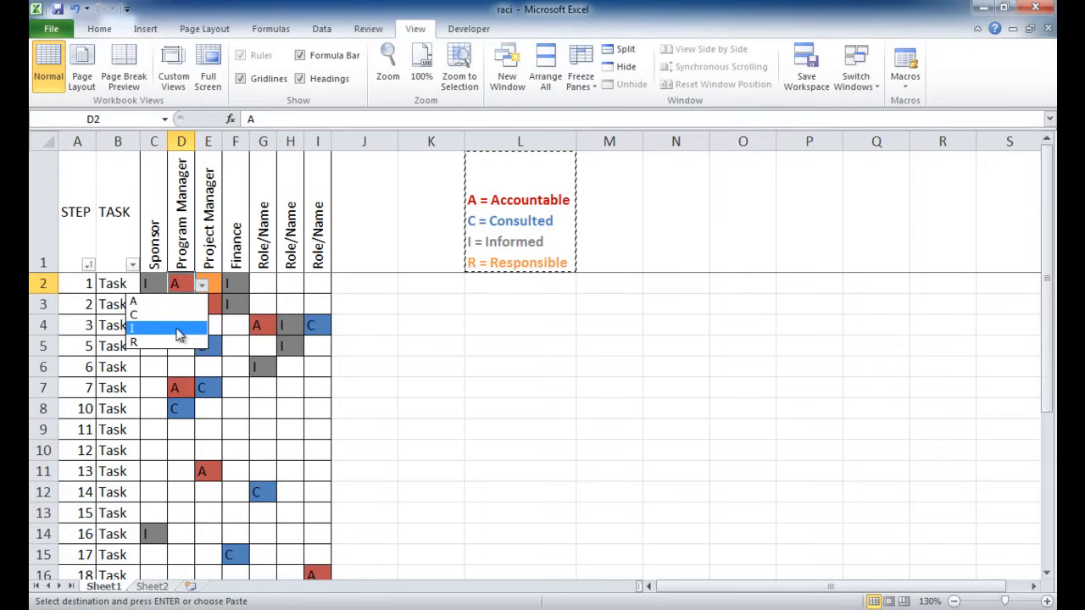
mouse_move(188, 322)
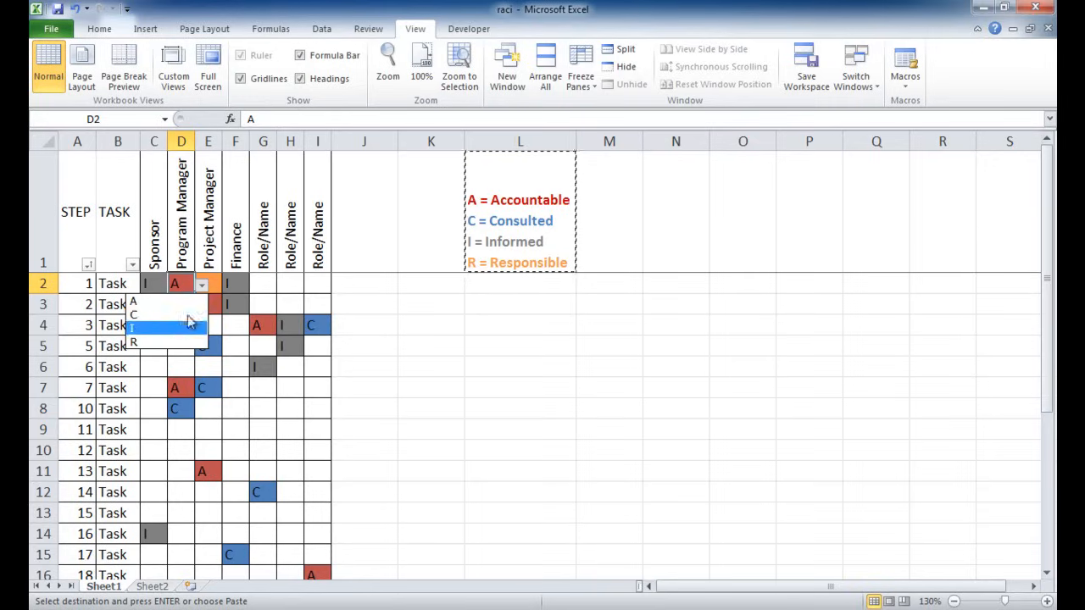
mouse_move(184, 572)
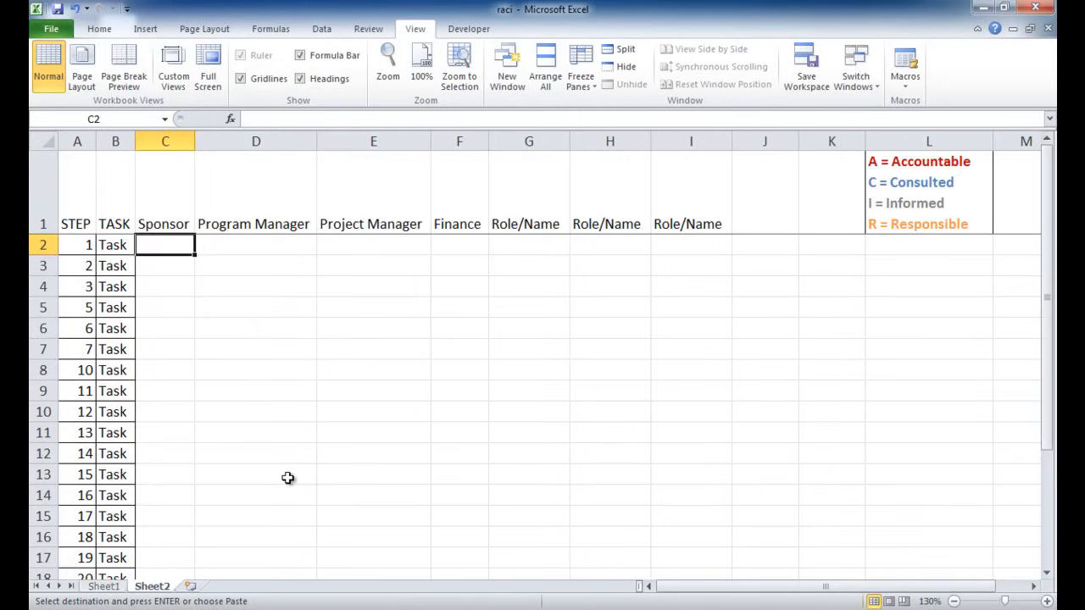
mouse_move(151, 298)
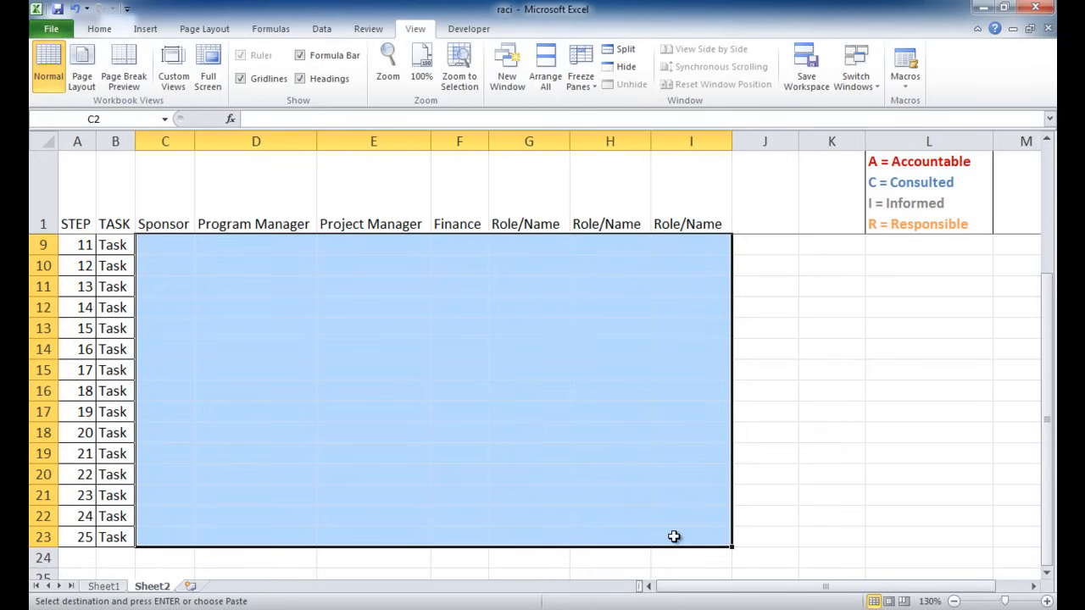
mouse_move(321, 28)
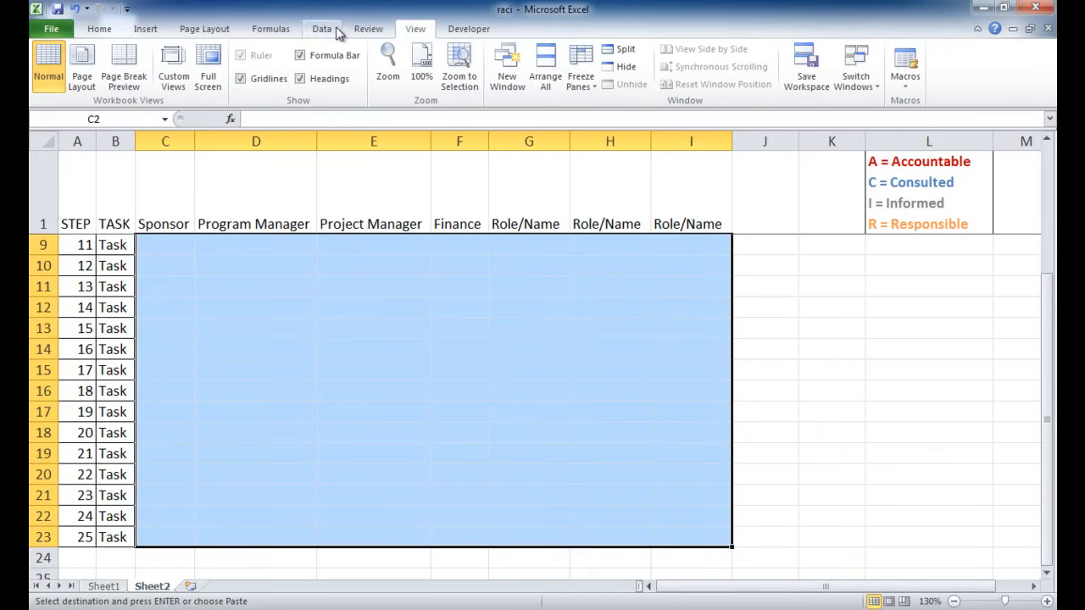
- Open the Data Validation choices for the selected role grid C2:I23
click(321, 28)
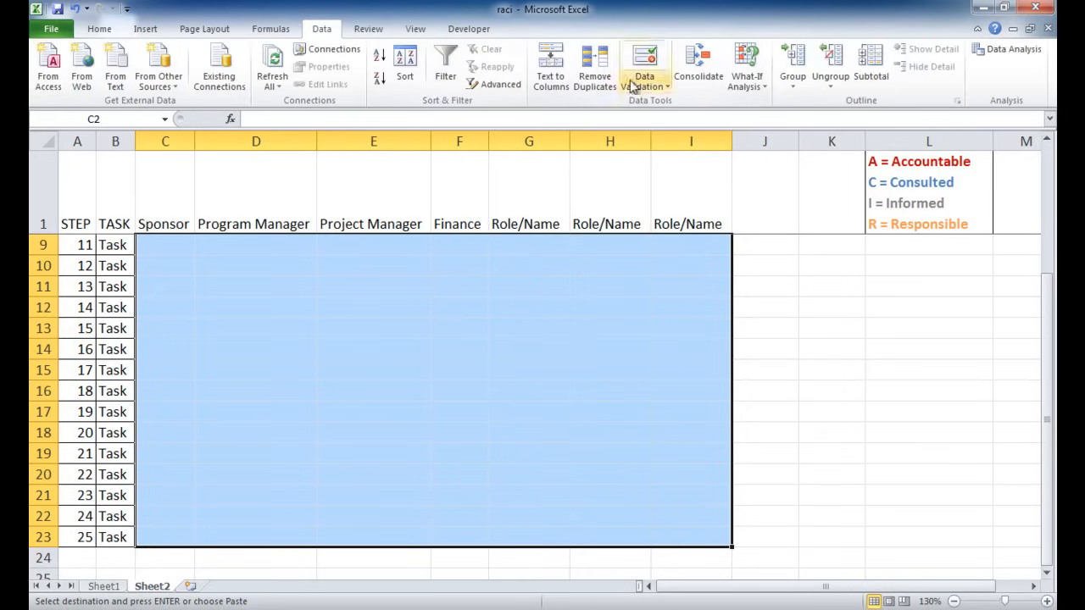
click(644, 63)
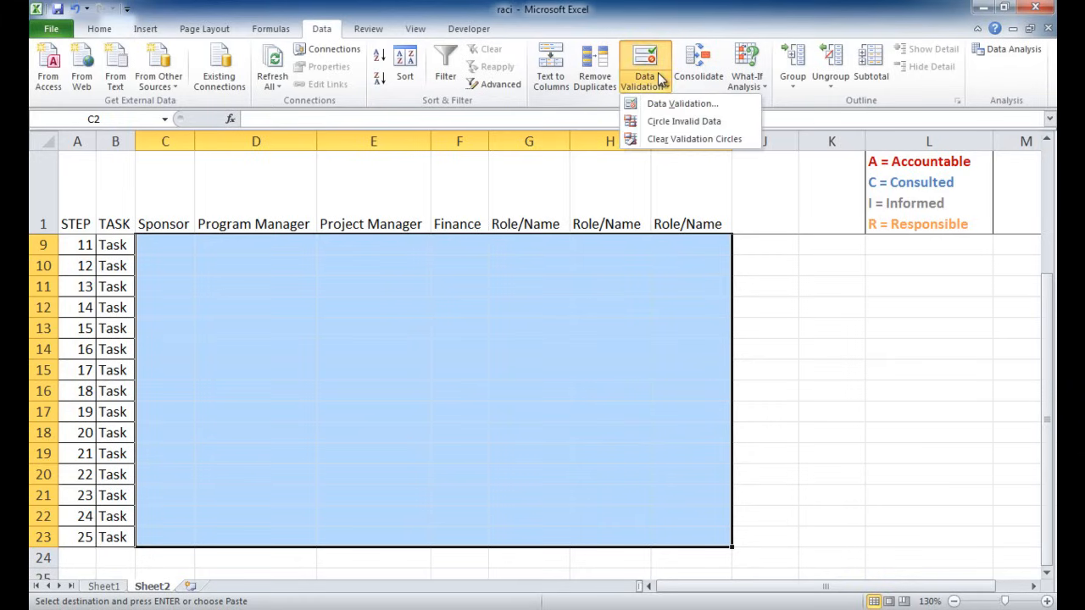
- Restrict the role grid to a list of R, A, C, I
click(682, 102)
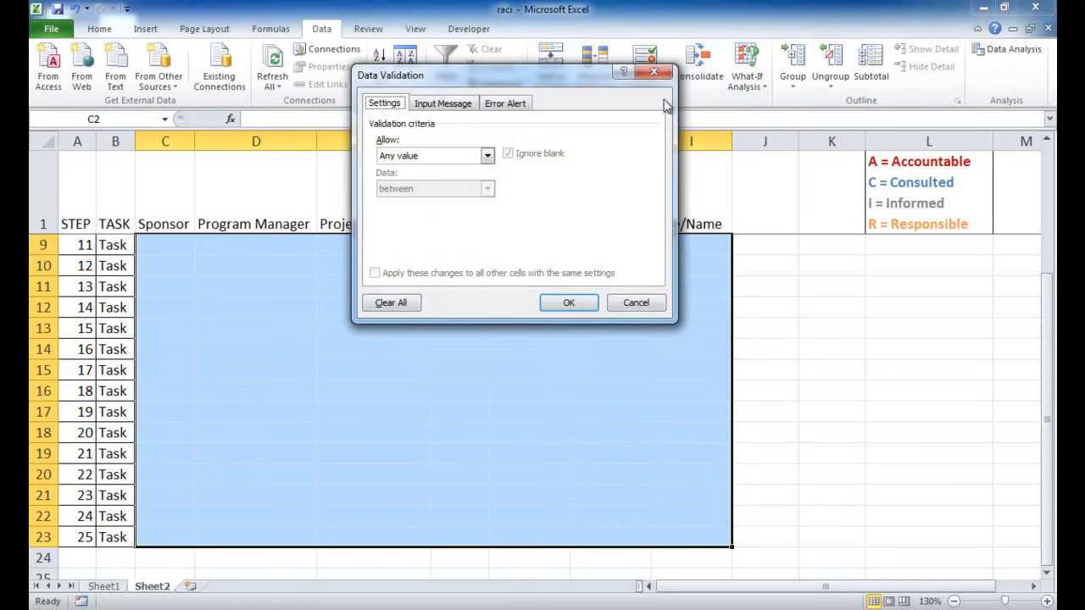
click(488, 155)
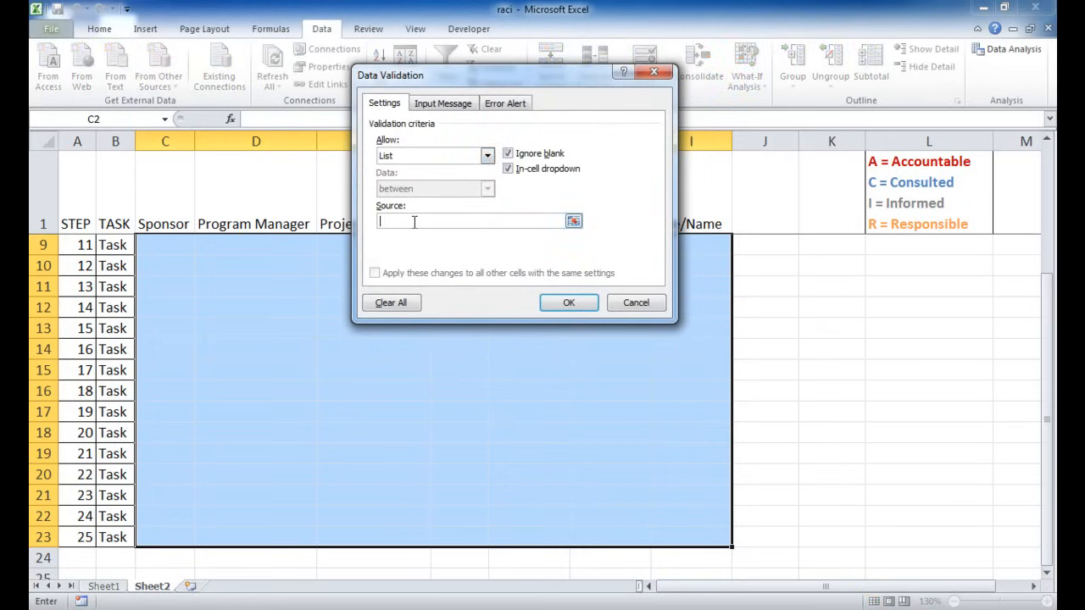
text(r)
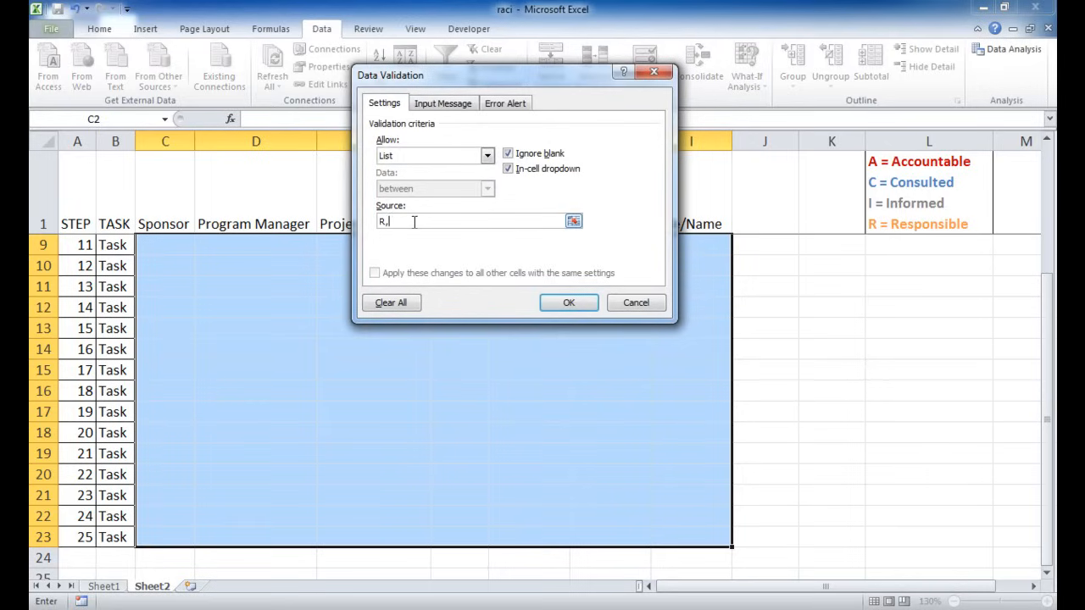
text(A,C)
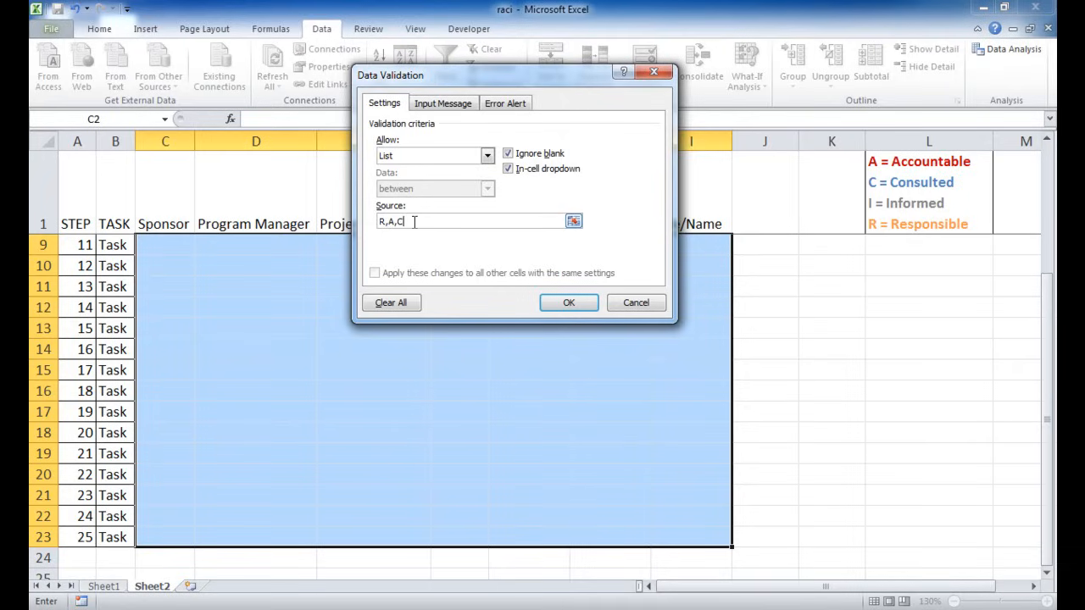
text(,I)
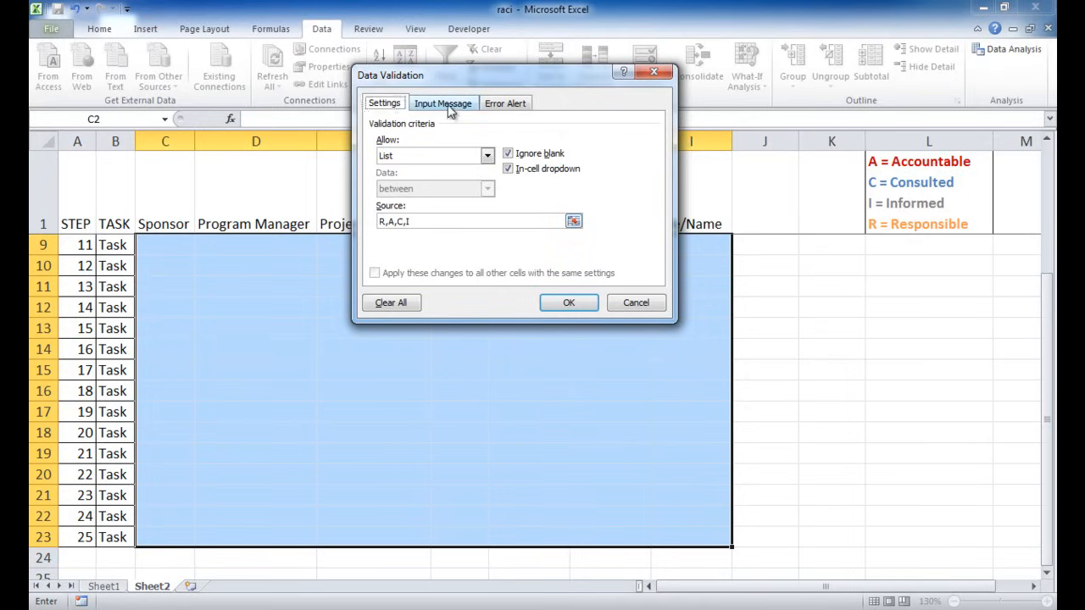
- Add a Stop error alert reading 'Only input R, A, C or I' and apply it
click(443, 102)
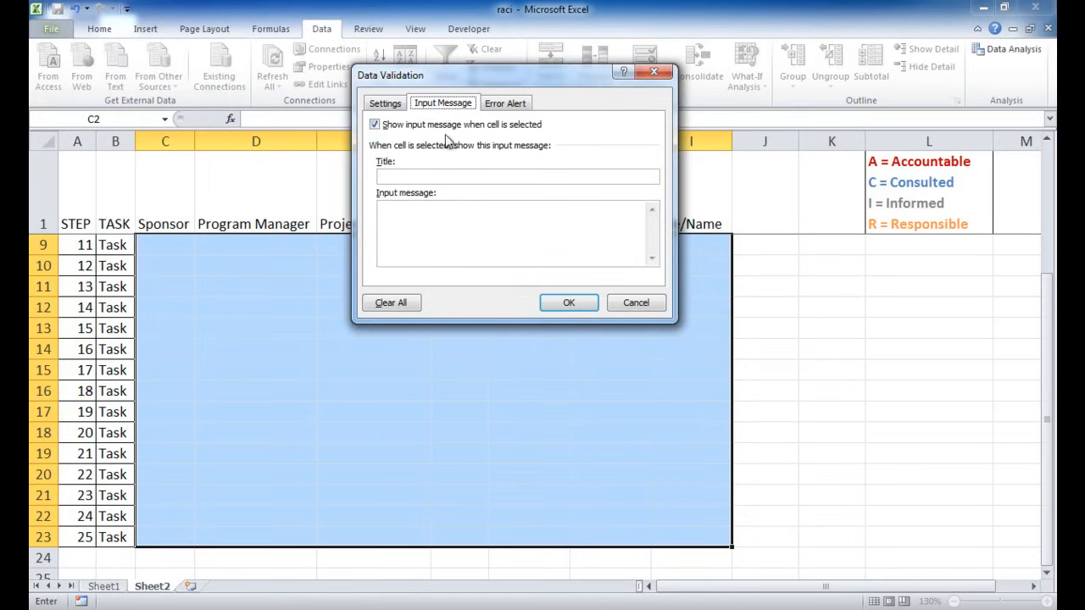
mouse_move(447, 147)
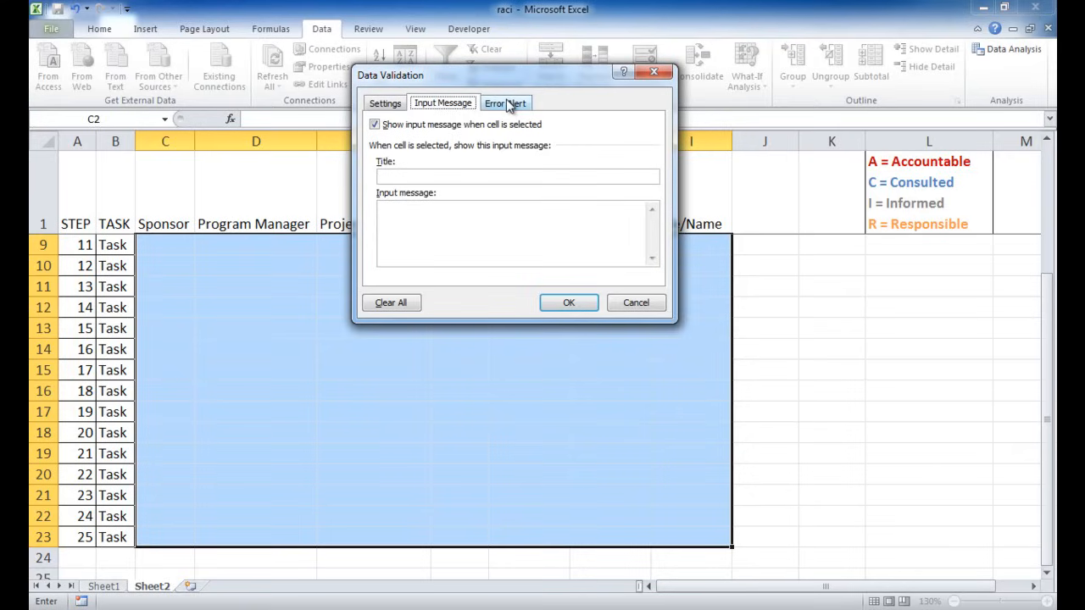
click(505, 102)
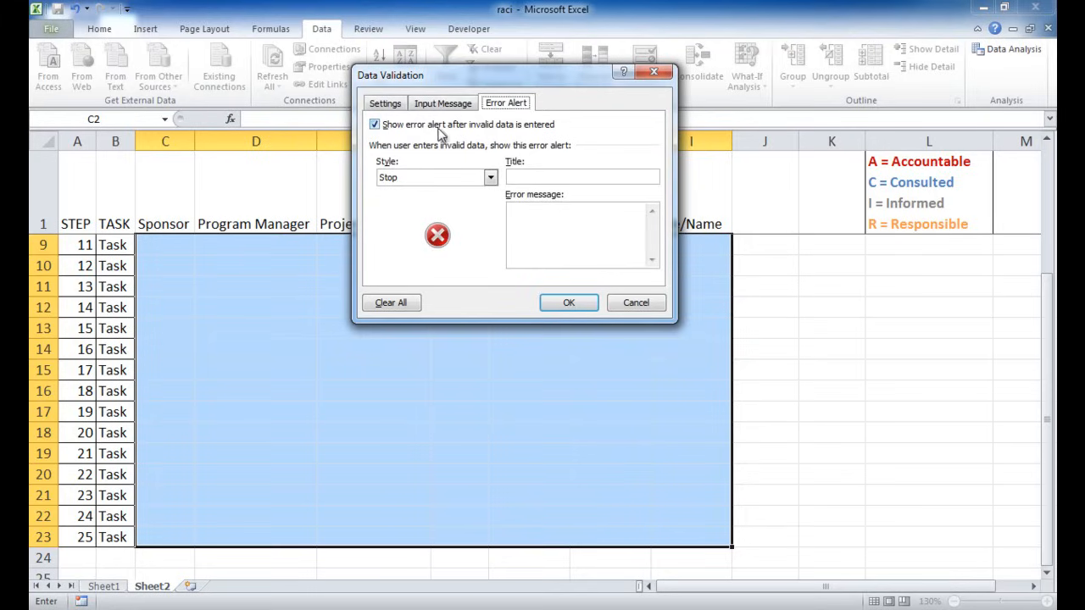
mouse_move(494, 159)
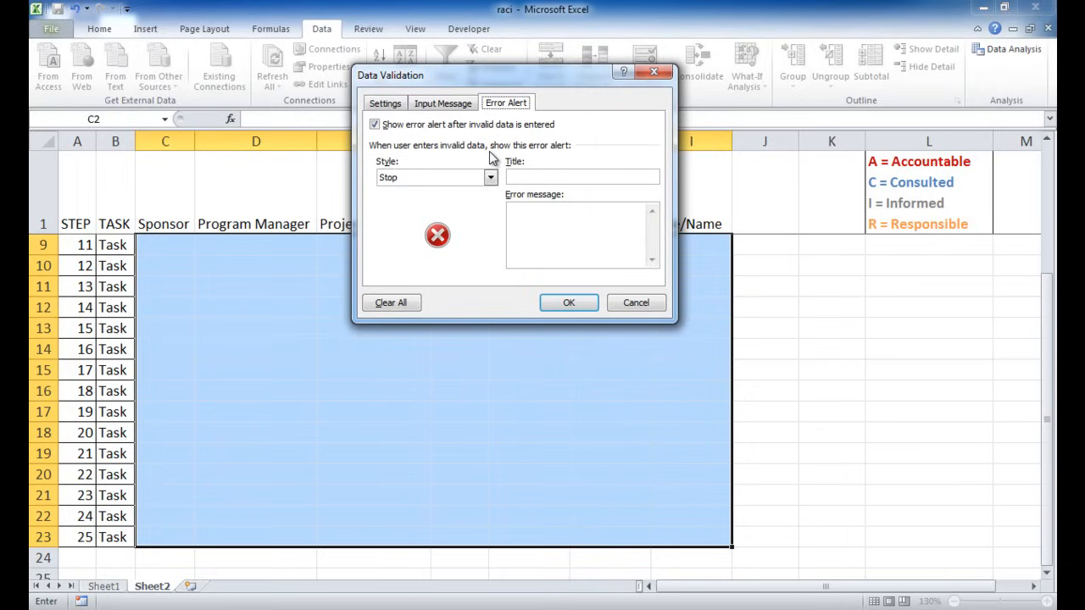
mouse_move(494, 228)
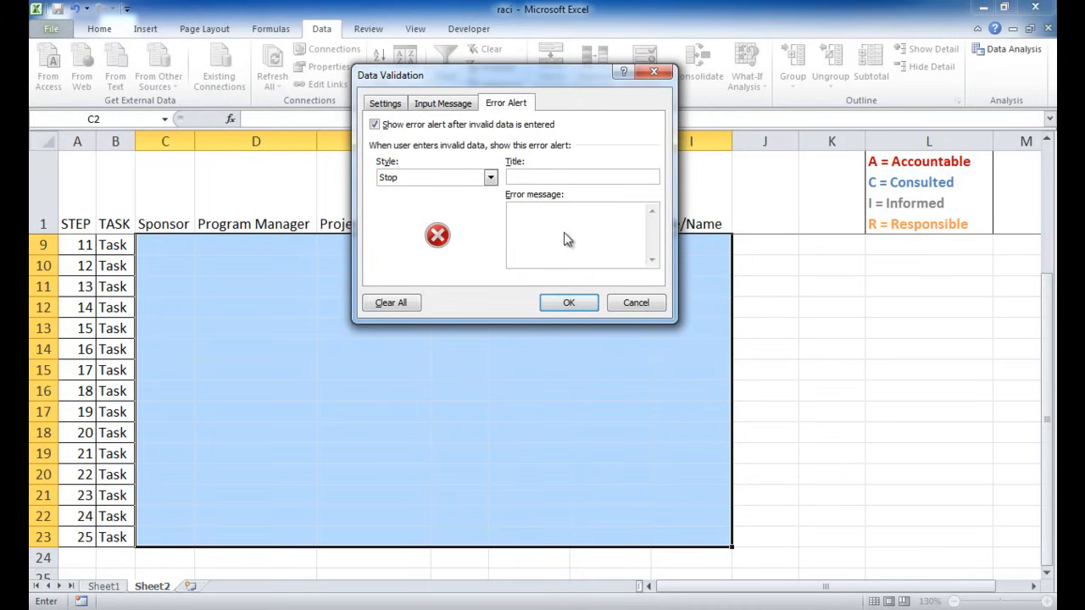
text(ONly)
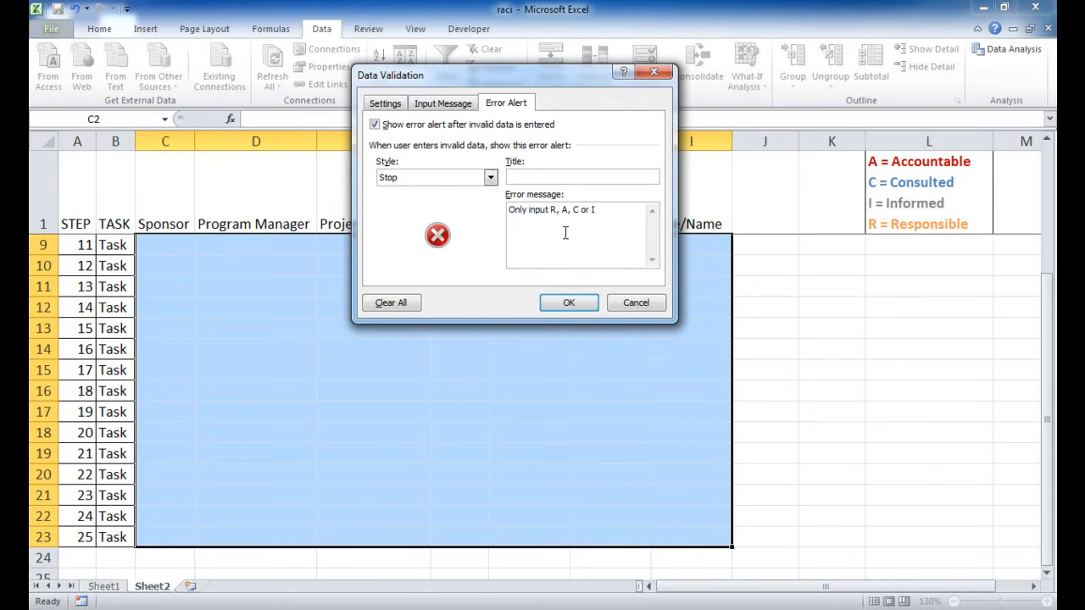
click(569, 302)
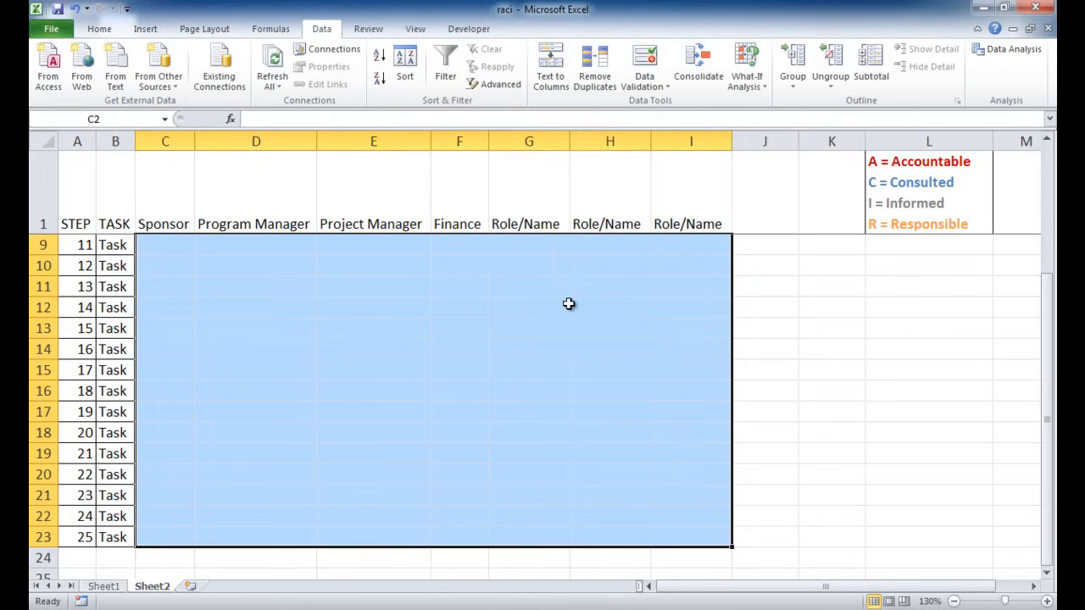
- Pick C for a Project Manager cell and dismiss an invalid-entry warning
click(373, 307)
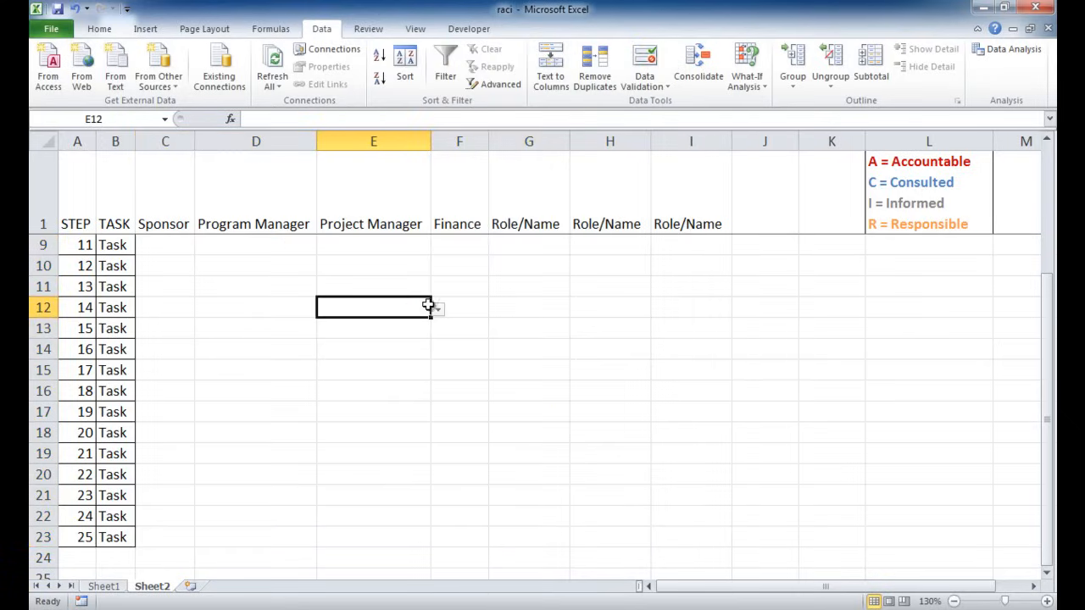
click(436, 307)
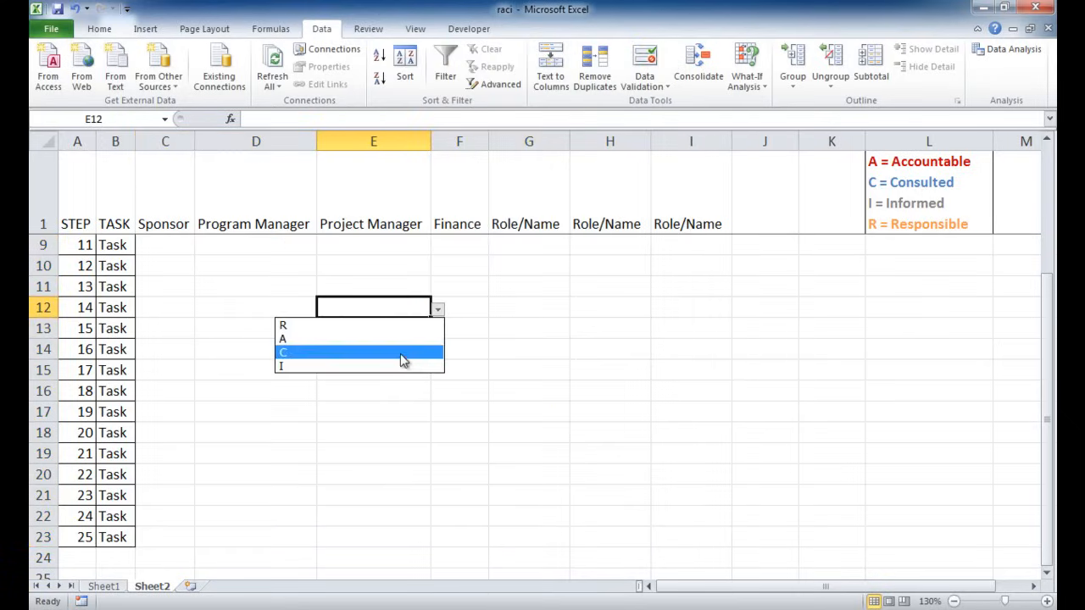
click(283, 352)
text(u)
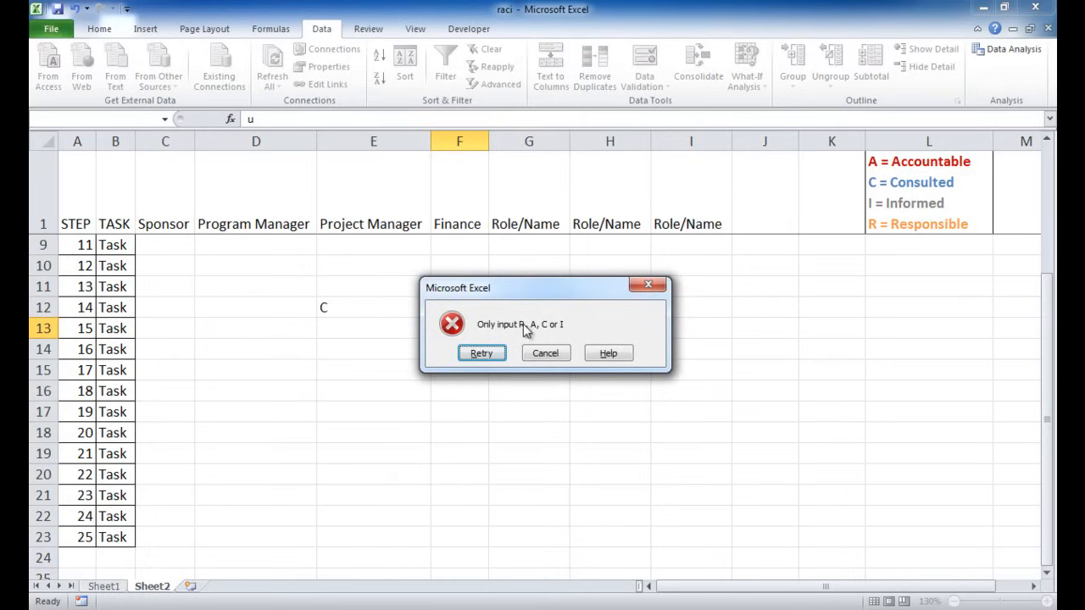
click(544, 353)
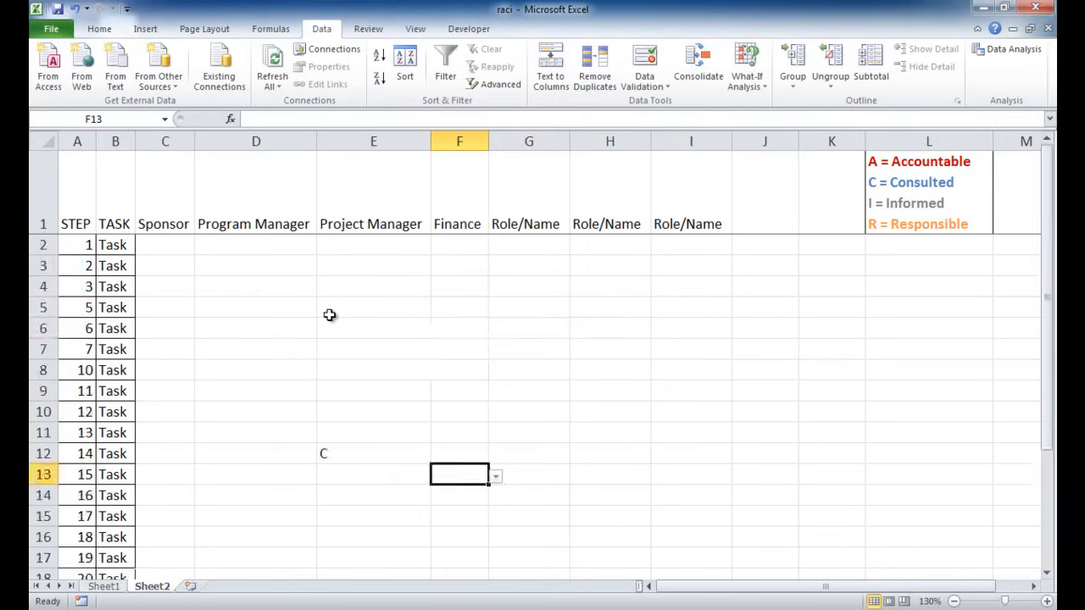
- Enter R for the step 3 Program Manager and fill other test cells
click(255, 287)
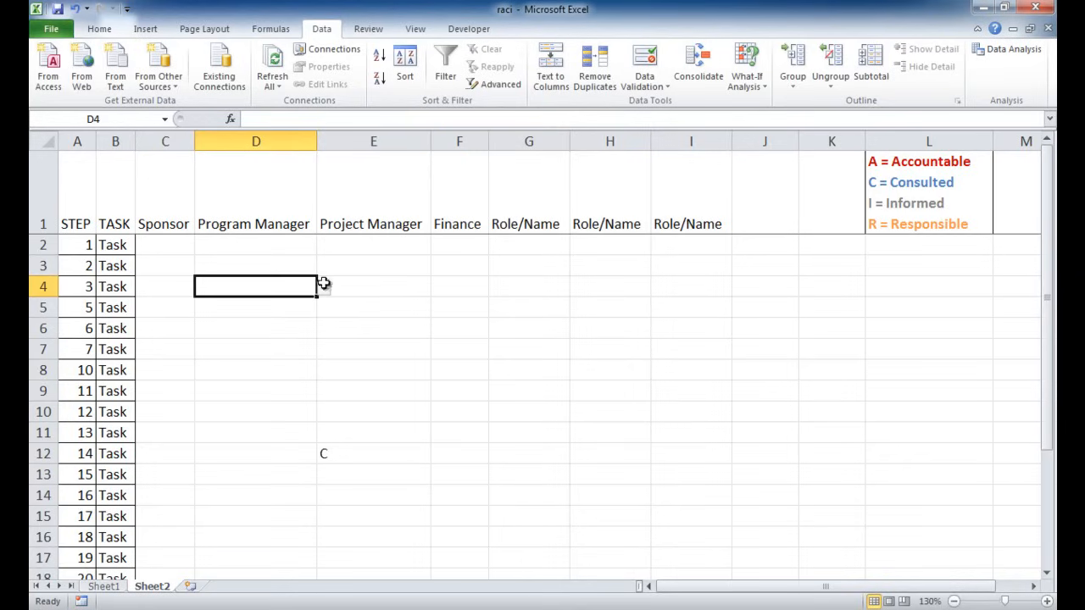
text(R)
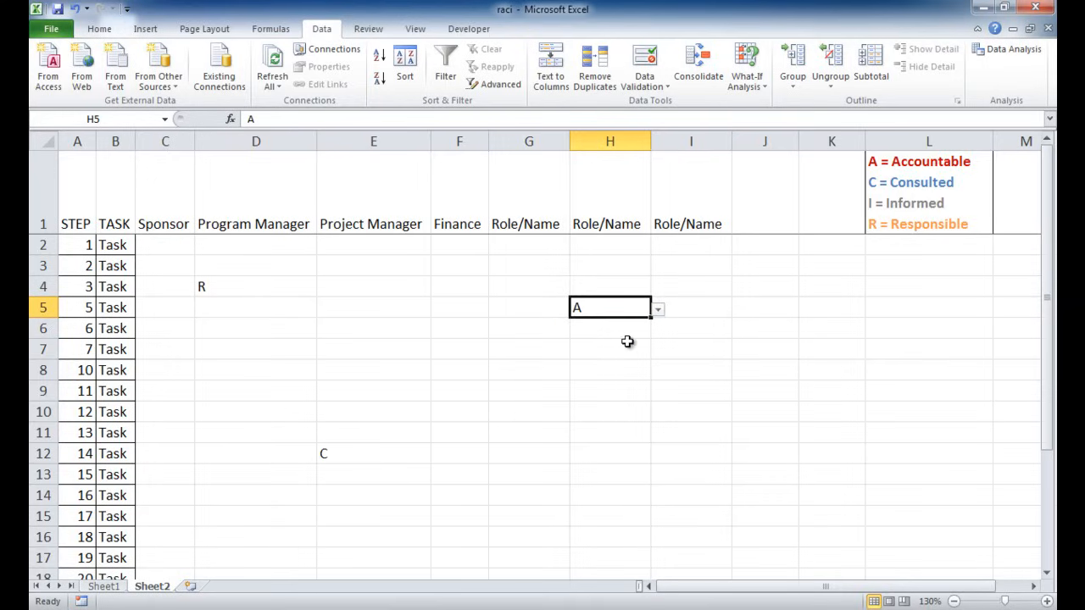
click(495, 349)
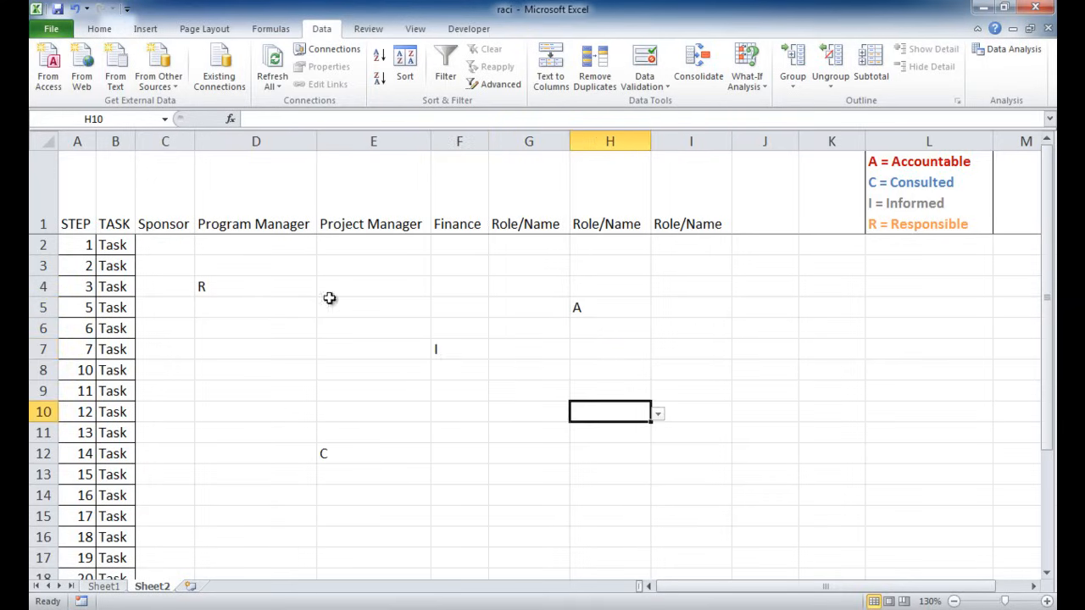
mouse_move(405, 355)
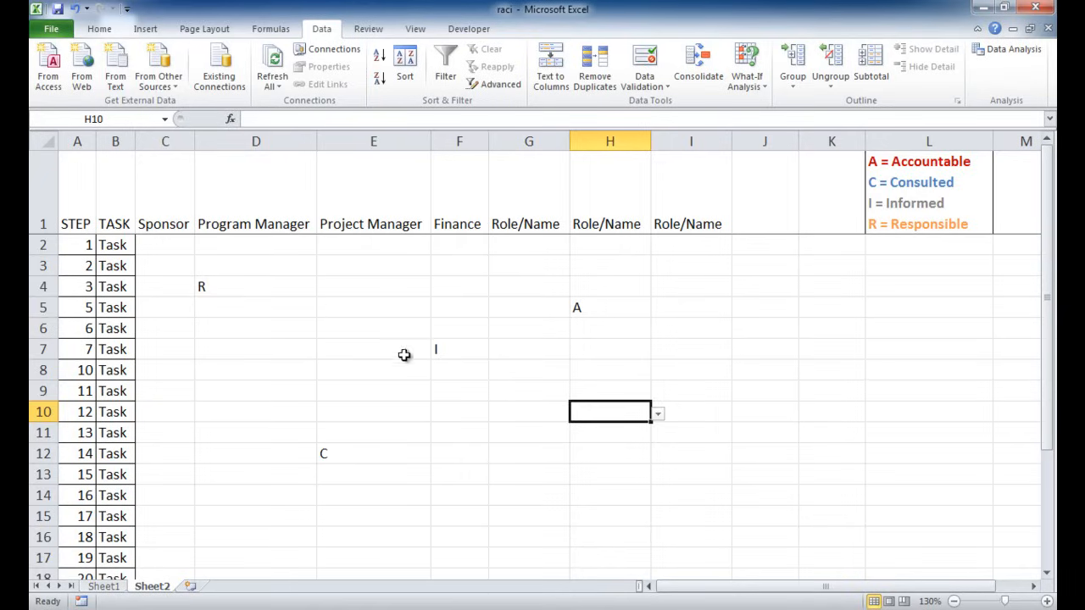
click(165, 245)
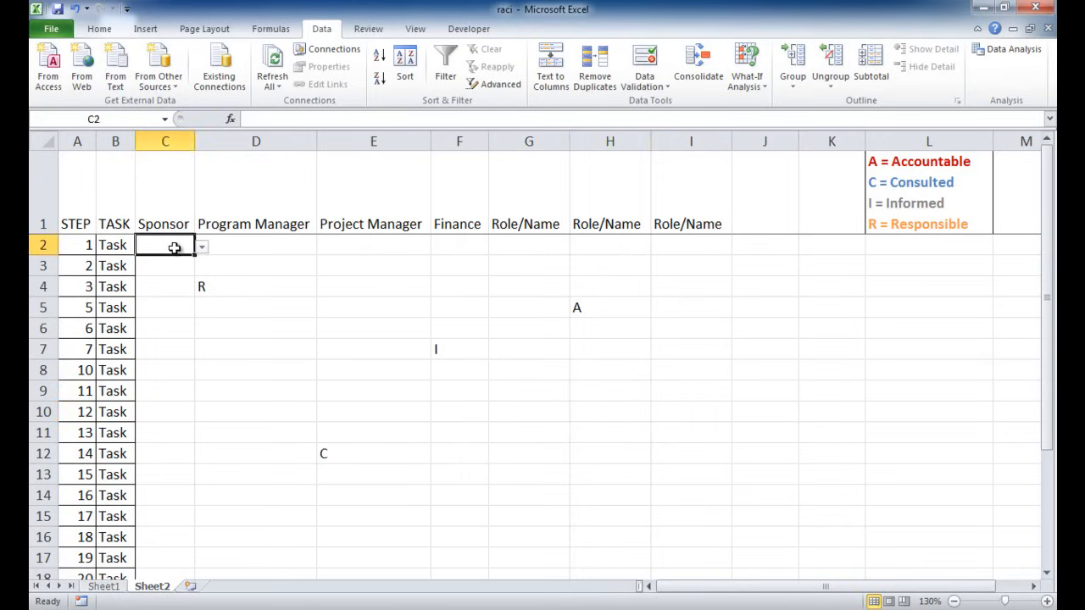
- Select role grid C2:I23 and open Conditional Formatting on the Home tab
drag(165, 245, 651, 328)
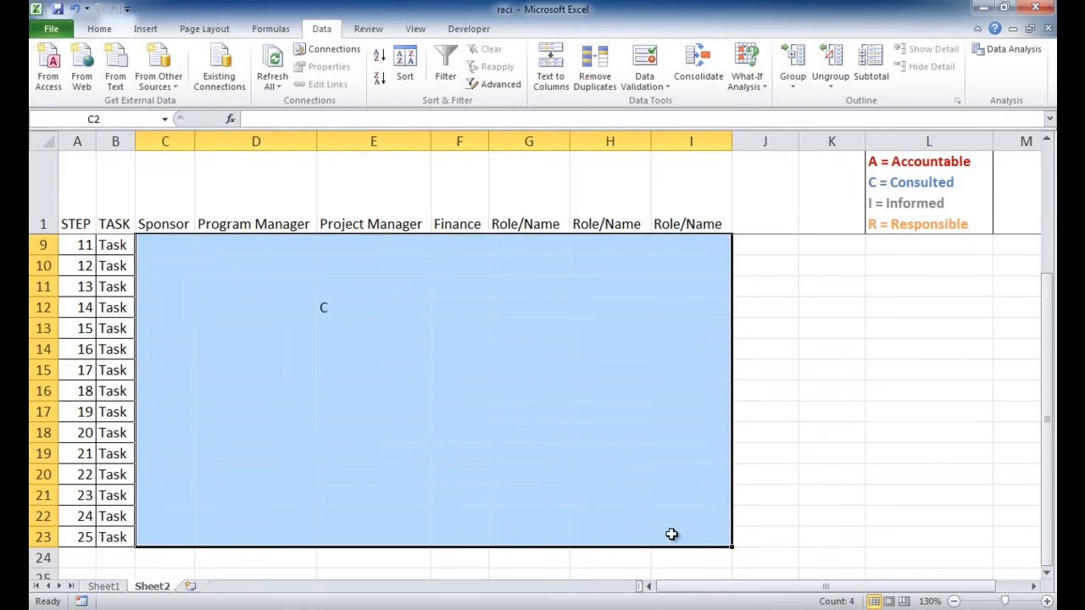
click(98, 28)
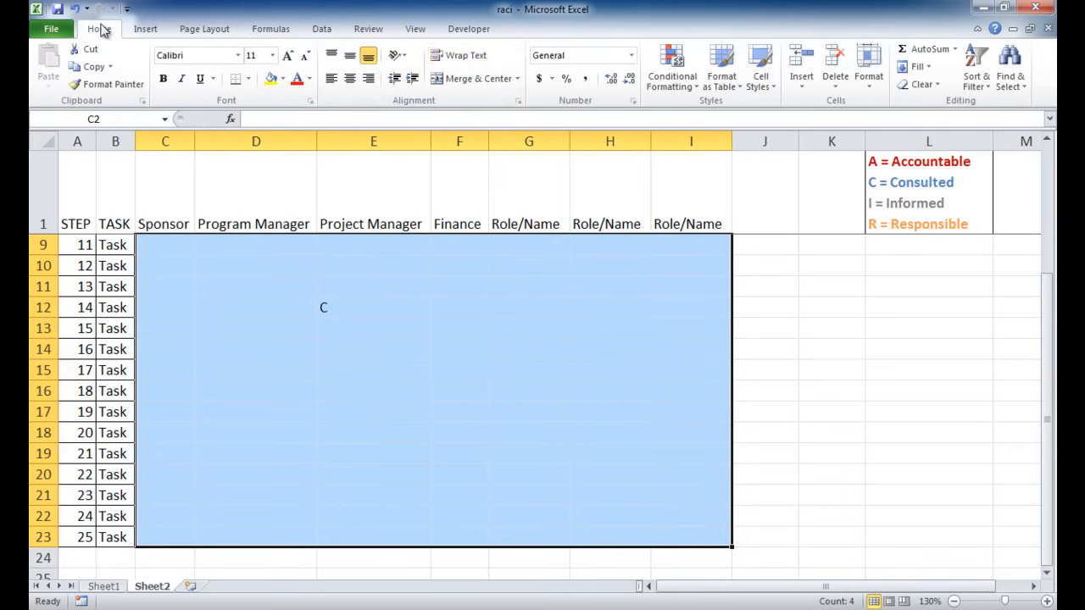
click(671, 68)
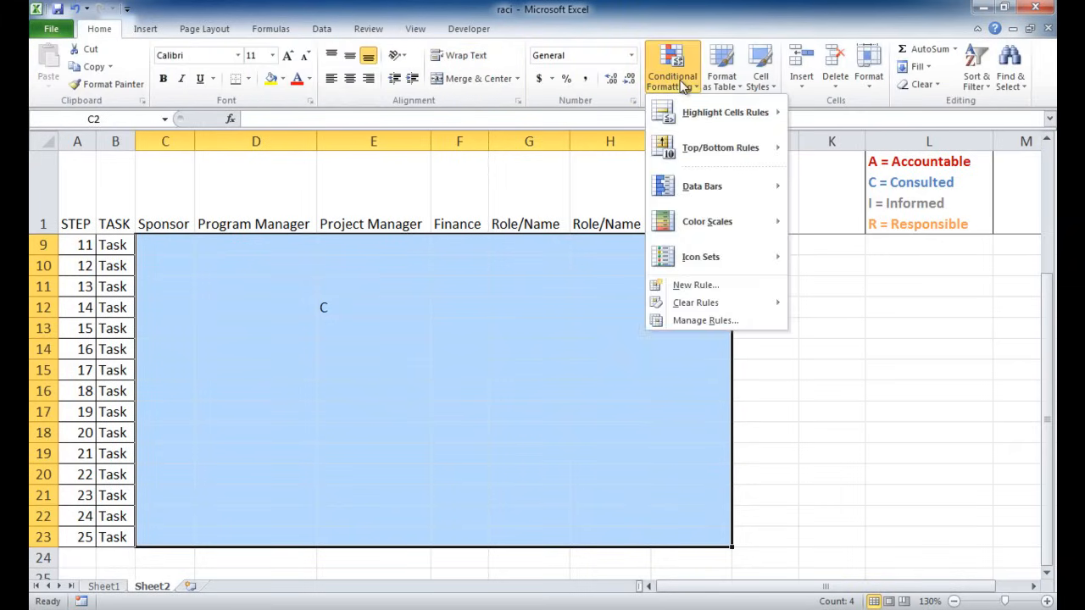
mouse_move(725, 111)
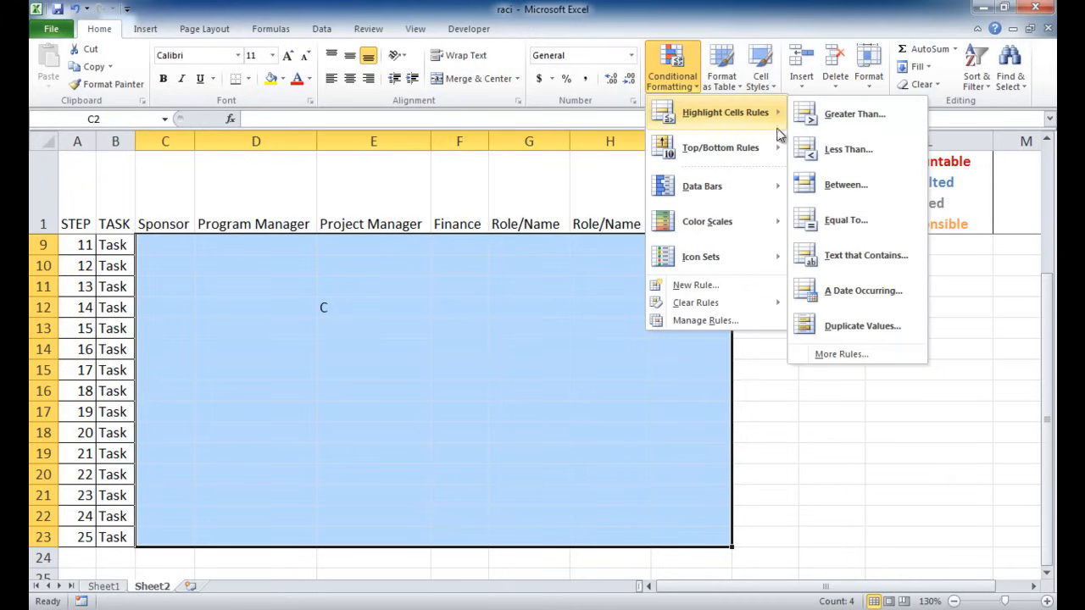
mouse_move(856, 260)
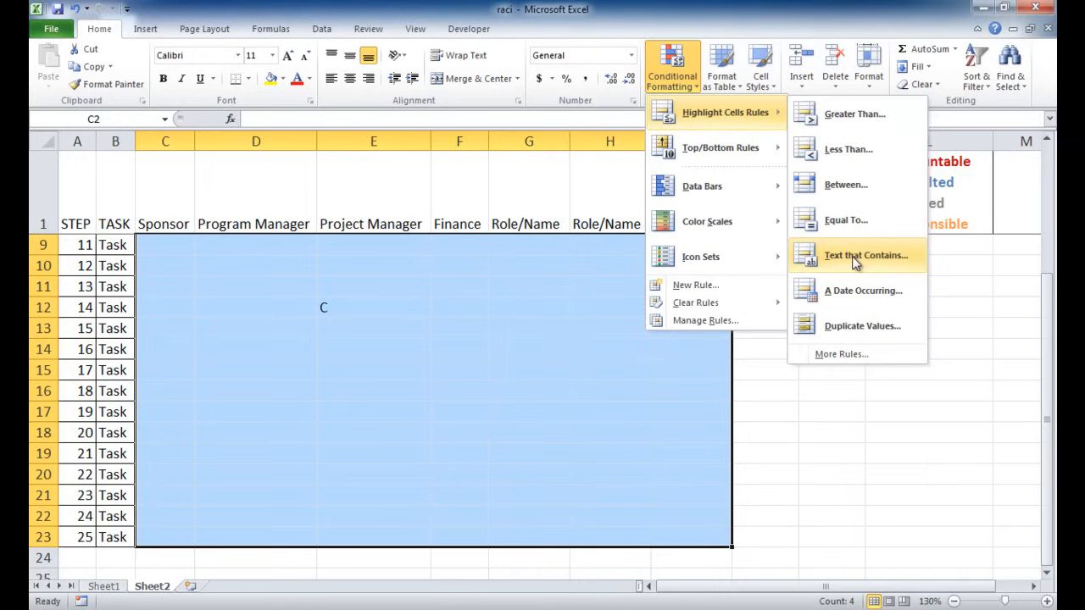
mouse_move(849, 356)
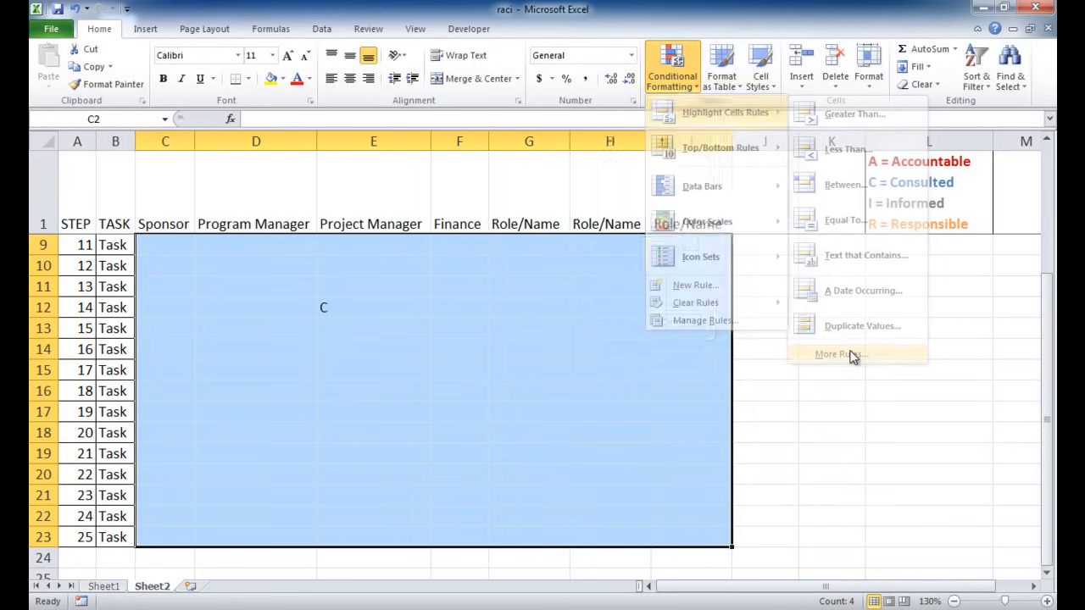
- Start a new highlighting rule matching cells containing the text R
click(837, 354)
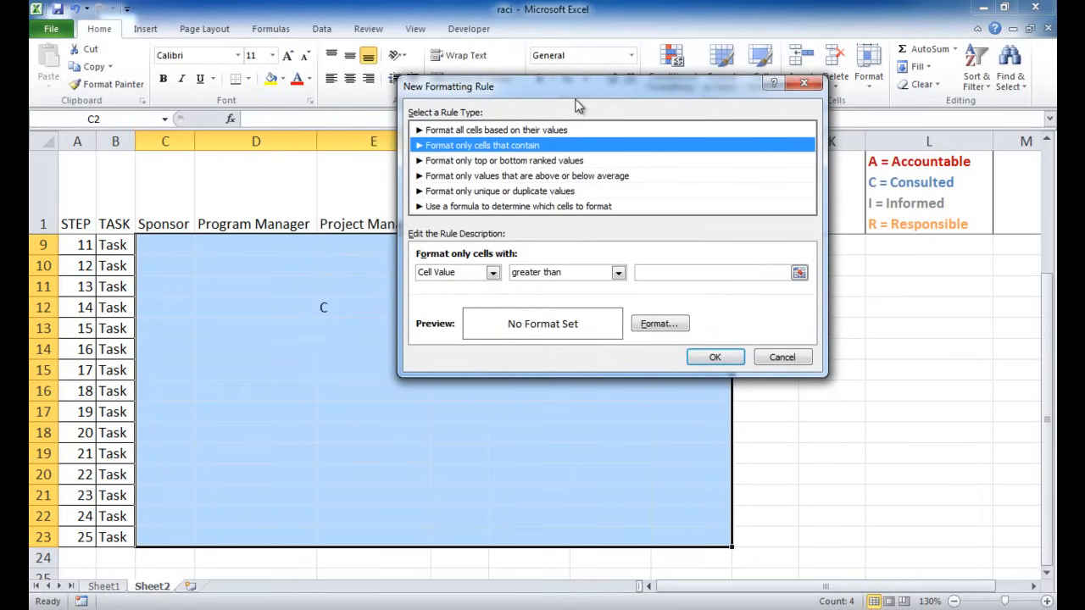
mouse_move(474, 155)
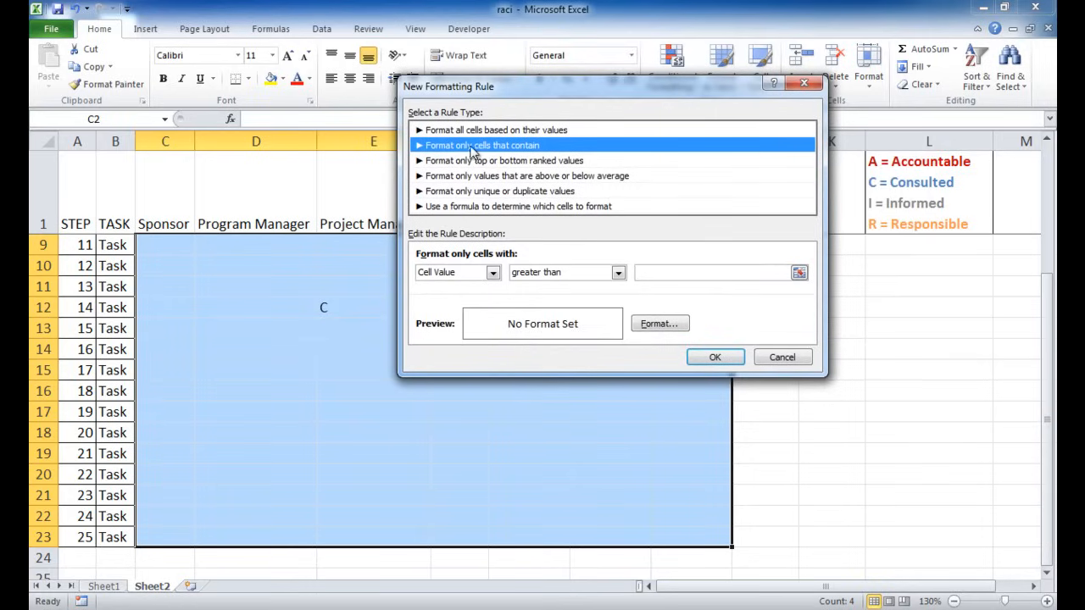
mouse_move(480, 151)
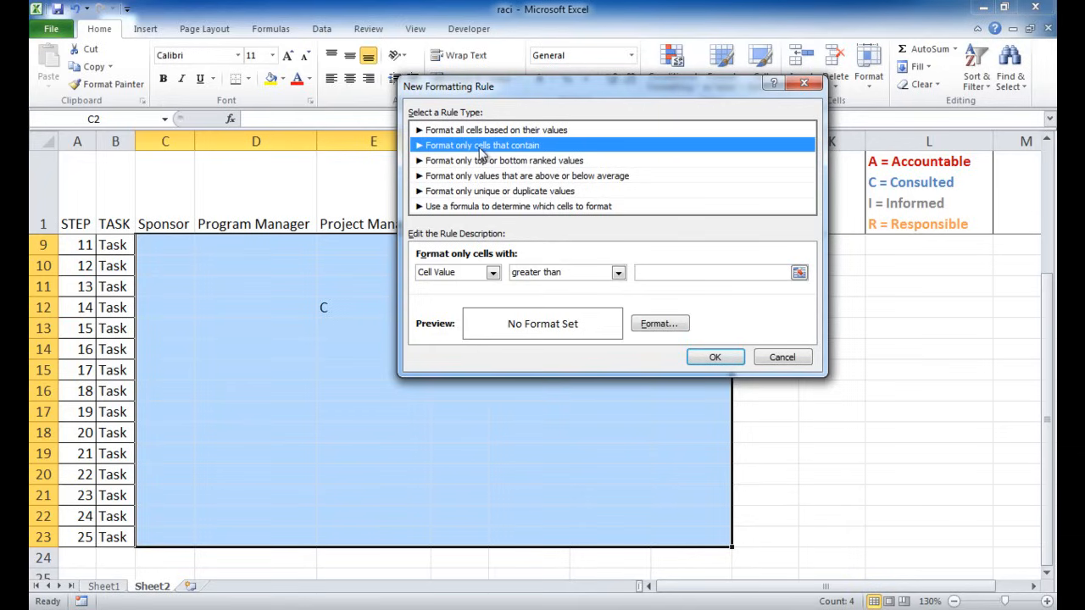
click(493, 272)
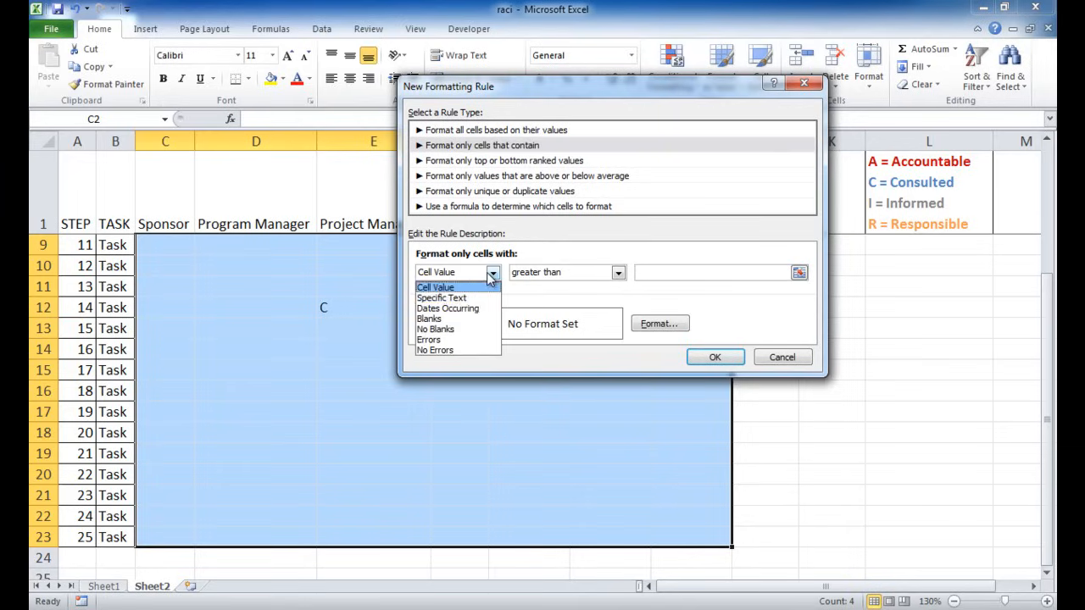
click(441, 298)
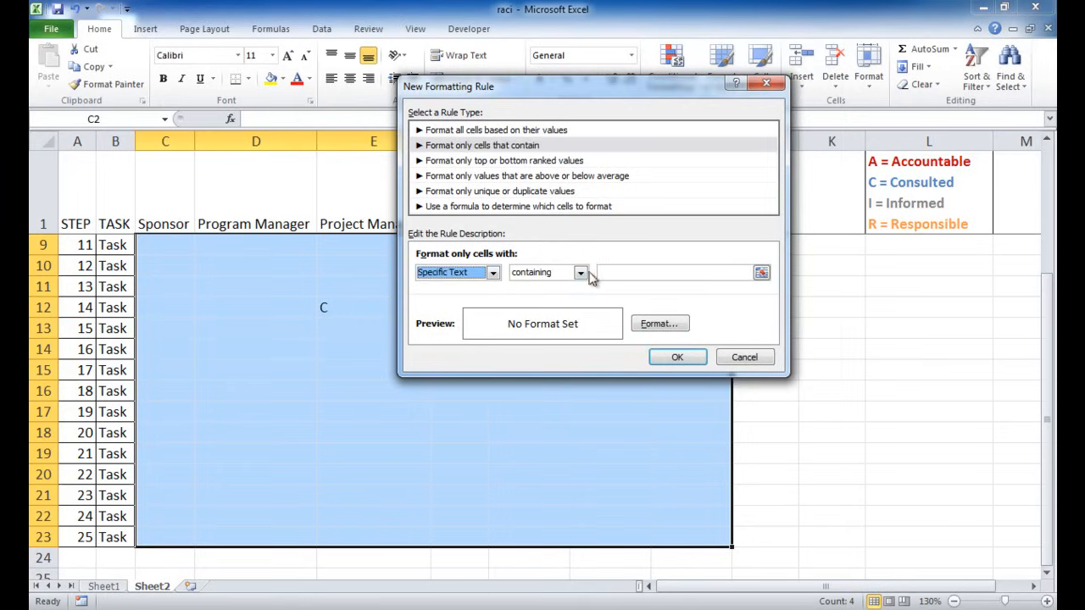
click(670, 272)
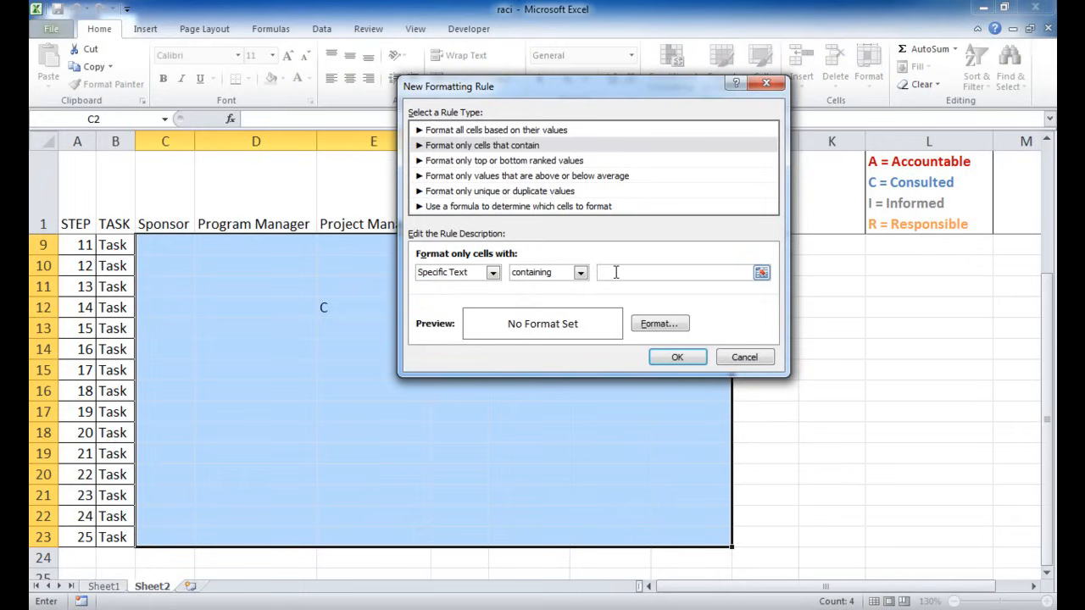
text(R)
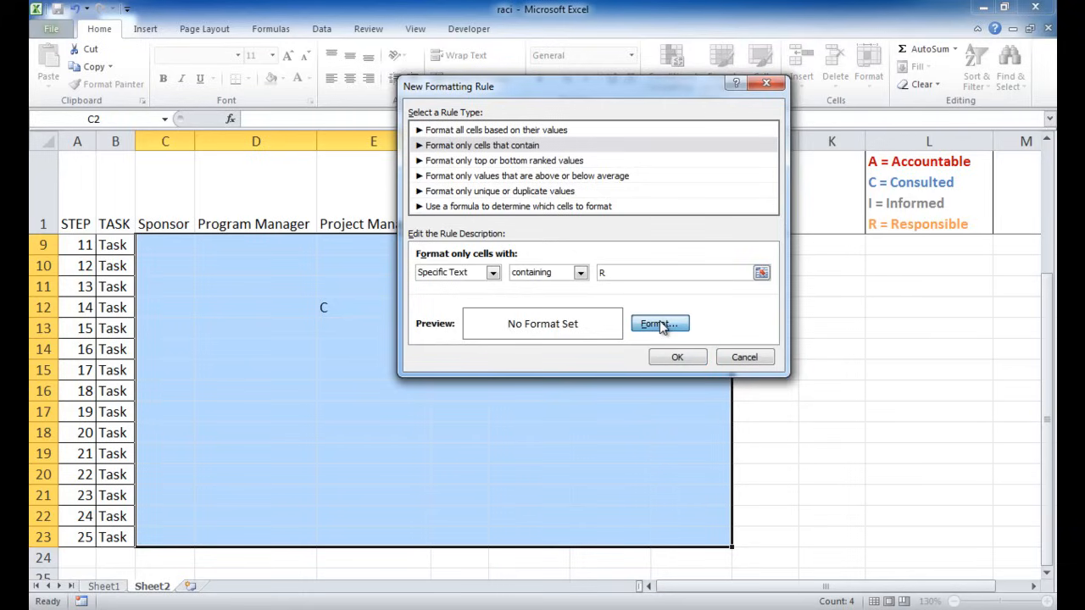
mouse_move(659, 331)
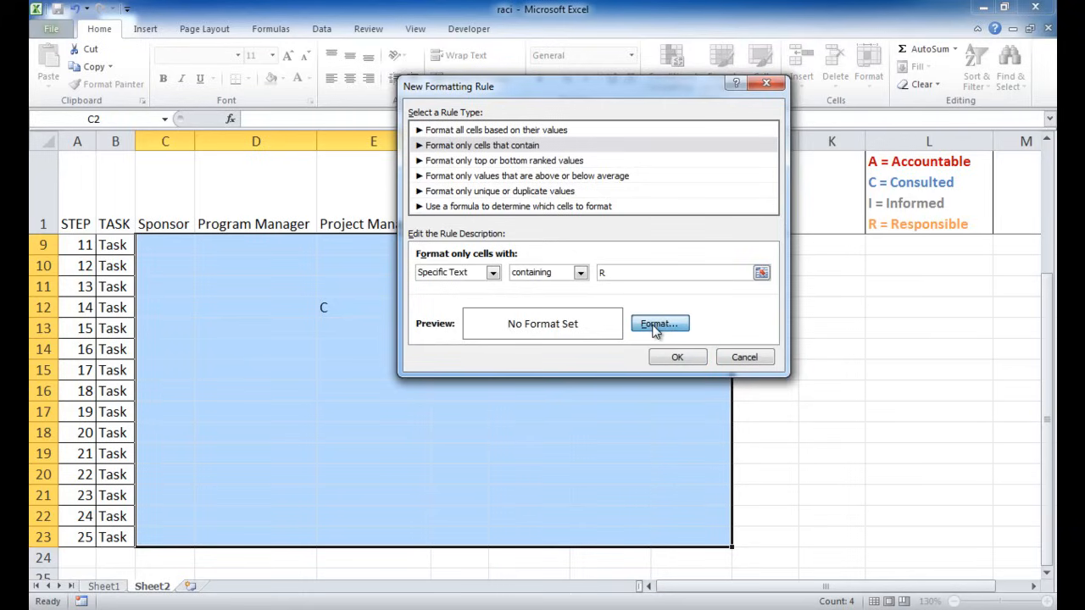
- Give the R rule an orange fill and confirm it
click(659, 323)
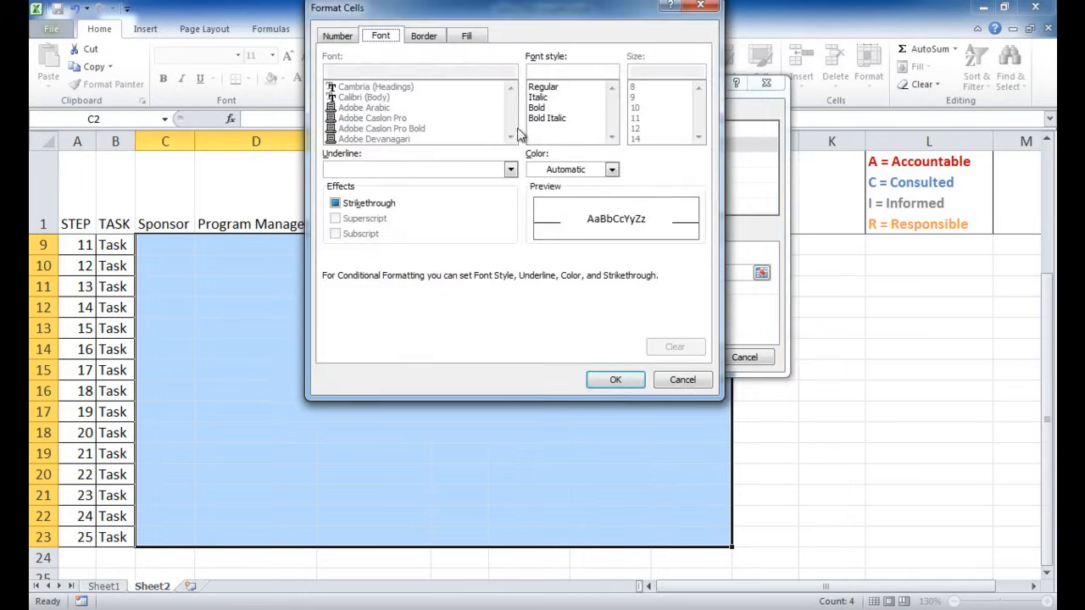
click(467, 36)
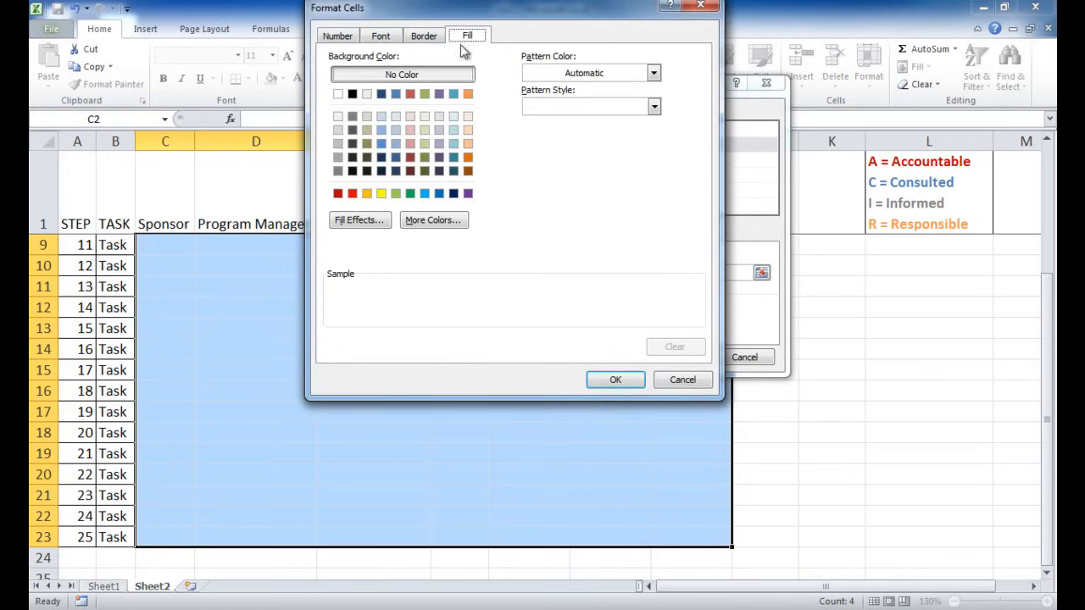
click(468, 94)
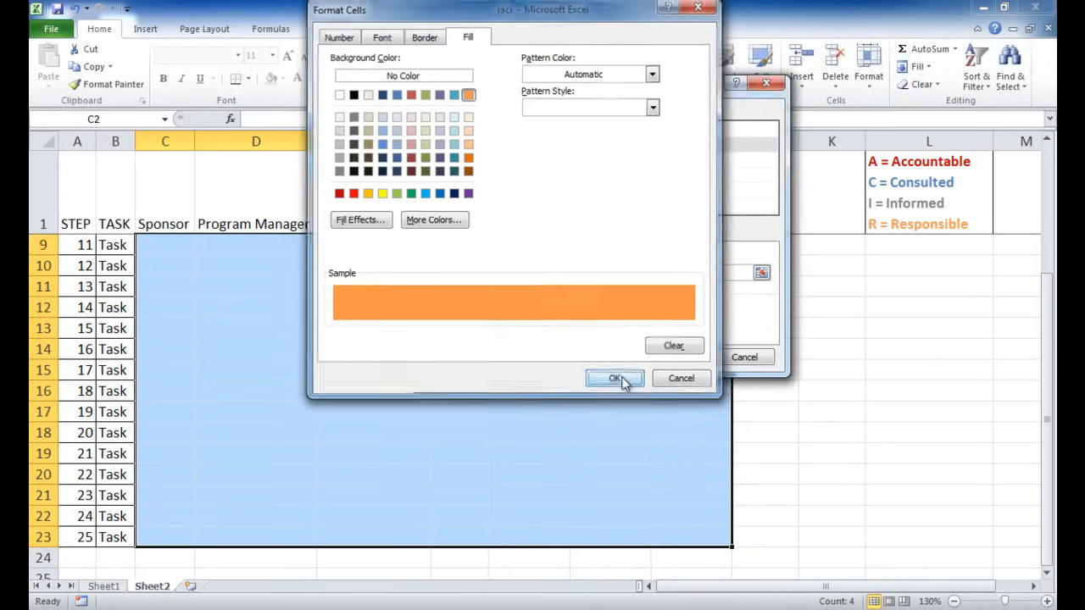
click(614, 378)
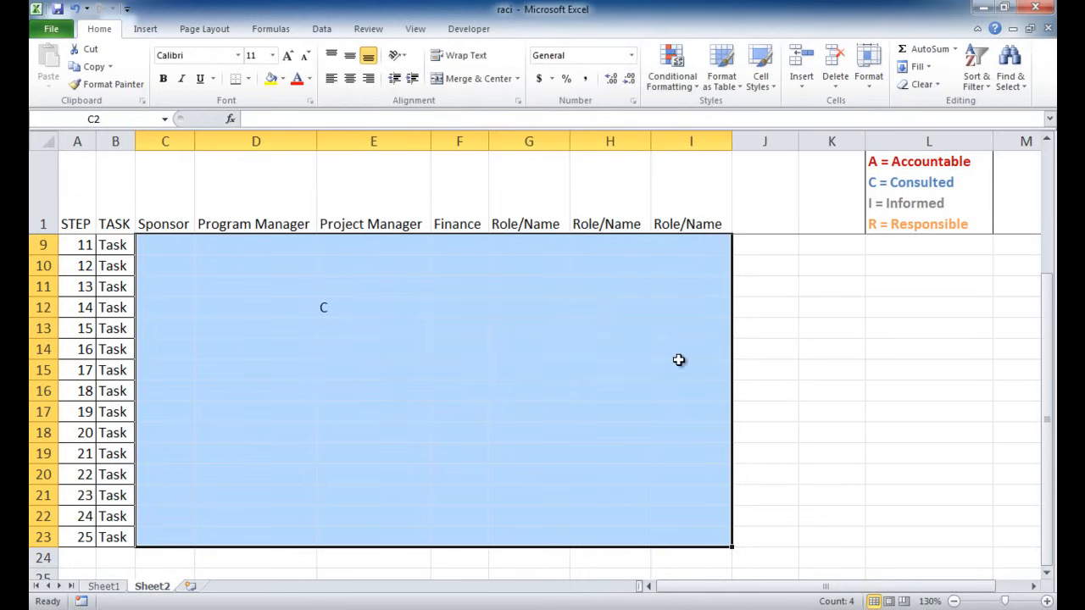
mouse_move(672, 69)
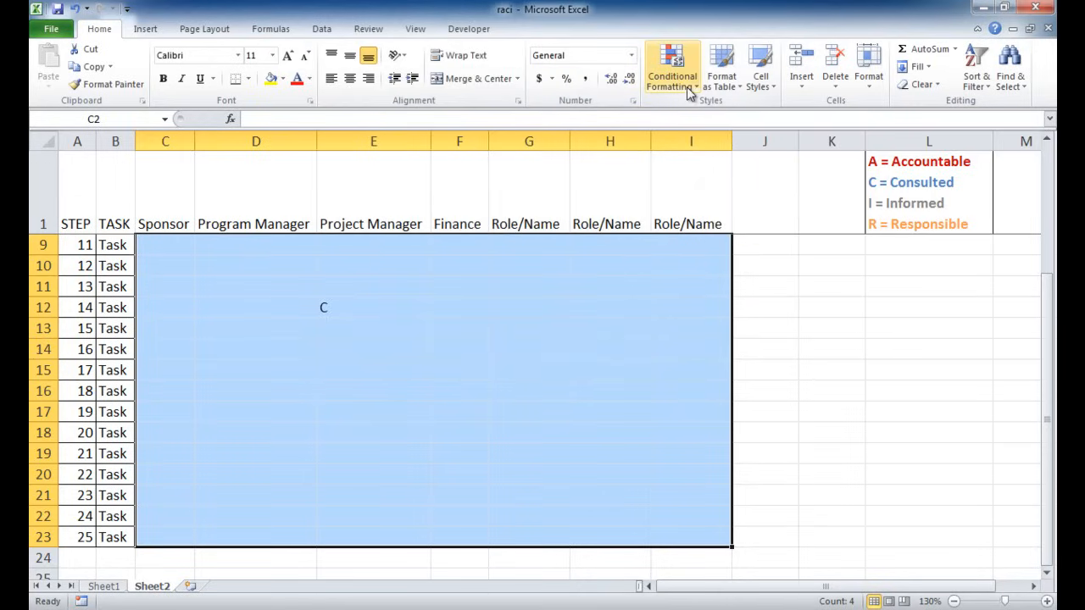
- Add a Specific Text conditional formatting rule that fills cells containing 'A' with red
click(671, 68)
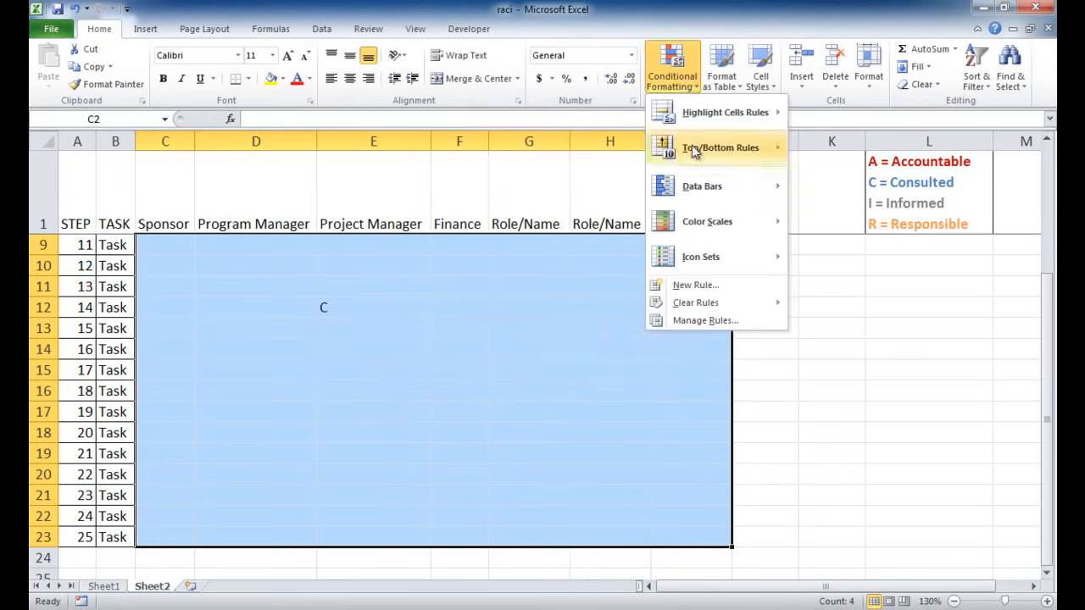
mouse_move(695, 302)
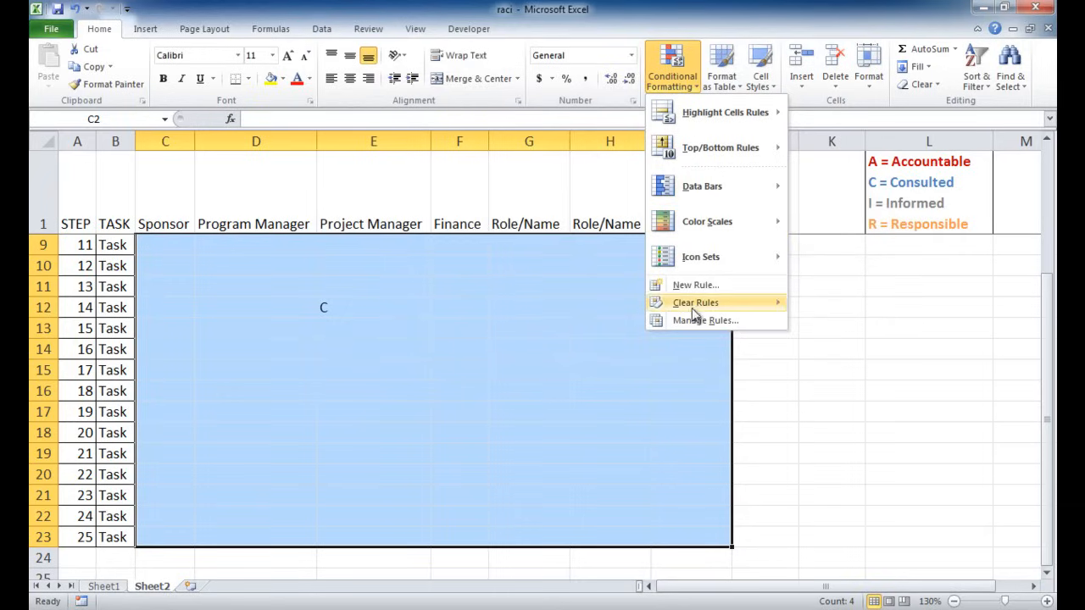
click(705, 320)
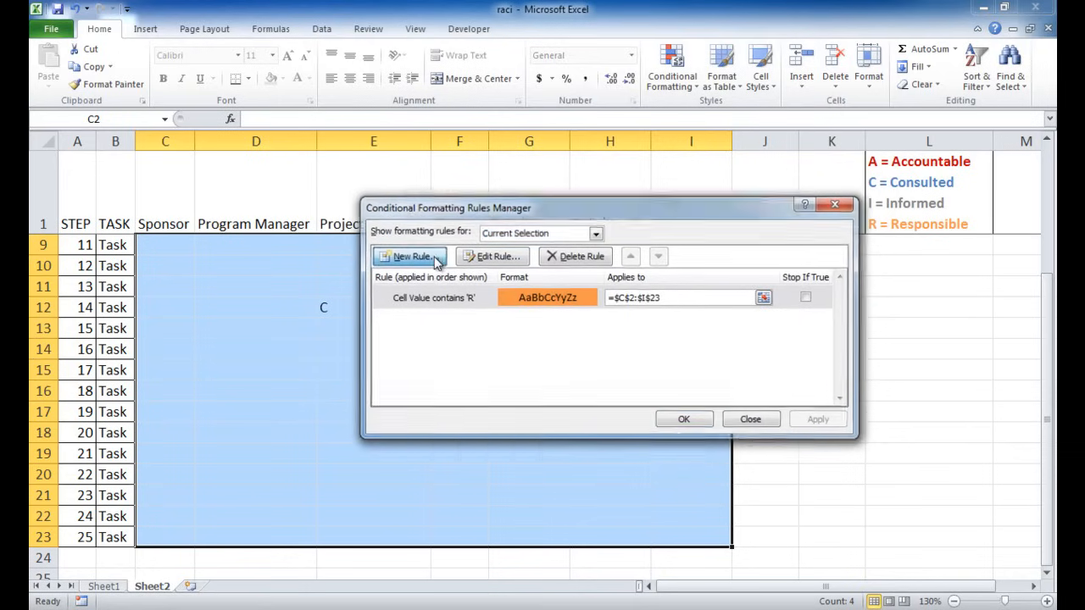
click(410, 256)
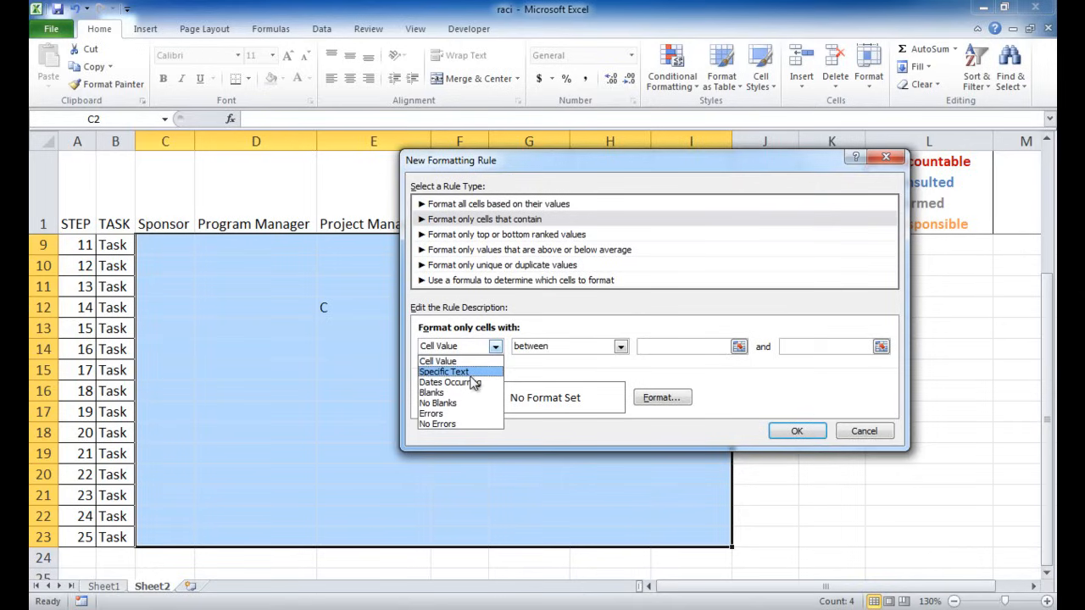
click(443, 371)
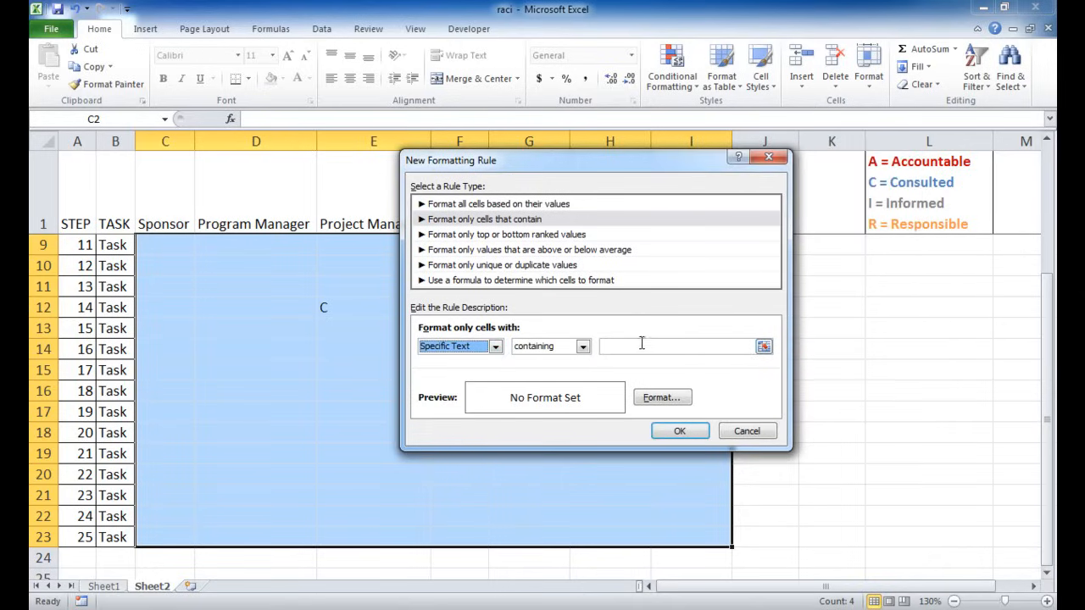
text(A)
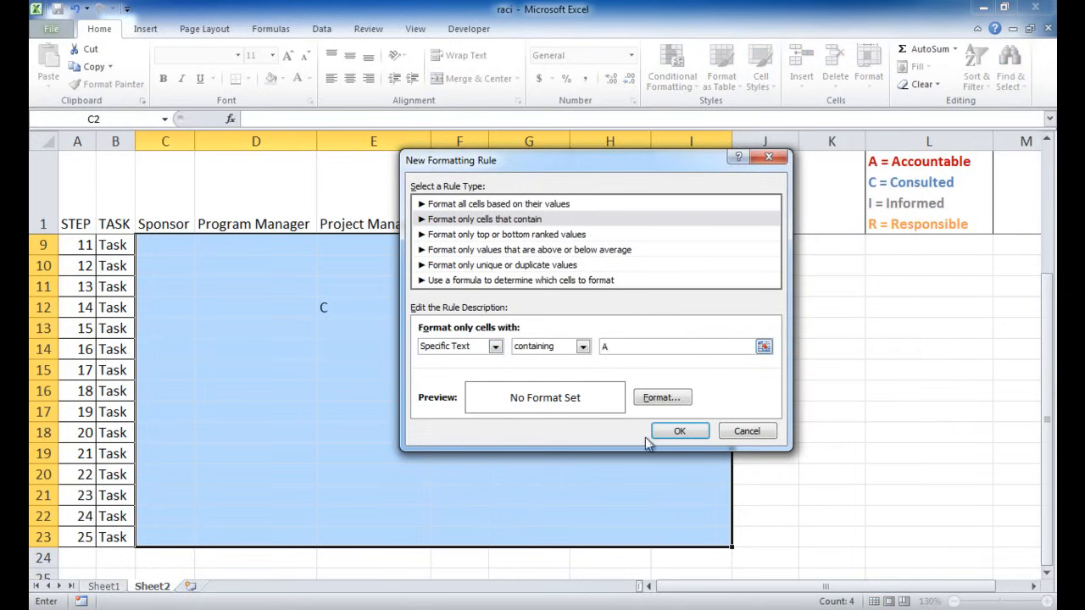
click(662, 396)
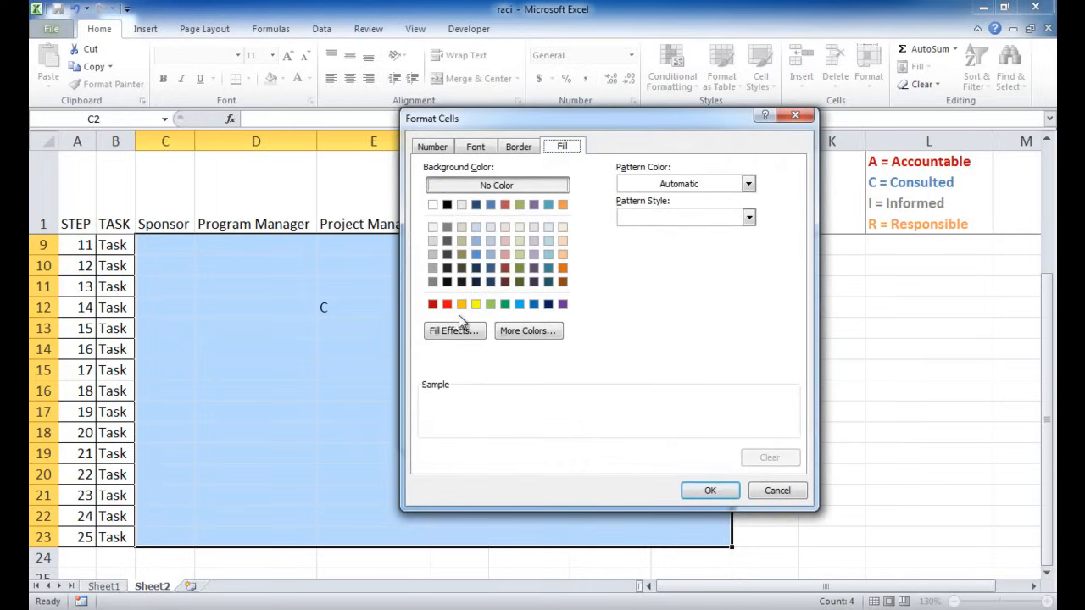
click(433, 304)
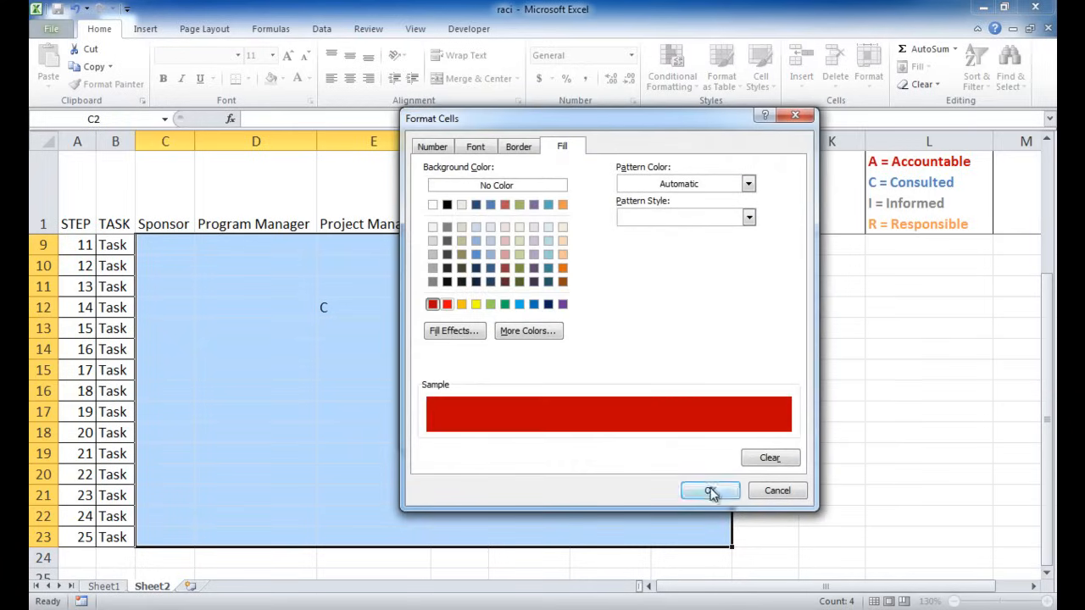
click(710, 491)
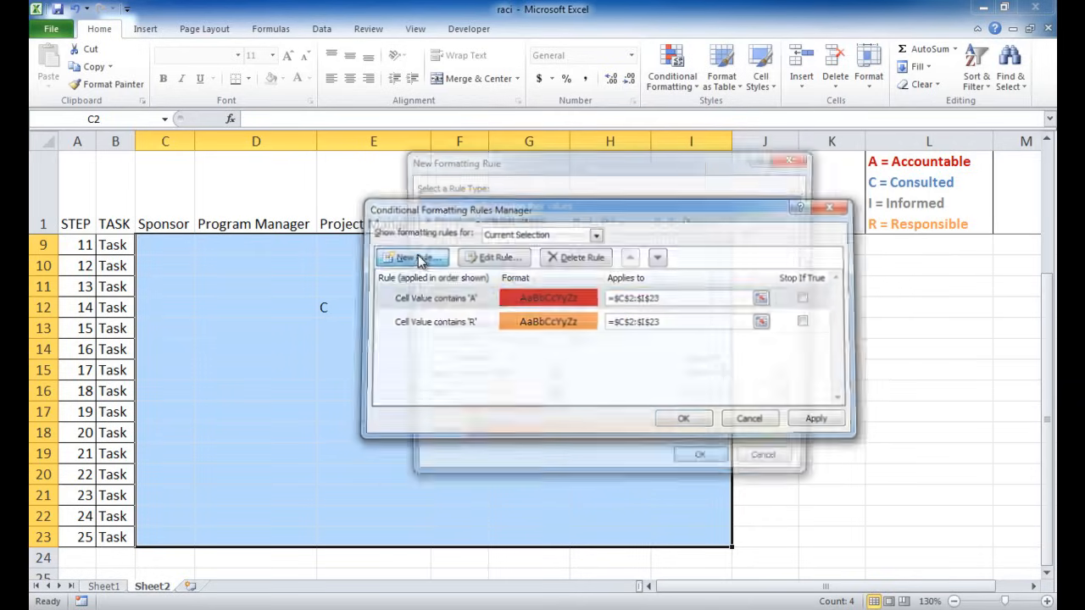
- Add a Specific Text rule that fills cells containing 'C' with blue
click(413, 257)
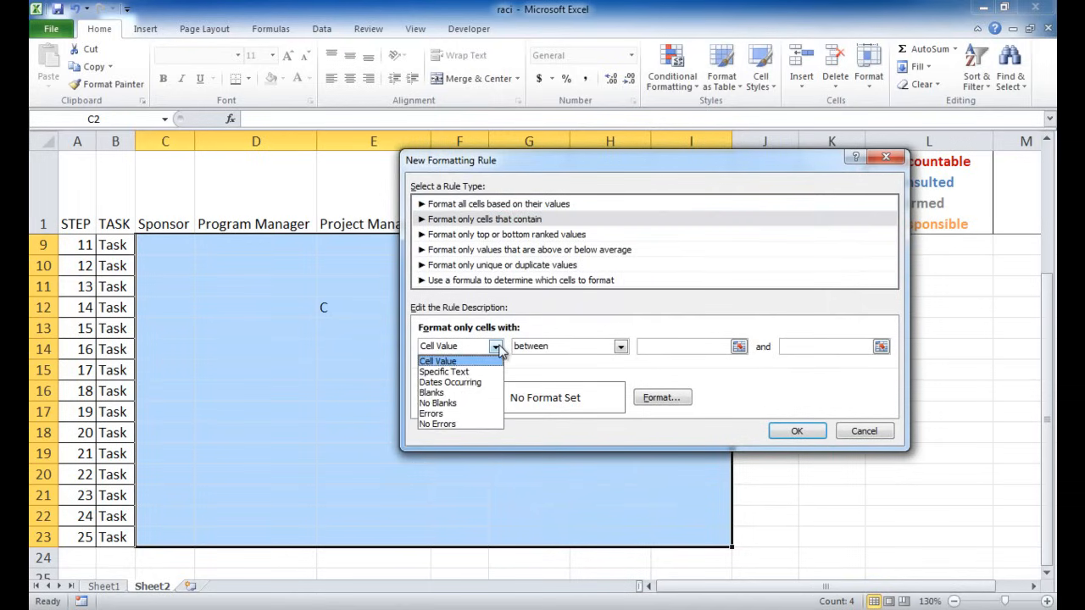
click(443, 371)
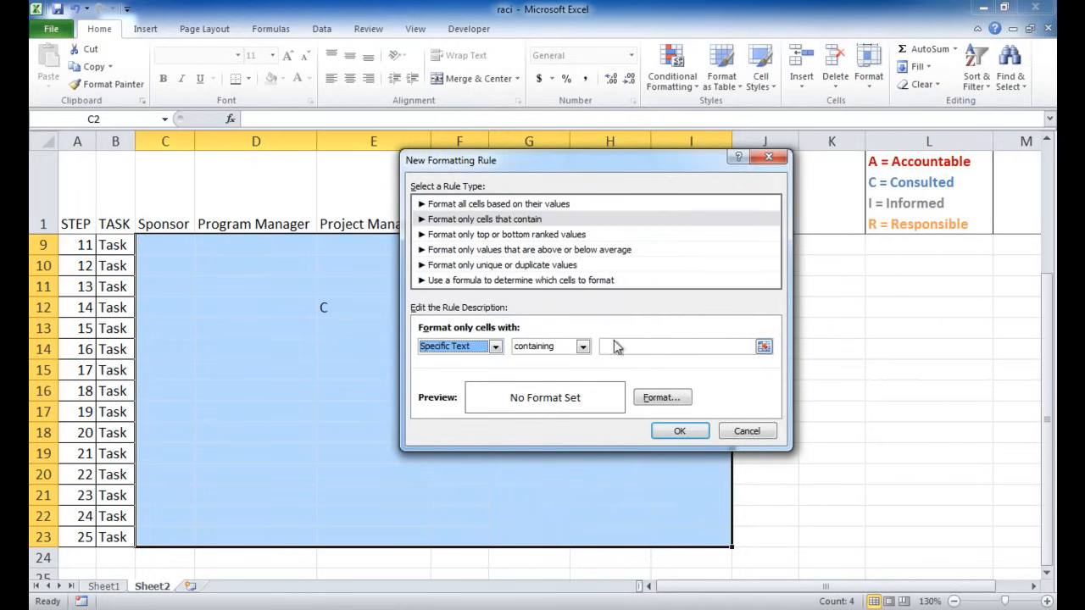
text(C)
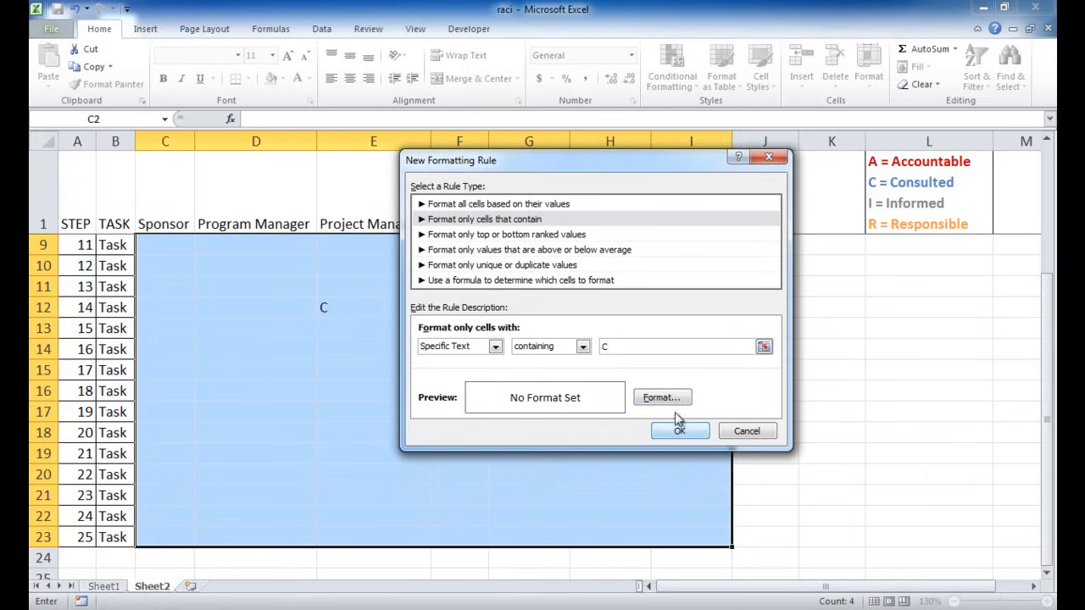
click(662, 397)
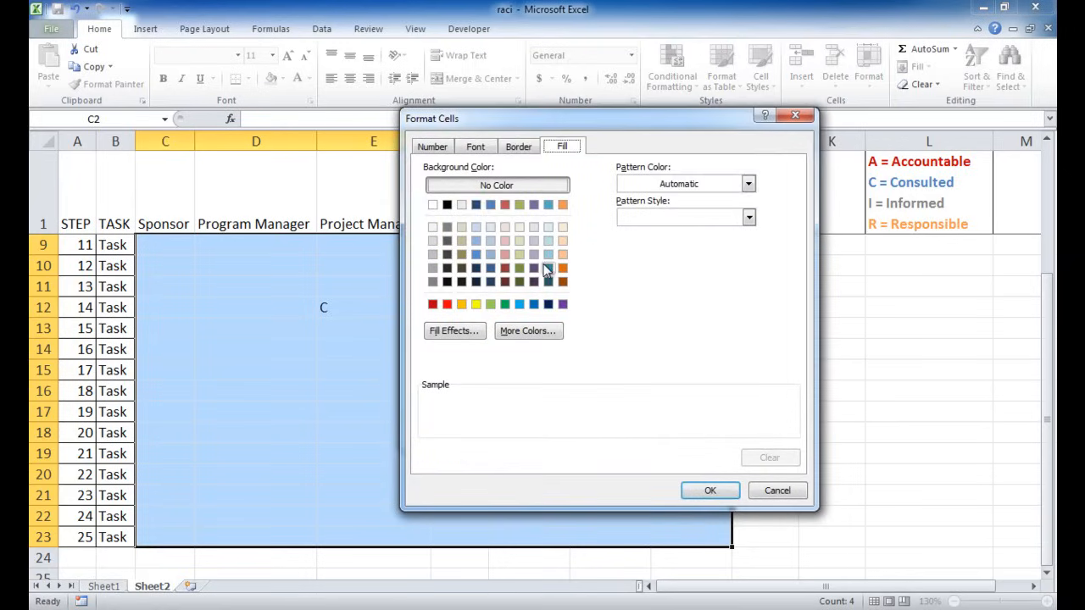
click(490, 204)
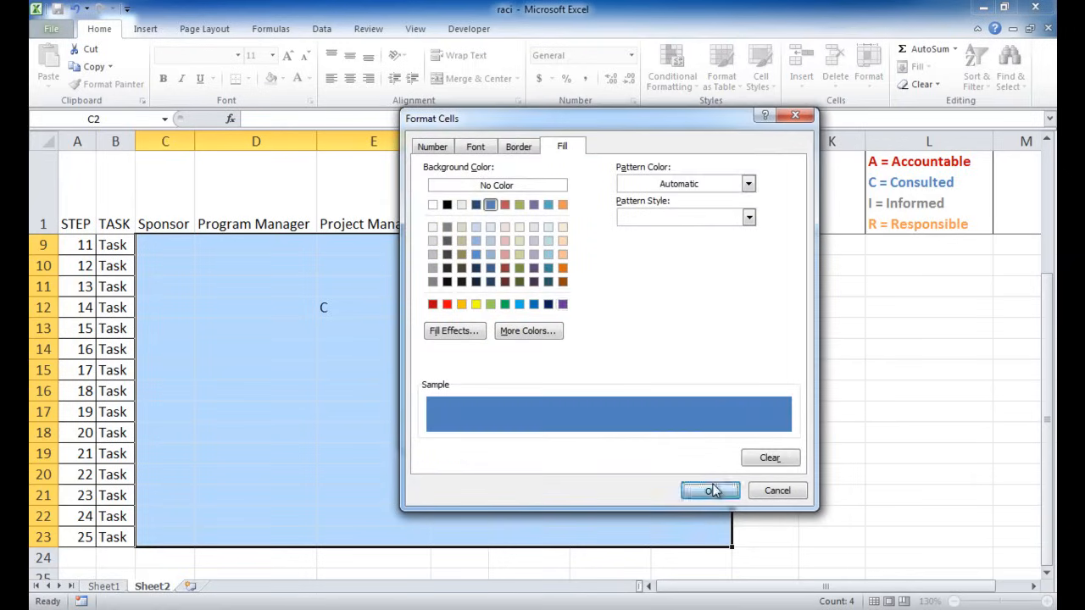
click(710, 490)
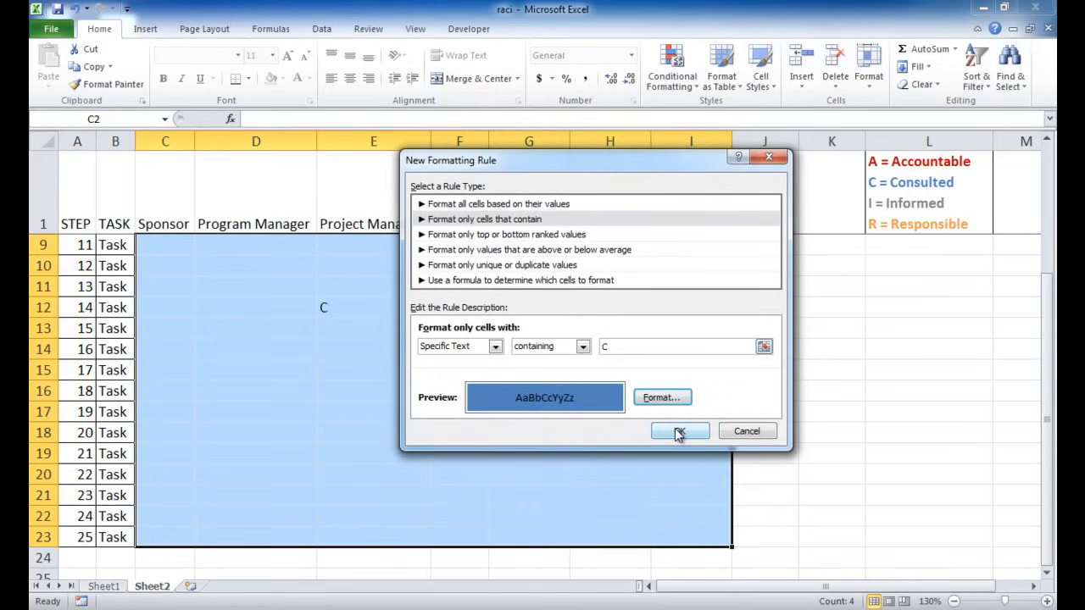
click(679, 431)
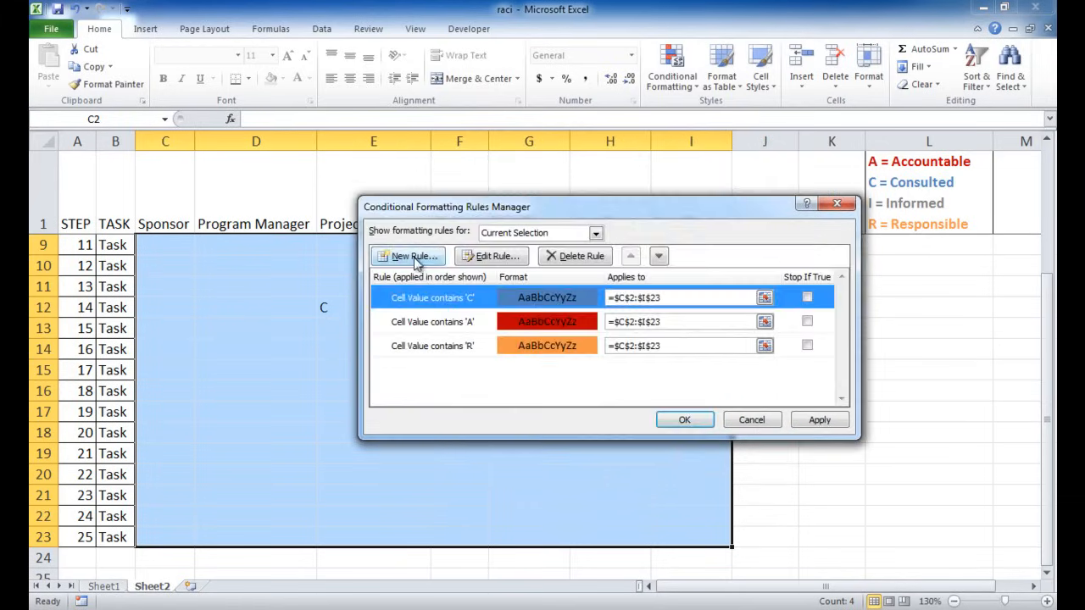
- Add a grey-fill rule for cells containing 'I', then close the Rules Manager
click(408, 256)
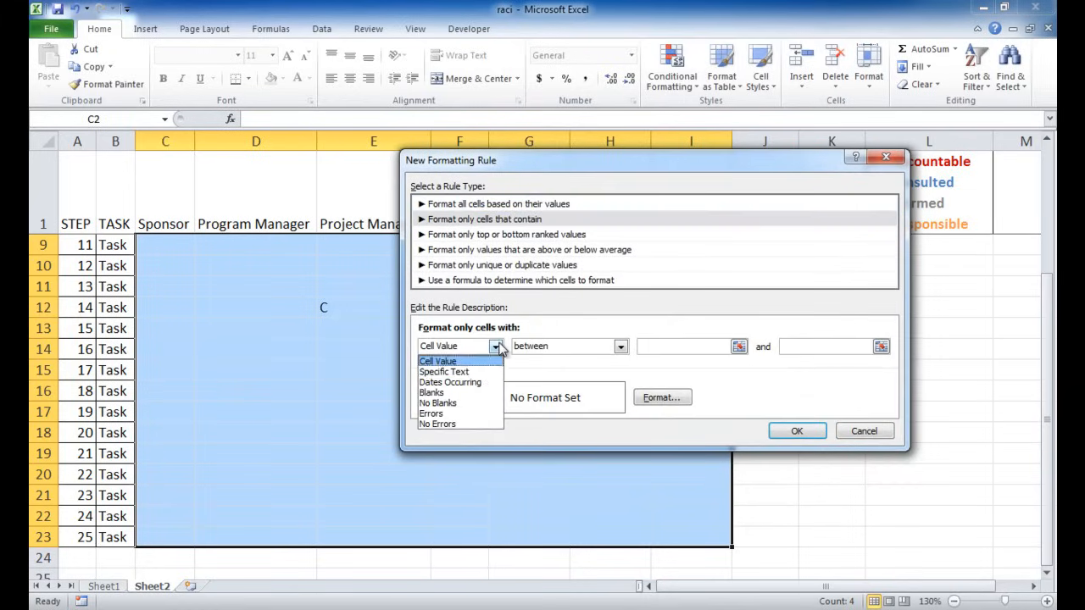
click(443, 371)
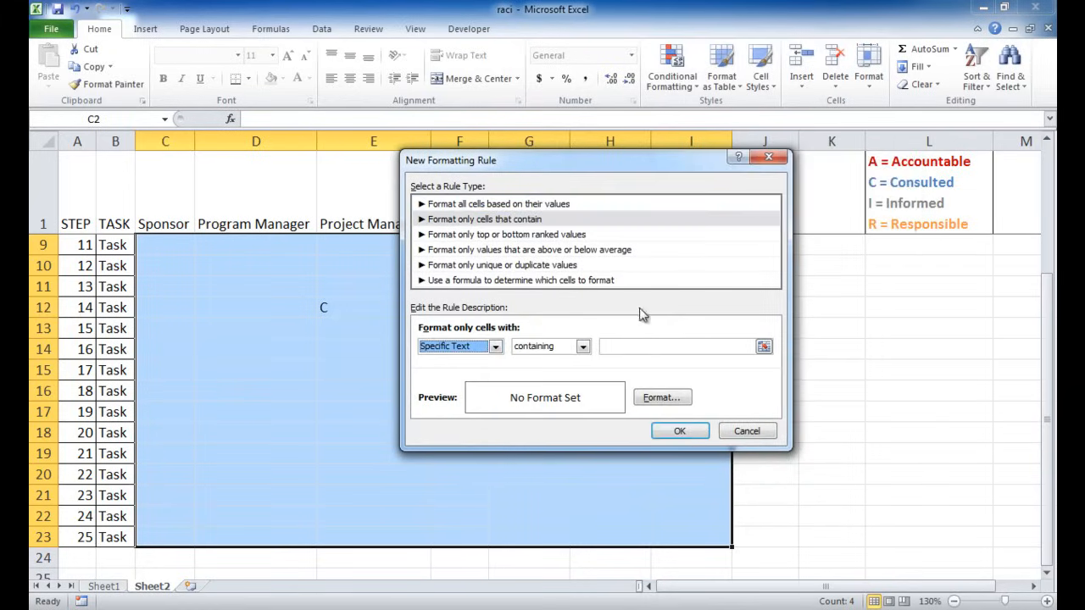
click(673, 345)
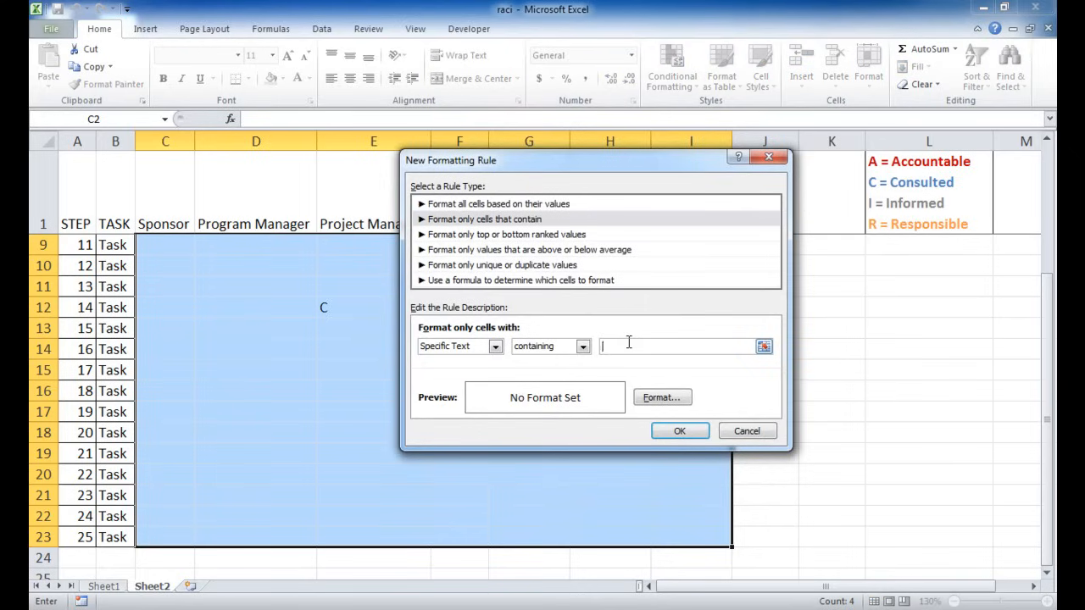
click(661, 396)
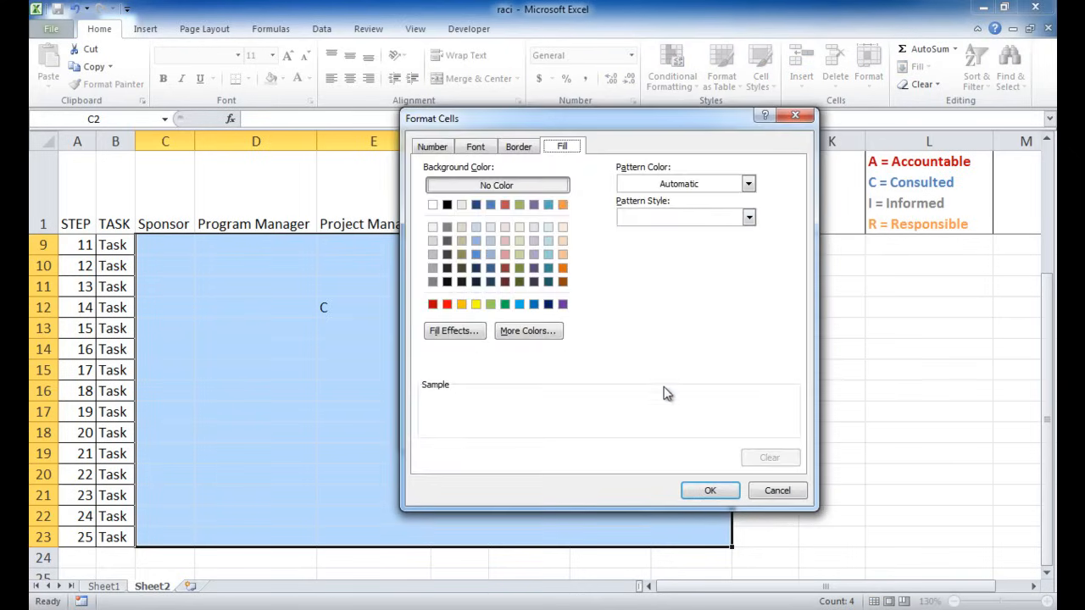
click(433, 268)
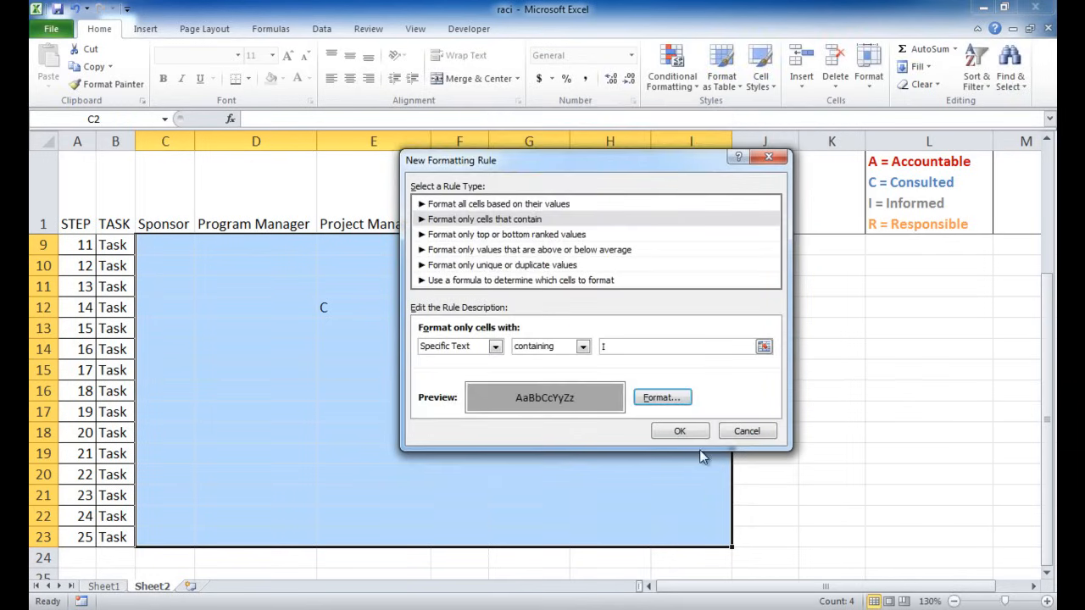
click(678, 431)
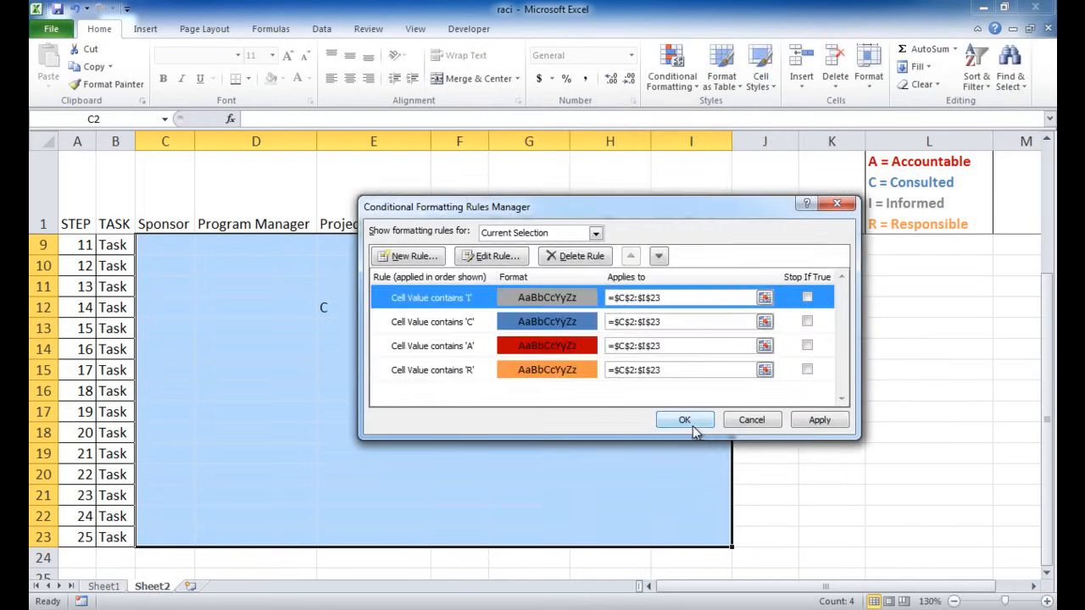
click(684, 420)
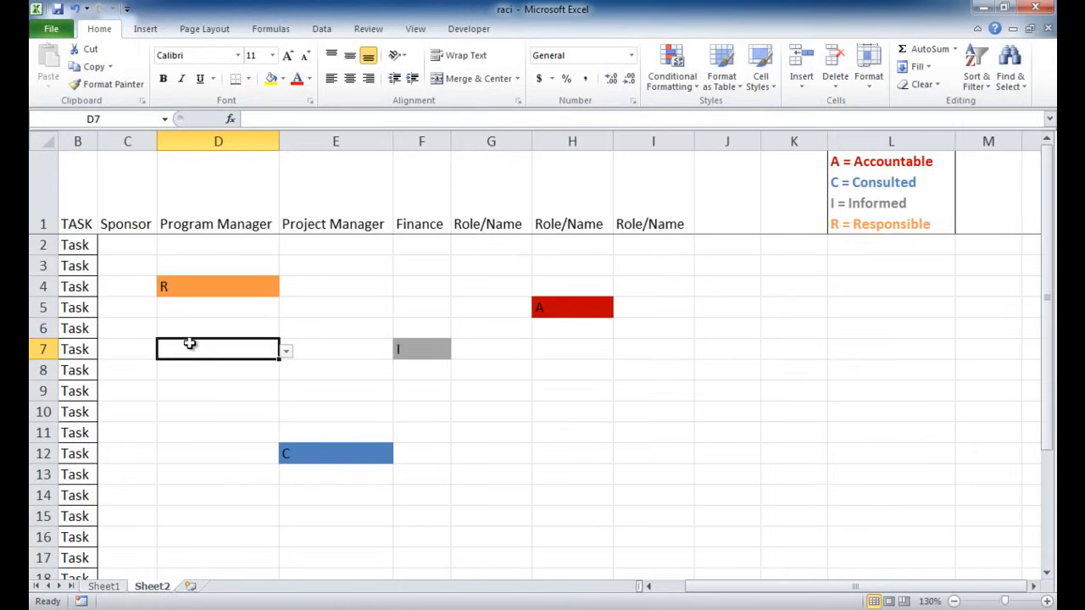
mouse_move(844, 227)
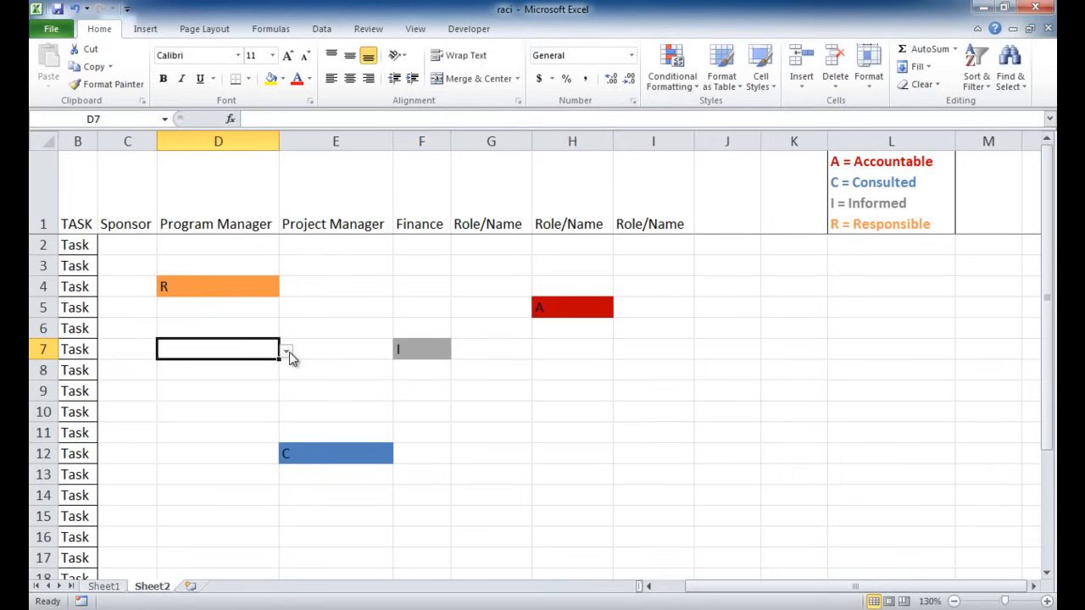
- Enter role C in D7 and move to the next matrix cell
text(C)
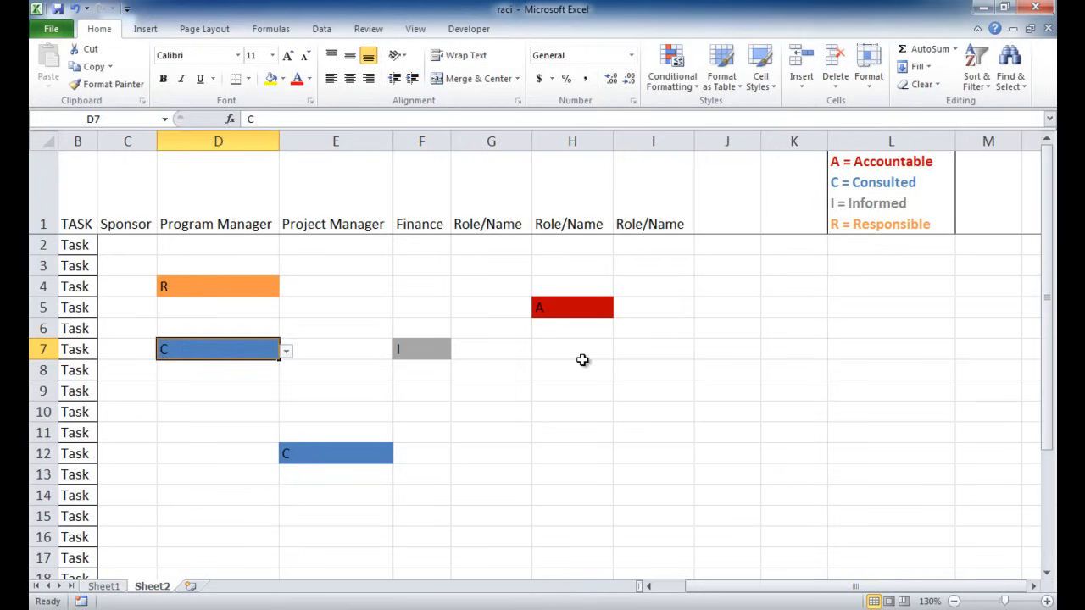
click(619, 391)
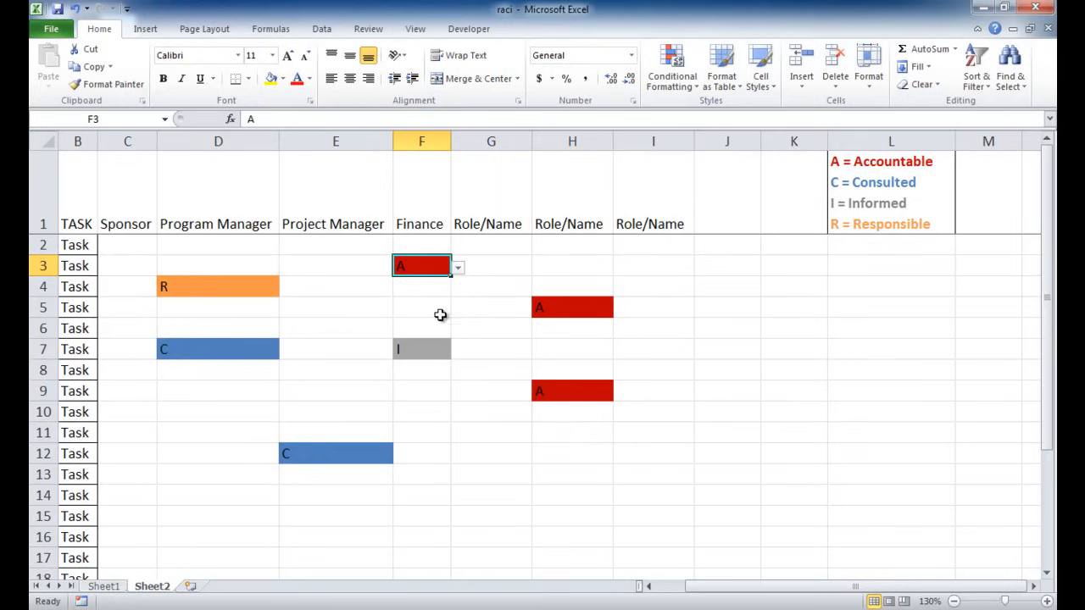
mouse_move(112, 273)
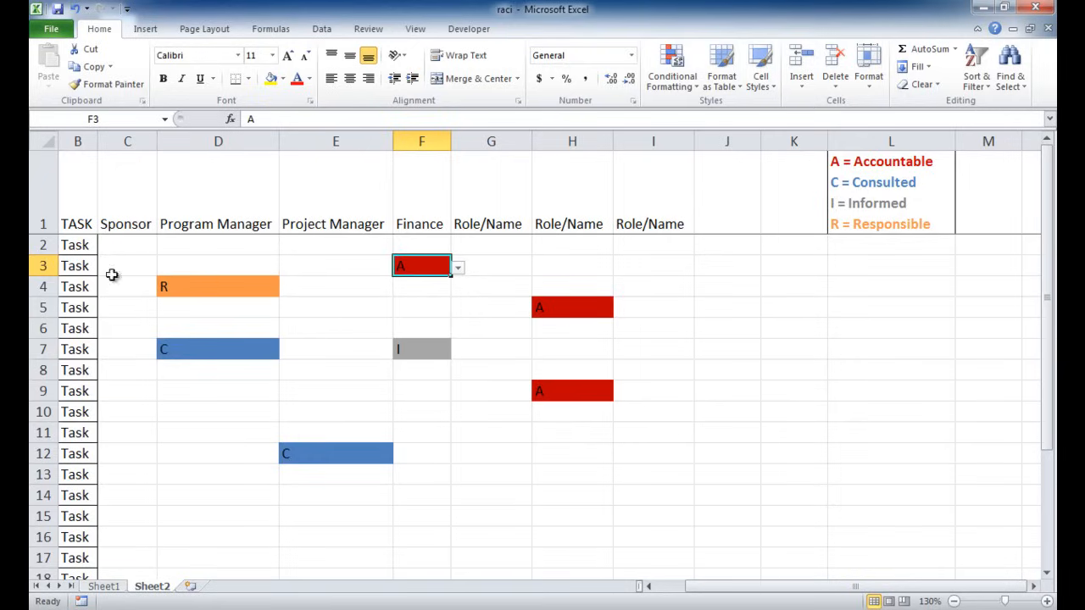
mouse_move(143, 196)
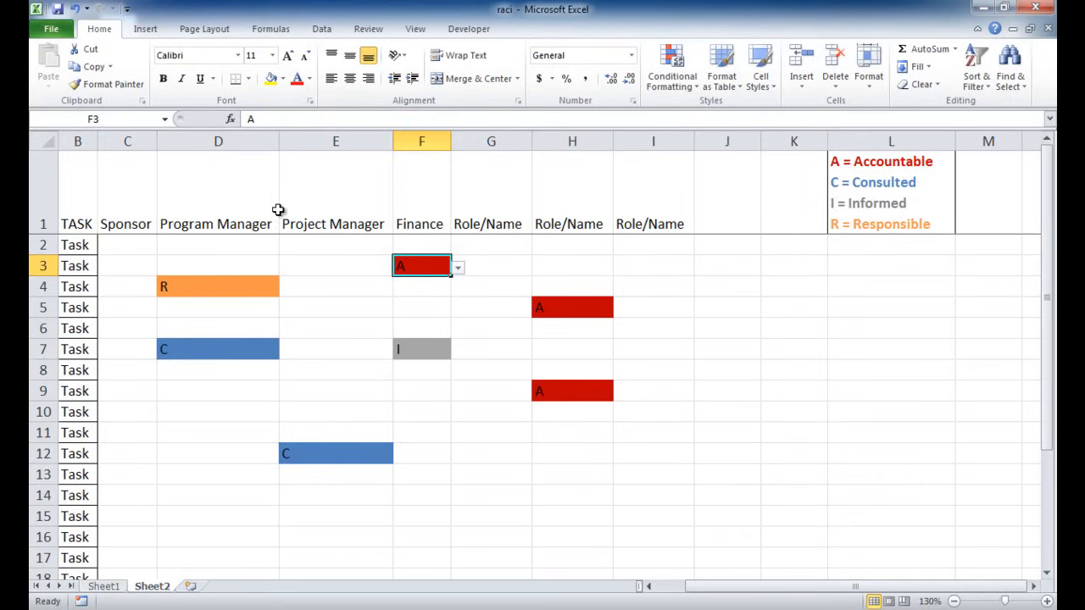
mouse_move(142, 229)
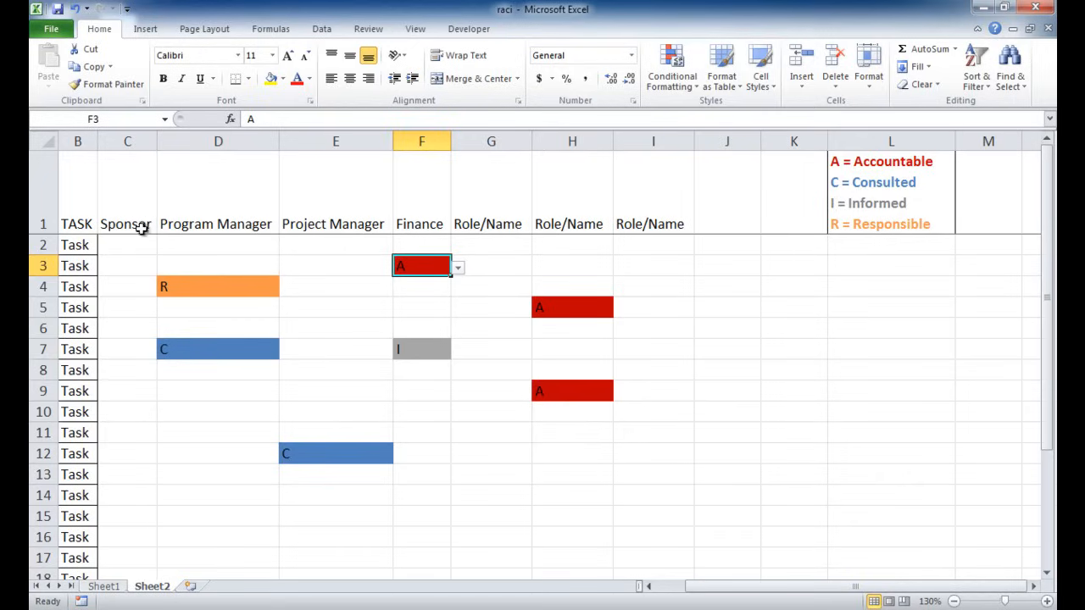
mouse_move(174, 225)
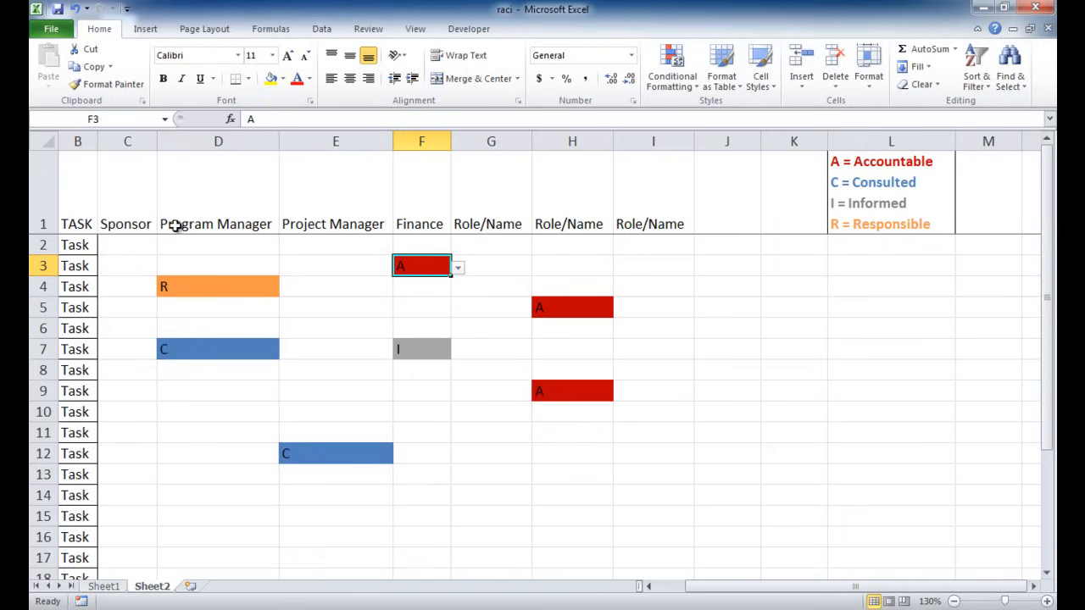
mouse_move(156, 212)
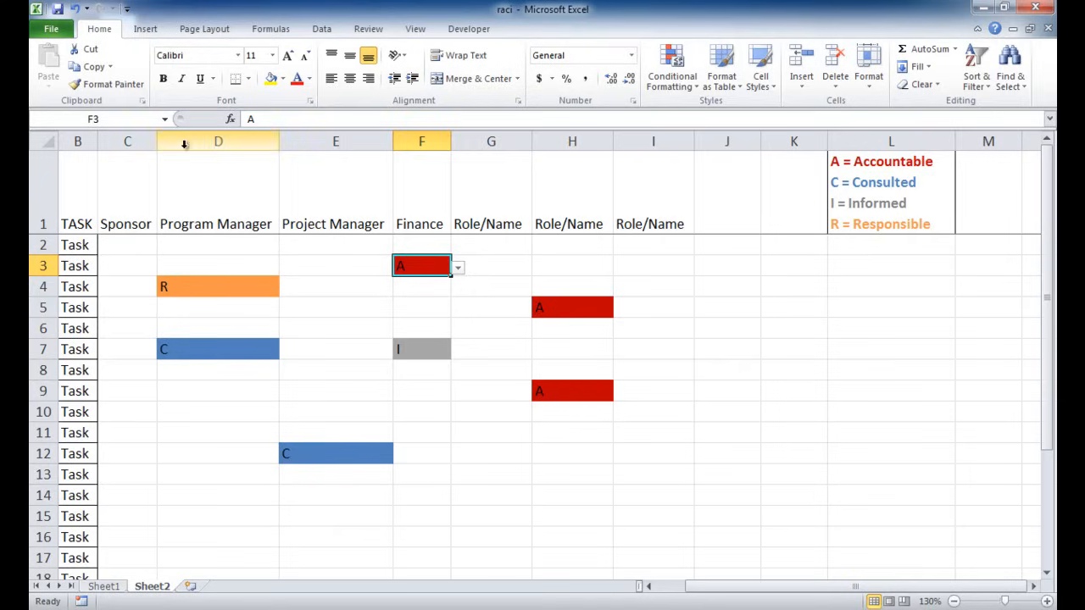
mouse_move(196, 214)
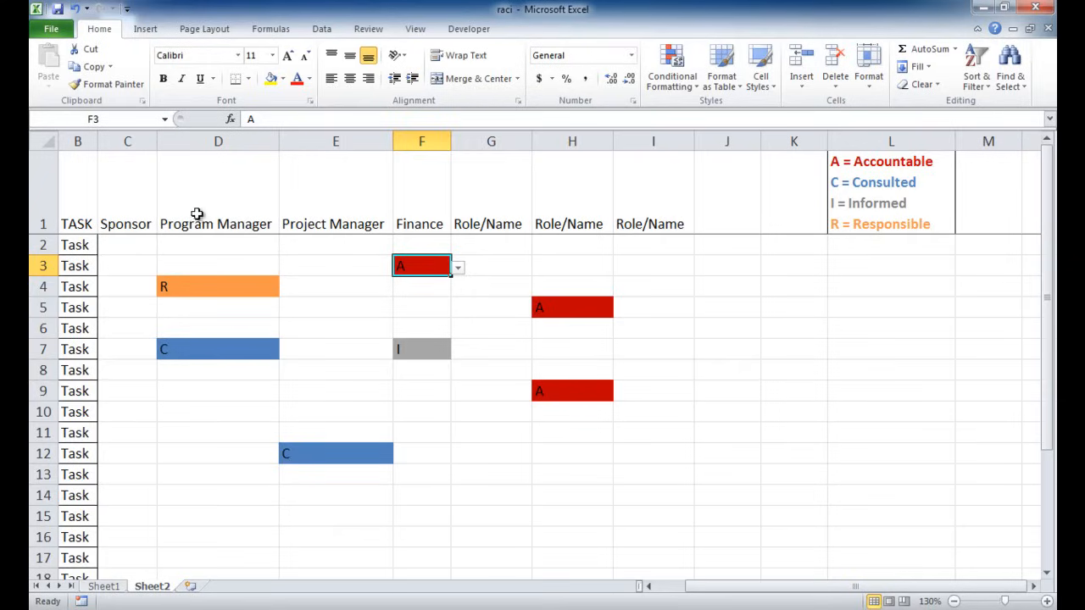
mouse_move(294, 201)
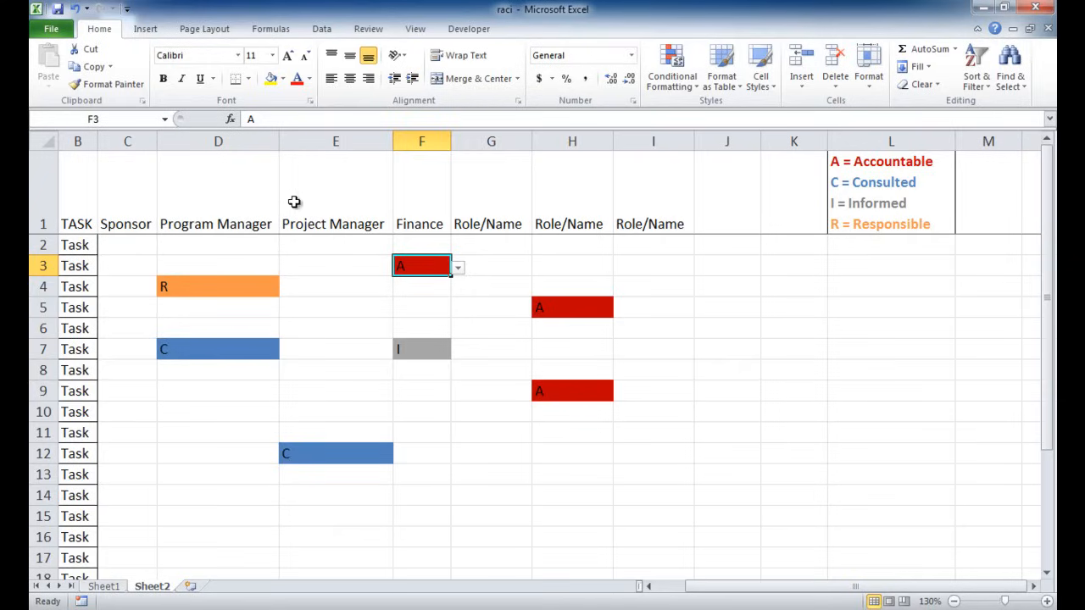
mouse_move(153, 208)
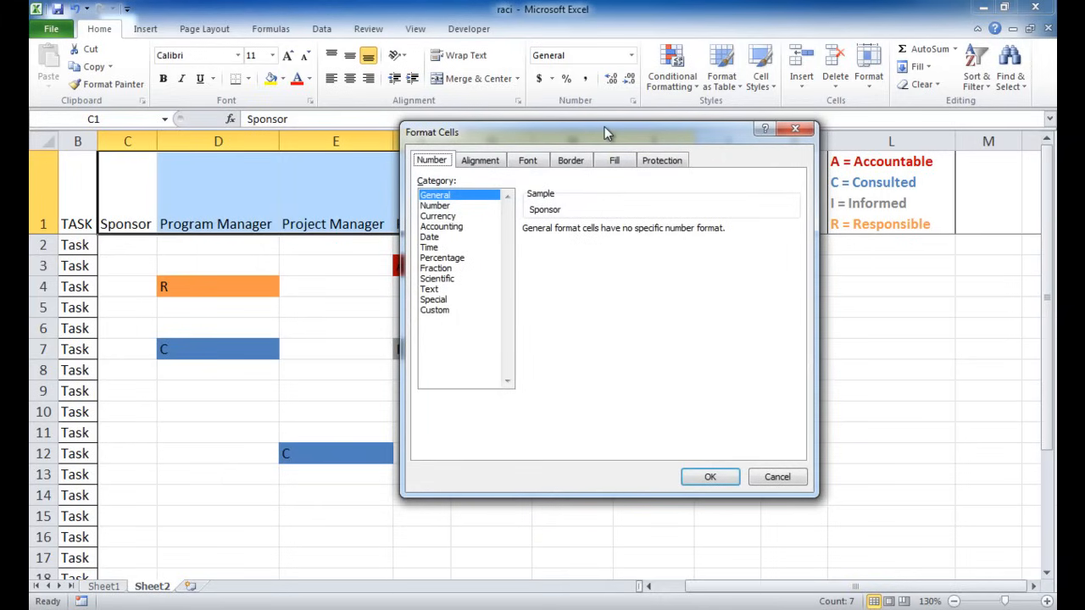
- Set the C1:I1 header orientation to 90 degrees on the Alignment tab
click(480, 160)
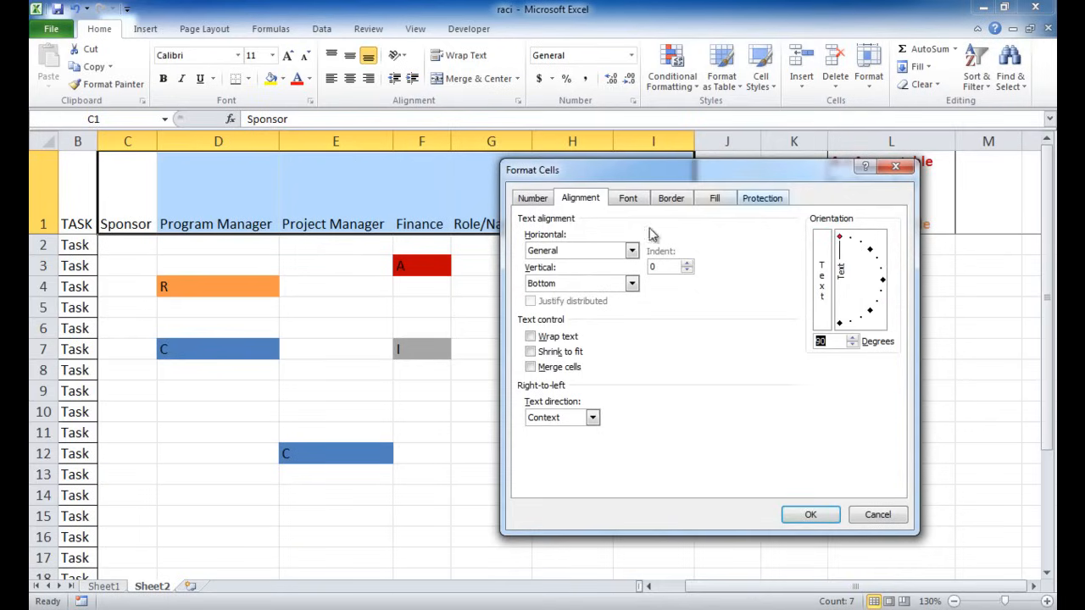
click(809, 514)
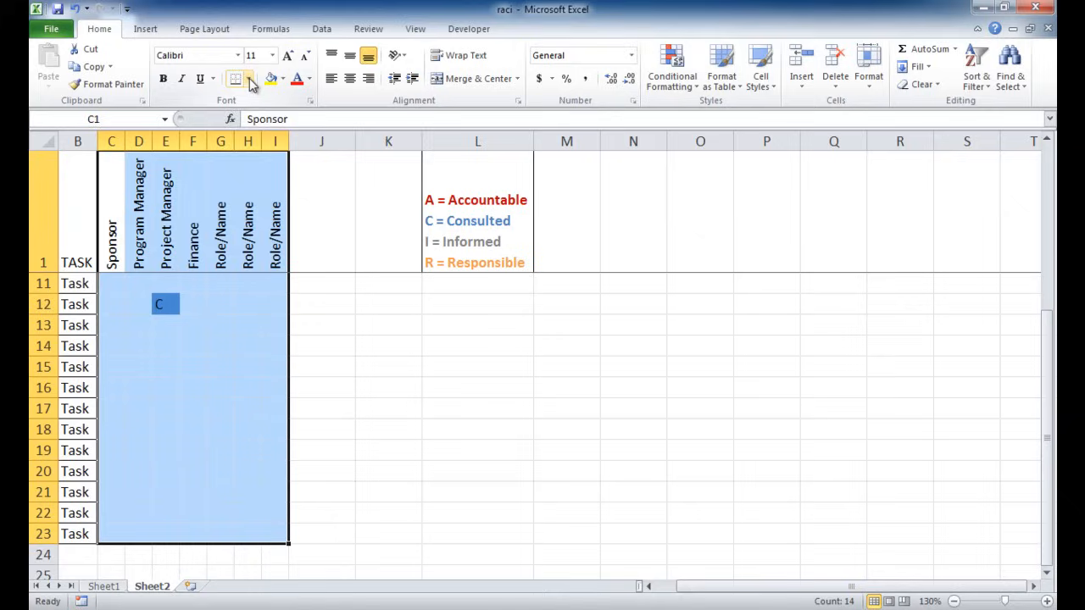
- Apply All Borders to the selected role grid
click(248, 78)
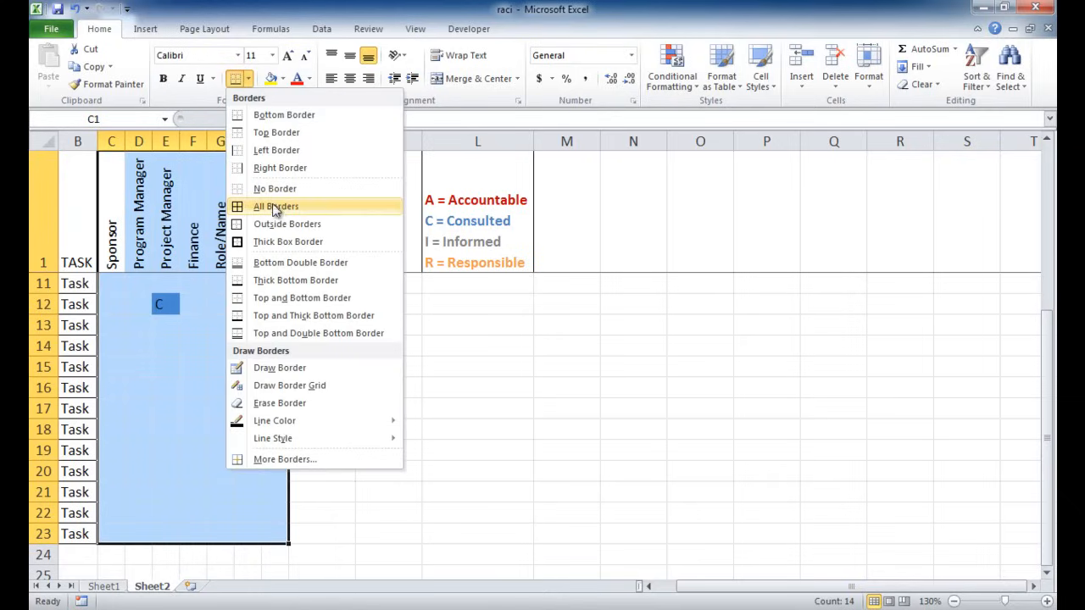
click(276, 206)
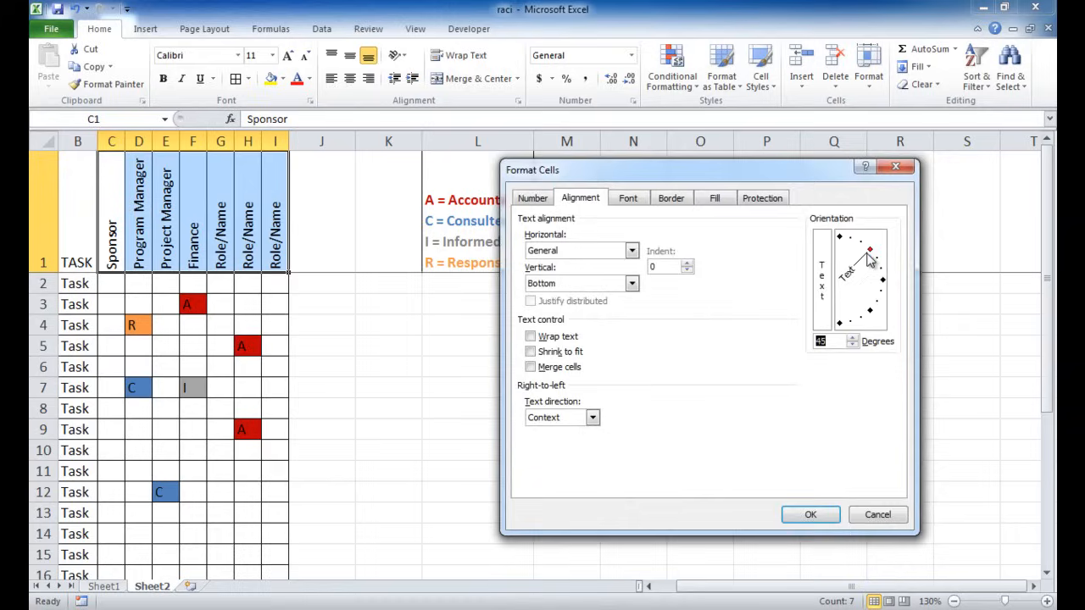
- Confirm the 45-degree orientation for the role header row
click(809, 515)
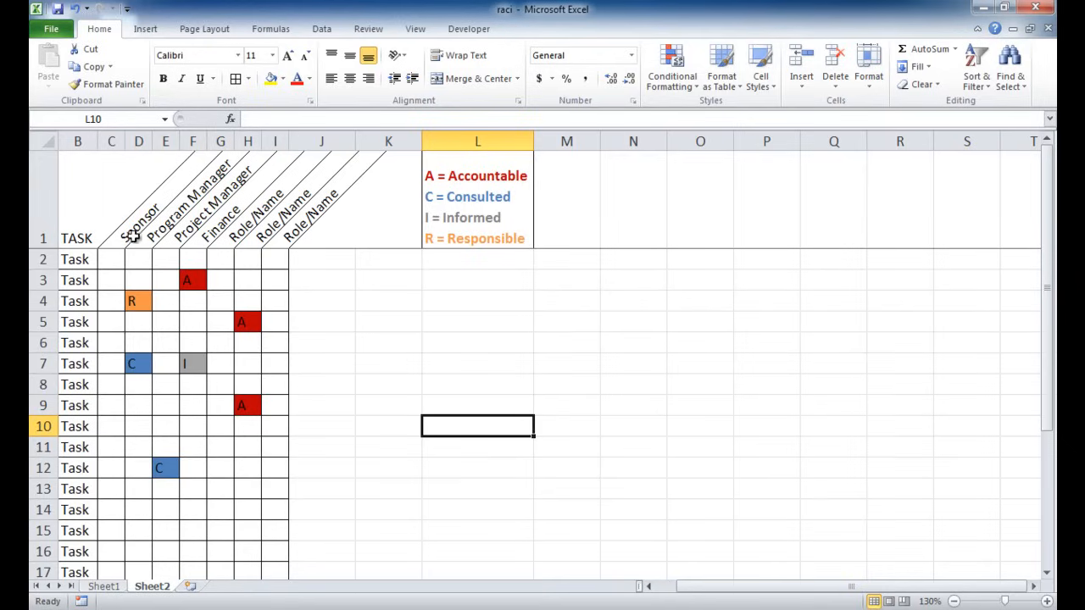
mouse_move(262, 339)
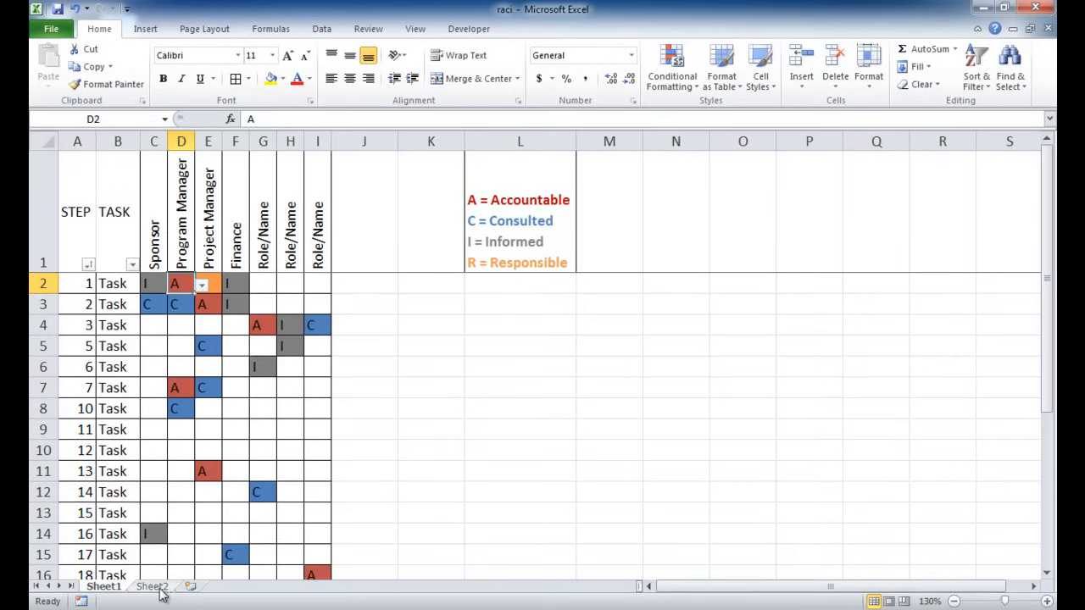
- Add filters to the STEP/TASK headers on Sheet2 and renumber step 11 as 30
click(152, 587)
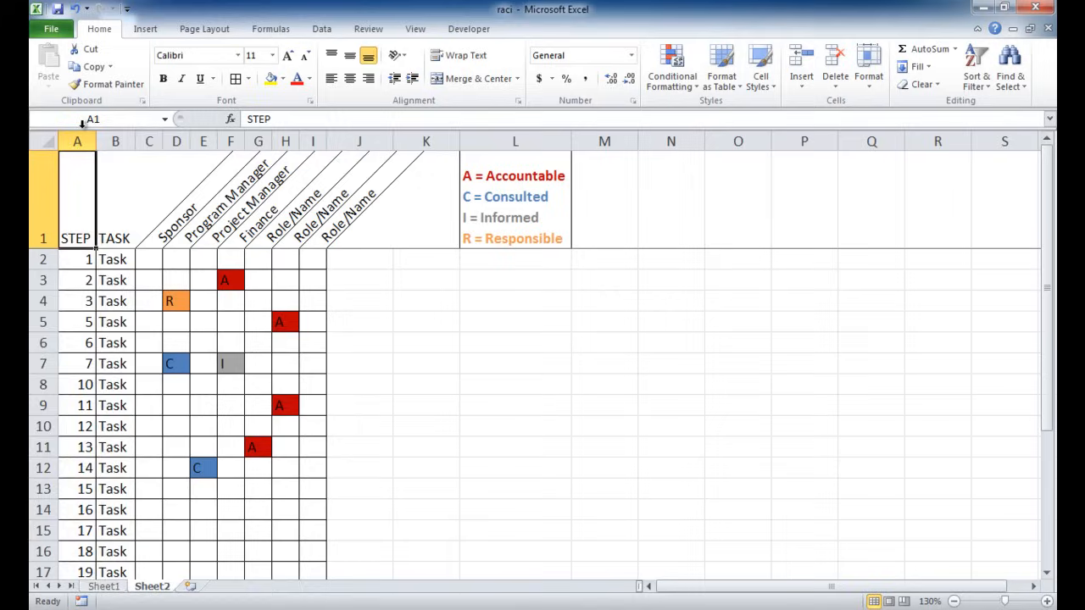
click(114, 141)
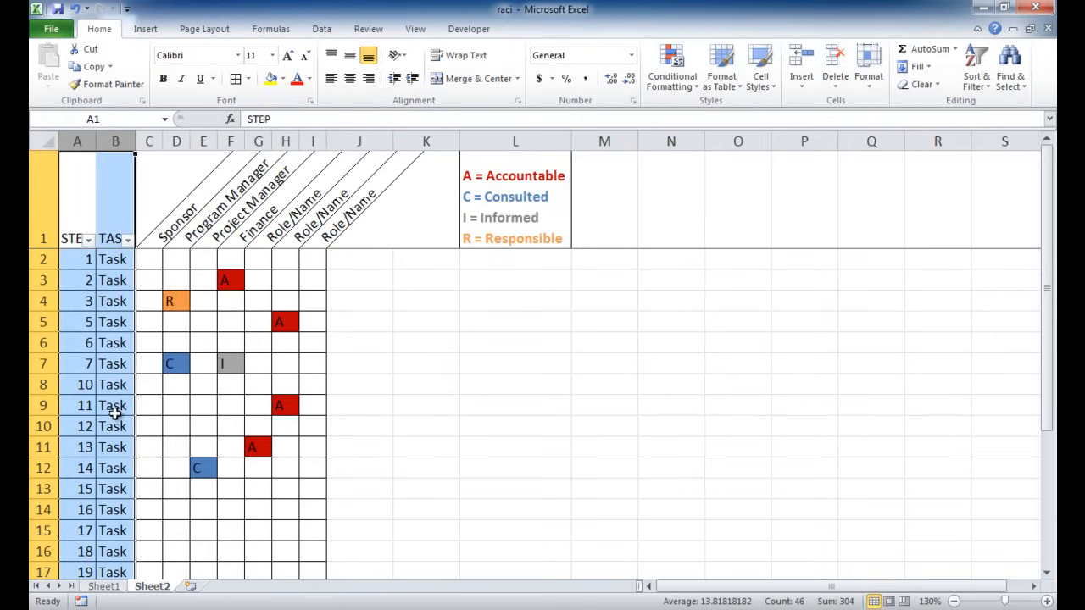
click(77, 405)
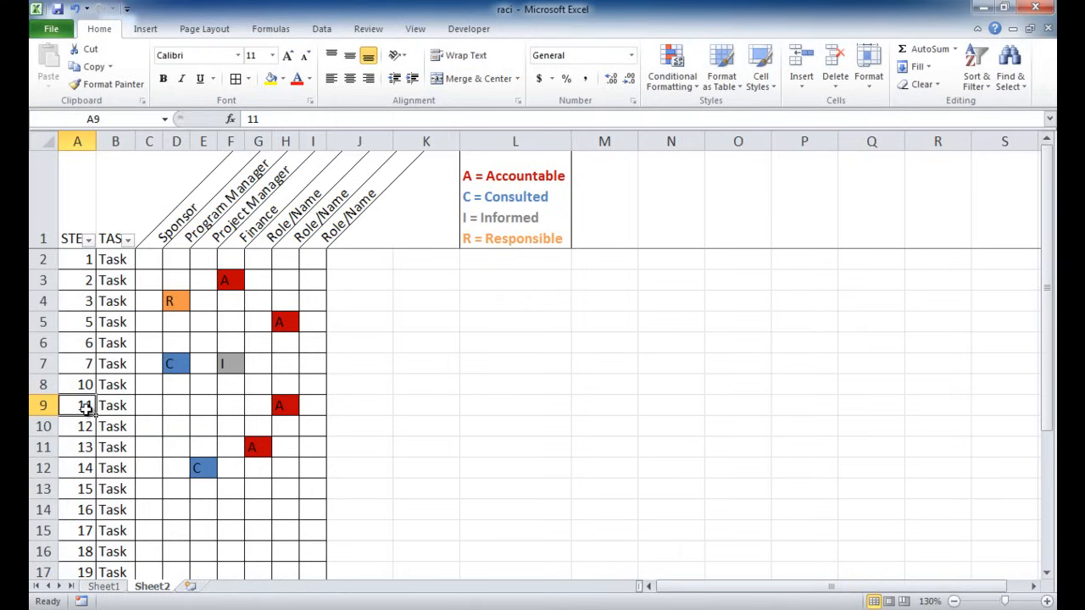
text(30)
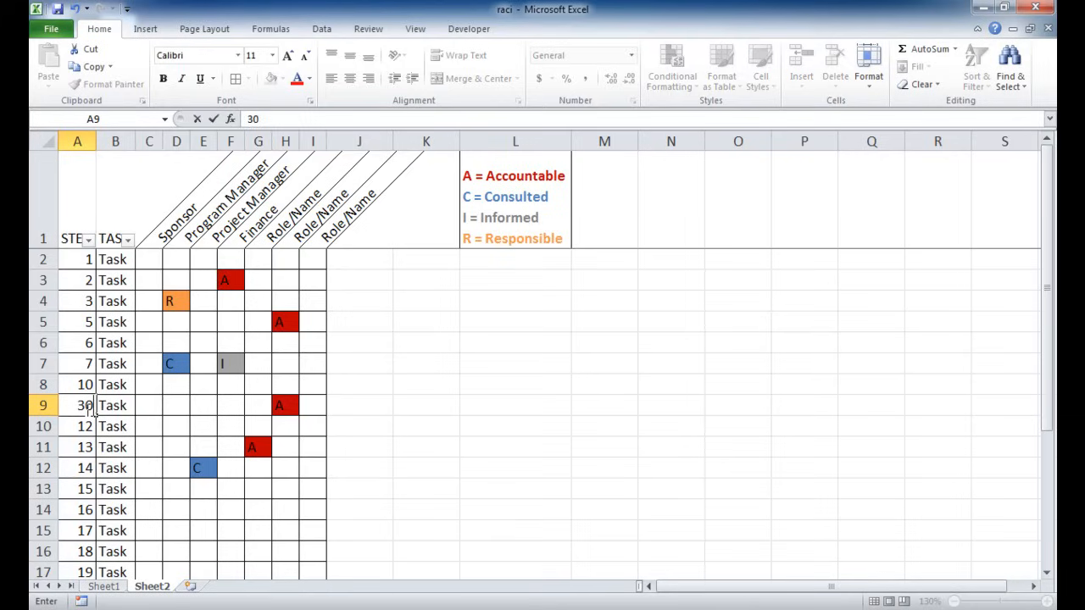
mouse_move(87, 441)
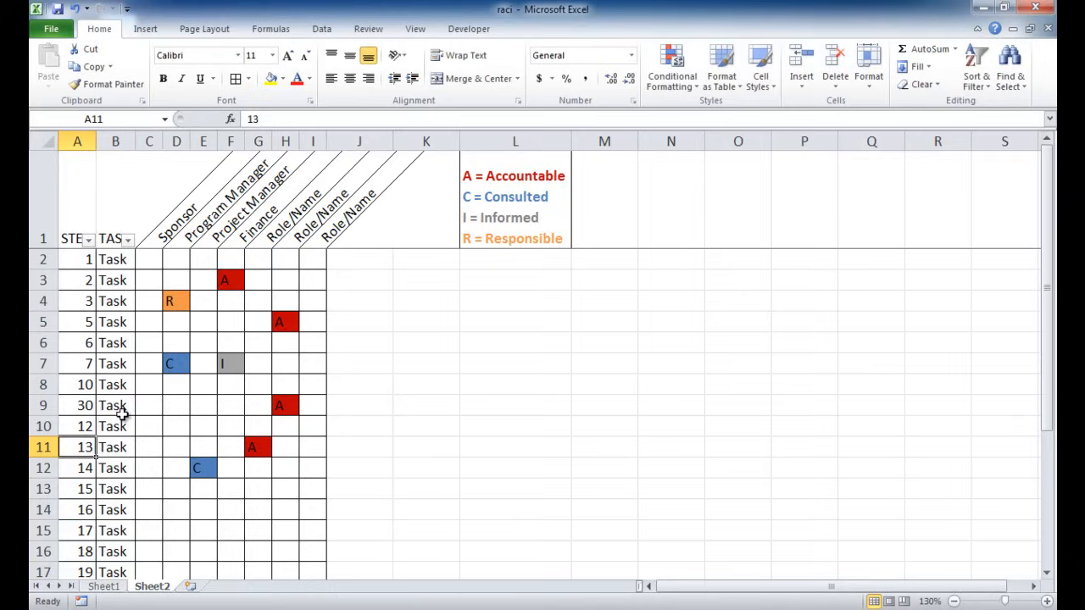
- Sort the STEP column from smallest to largest so 30 lists last
click(88, 238)
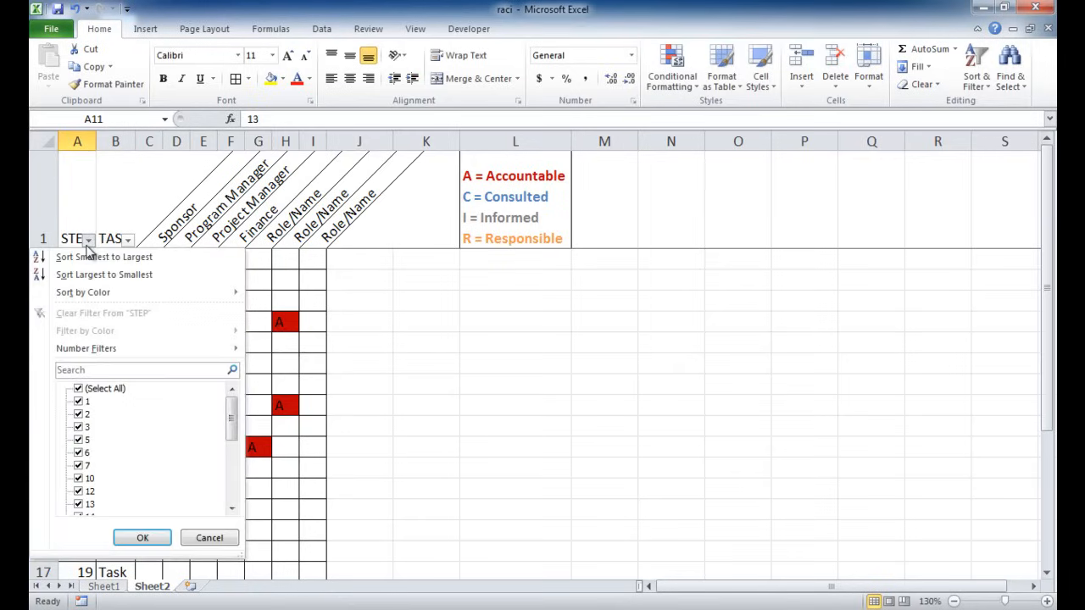
click(142, 537)
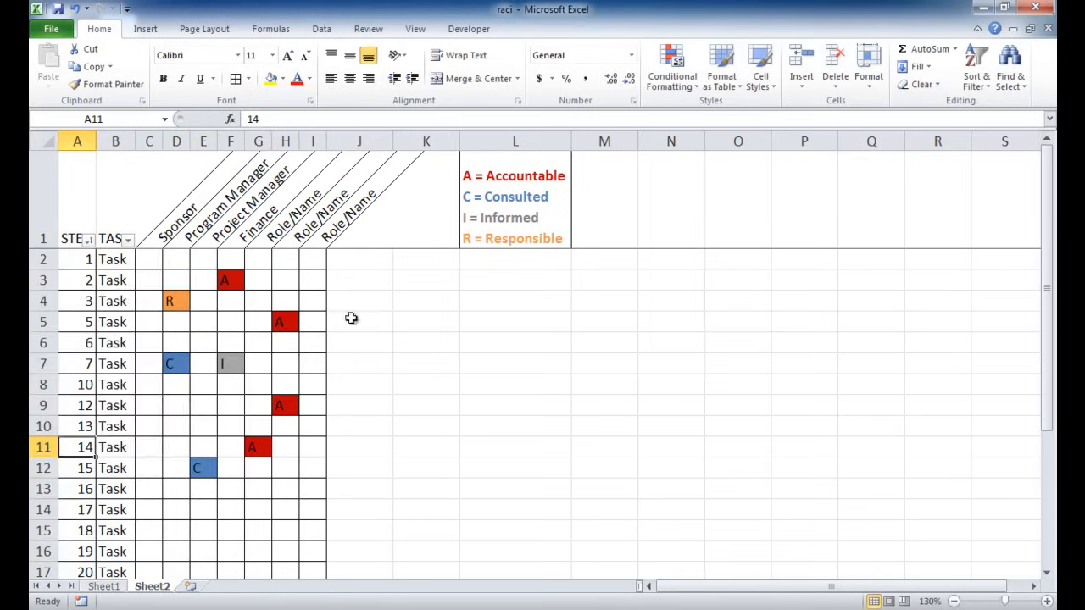
scroll(down, 3)
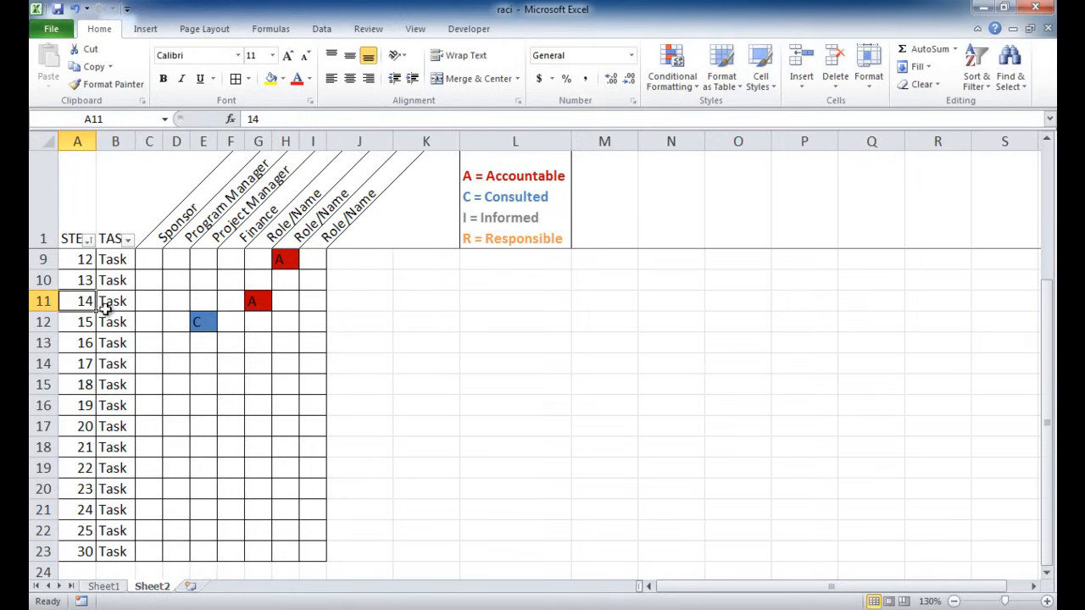
mouse_move(335, 389)
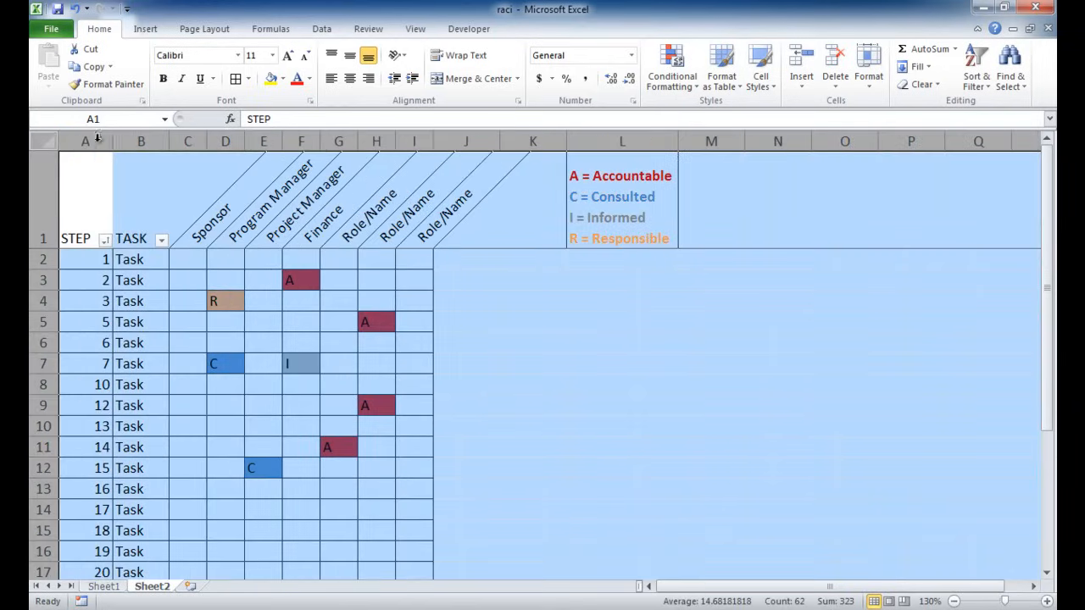
- Clear the sheet-wide selection after AutoFitting the column widths
click(622, 342)
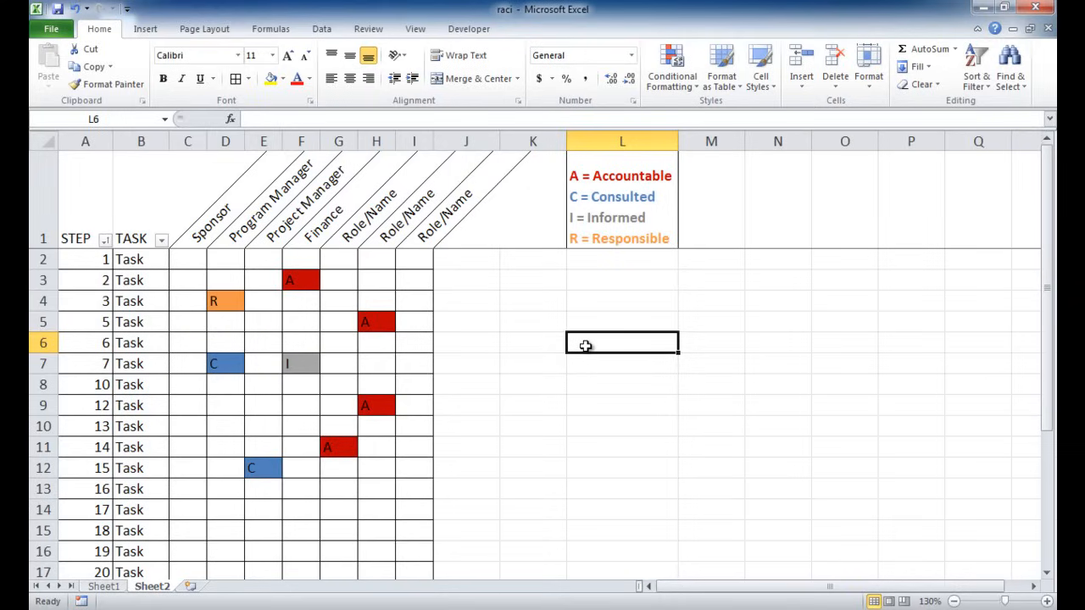
mouse_move(463, 331)
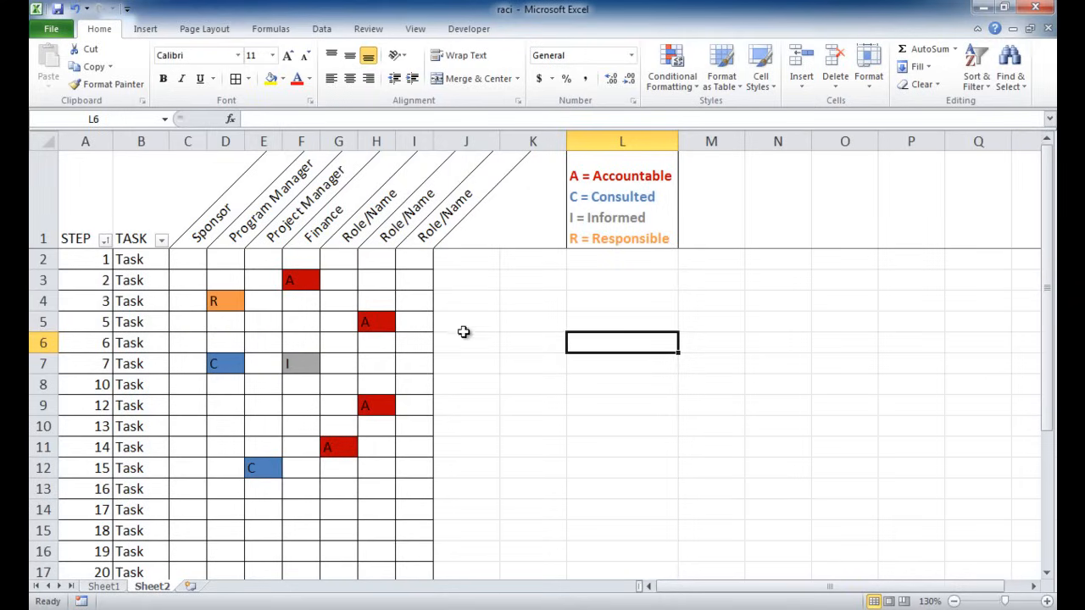
mouse_move(406, 348)
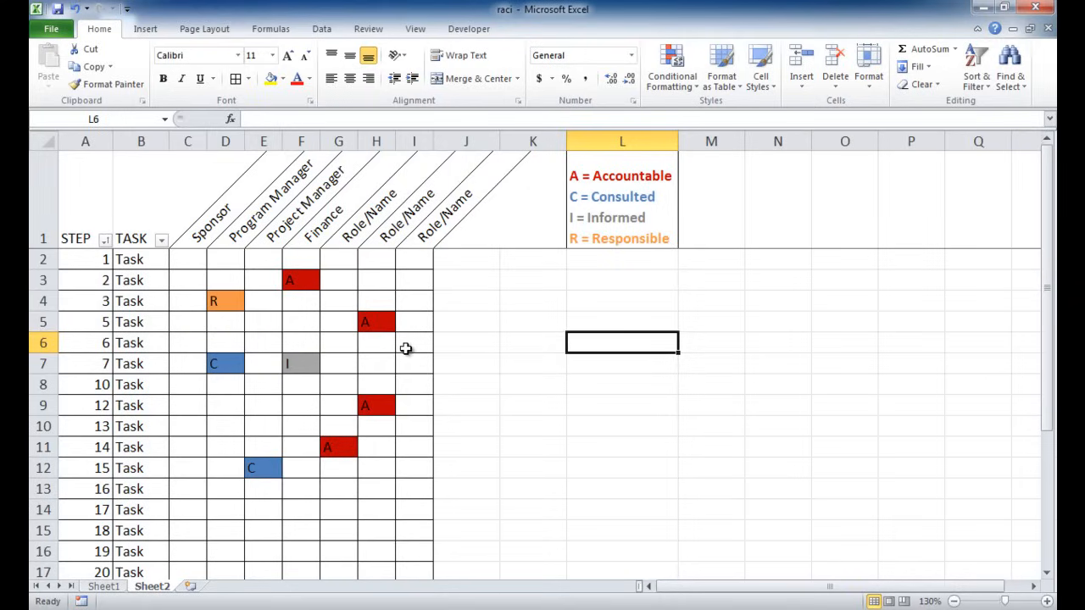
mouse_move(555, 351)
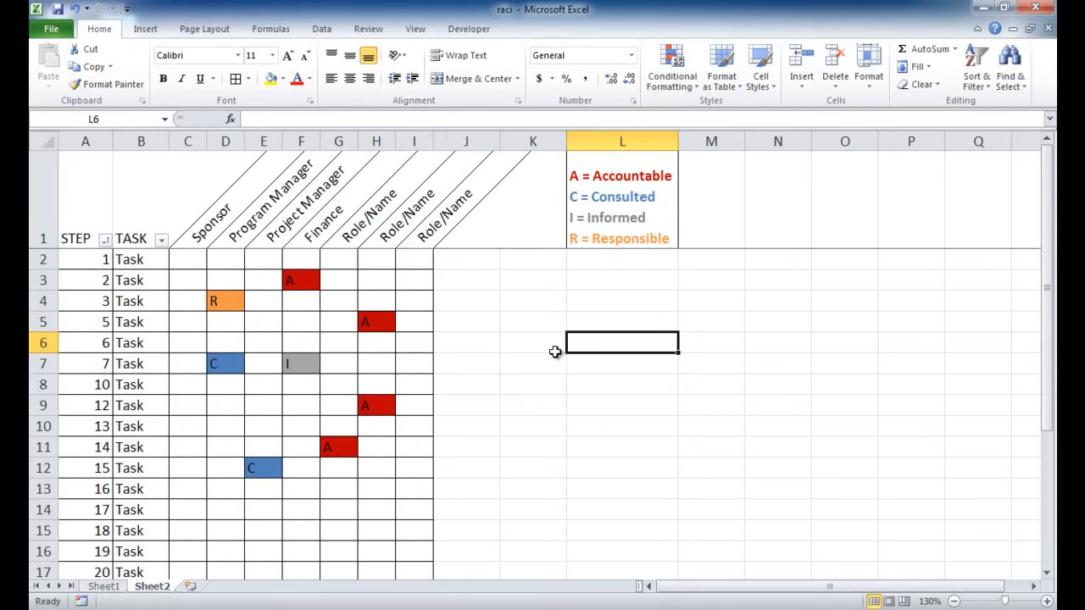